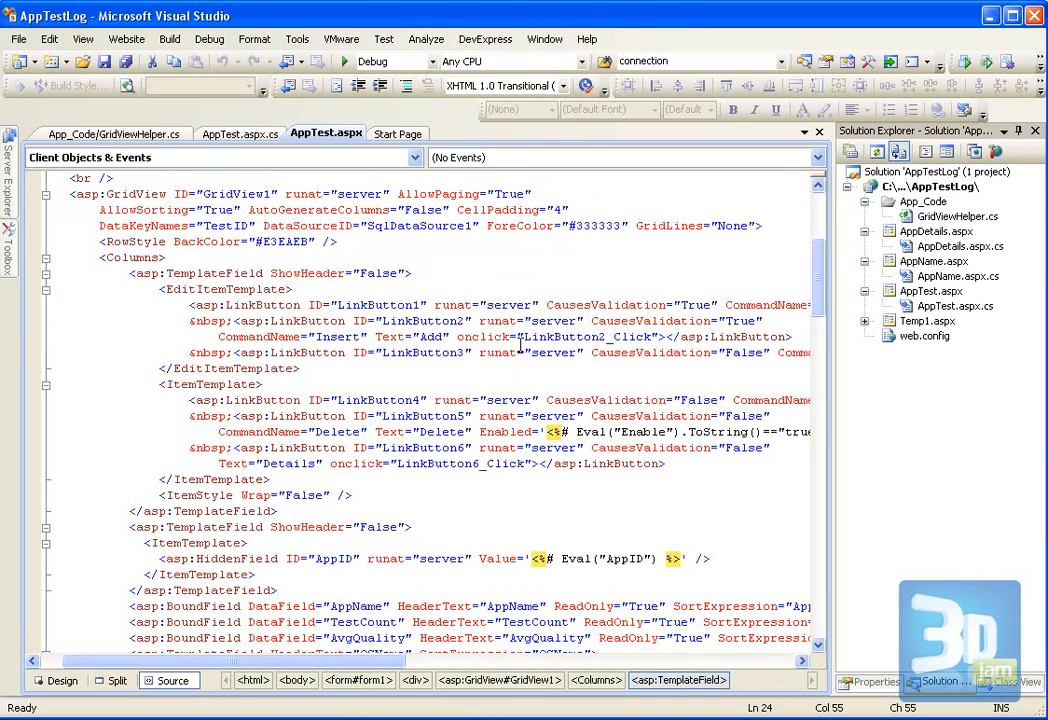
# Step: Highlight the OSID Bind expression and the SELECT * FROM query text
pyautogui.scroll(-3)
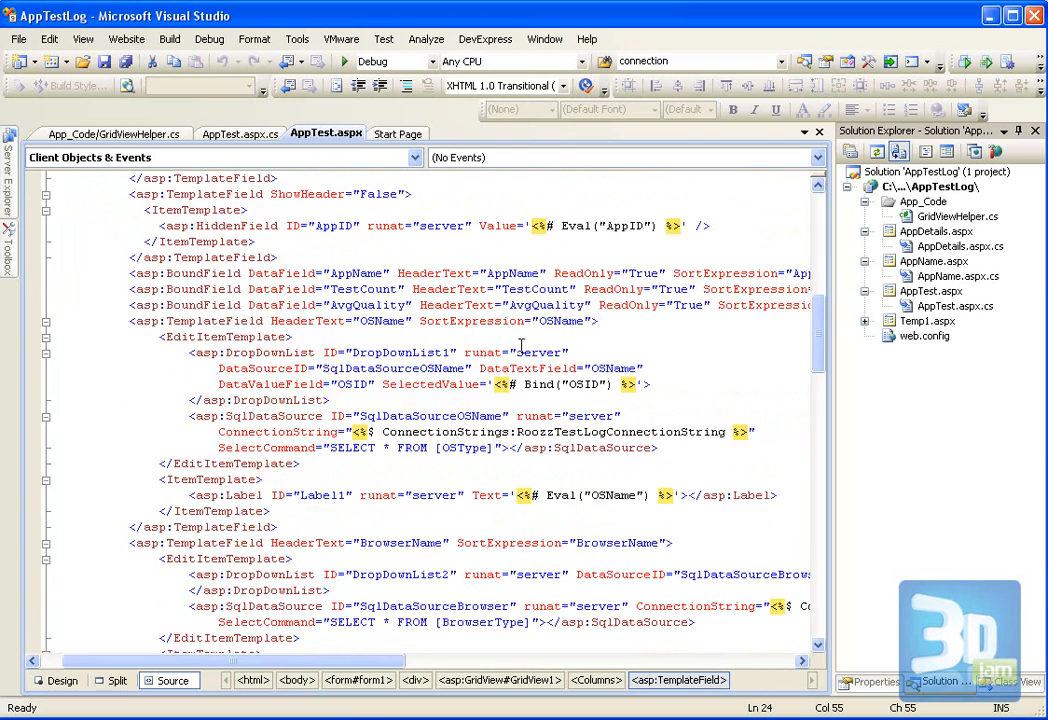
pyautogui.scroll(-3)
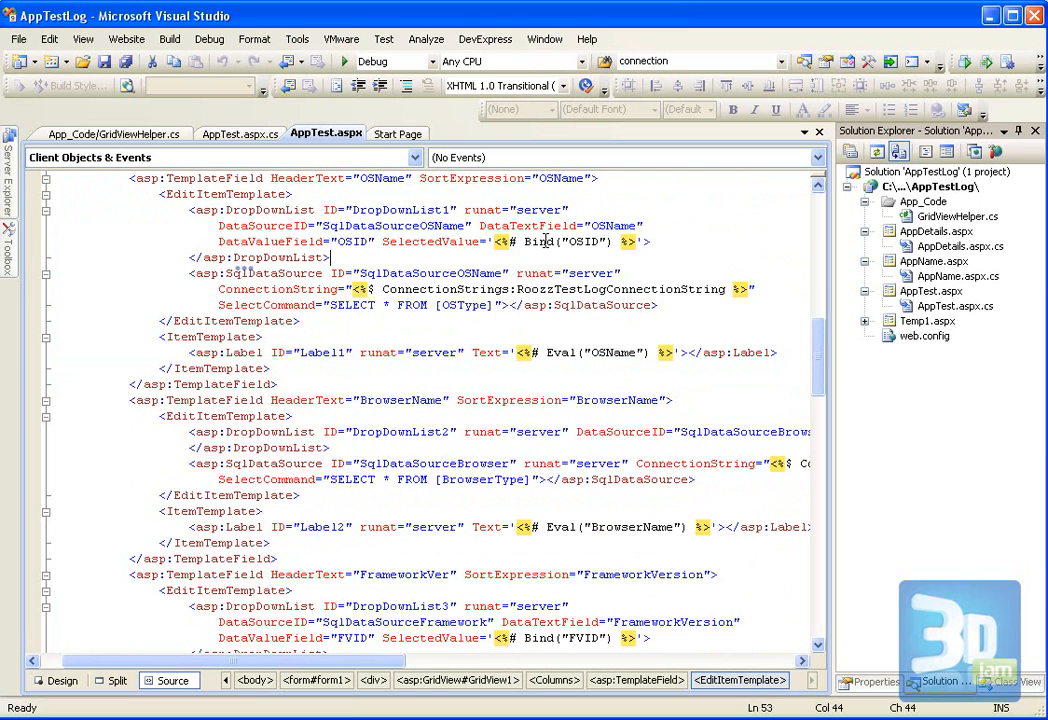
pyautogui.doubleClick(584, 241)
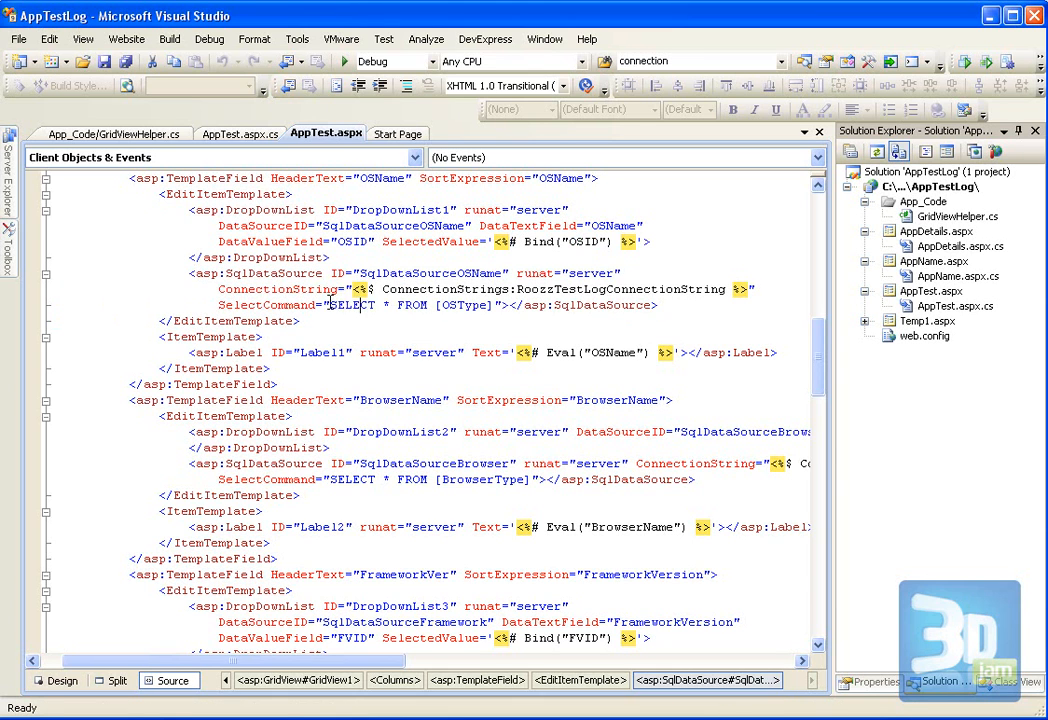
pyautogui.moveTo(330, 305); pyautogui.dragTo(428, 305)
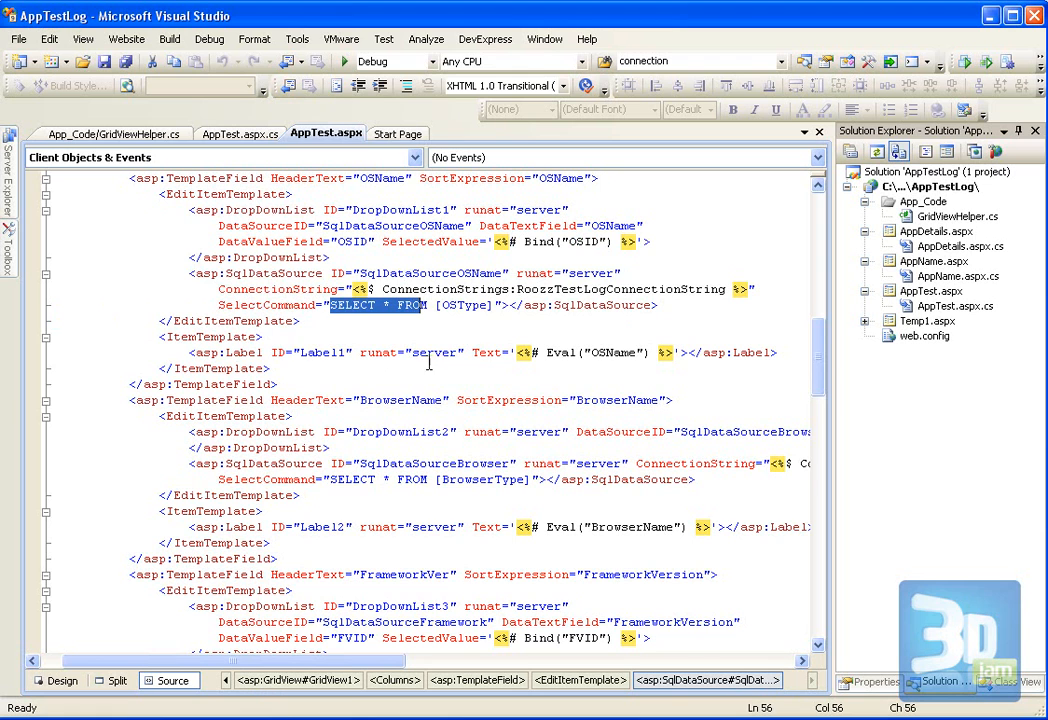
# Step: Highlight the Label1 tag and the OSName field it displays
pyautogui.click(187, 352)
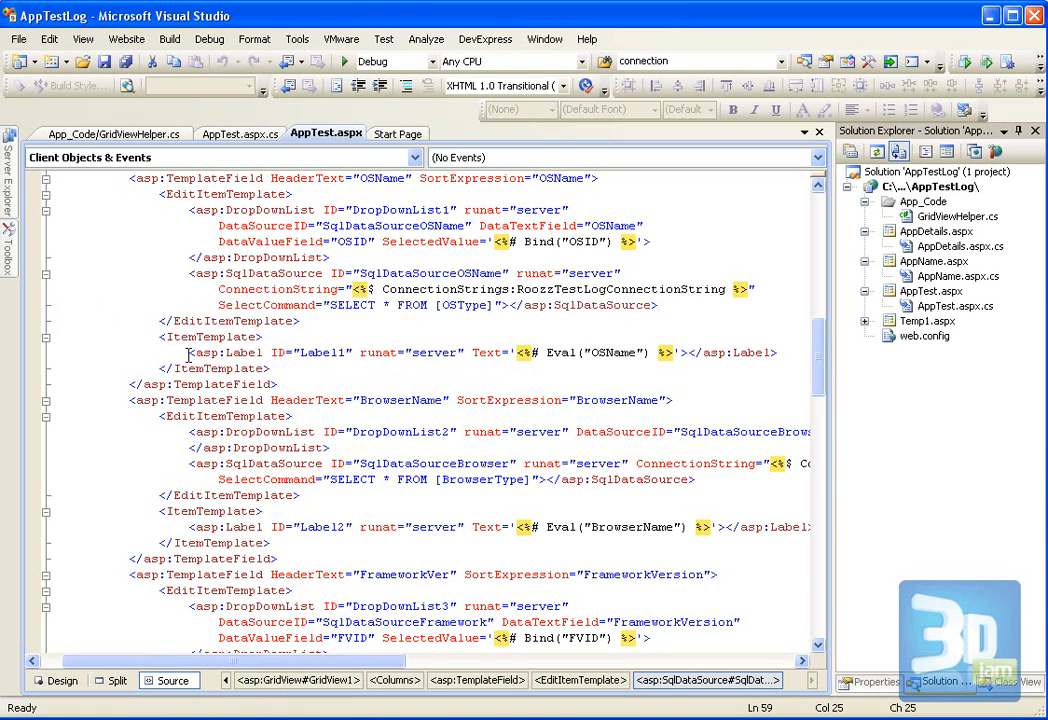
pyautogui.moveTo(190, 352); pyautogui.dragTo(375, 352)
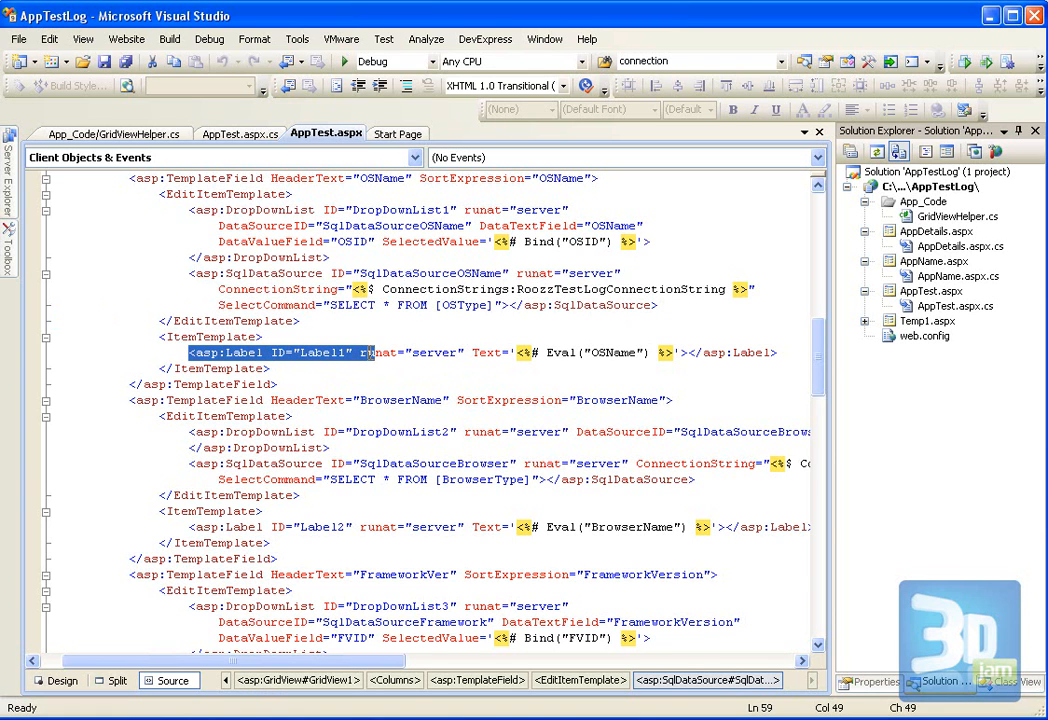
pyautogui.click(545, 352)
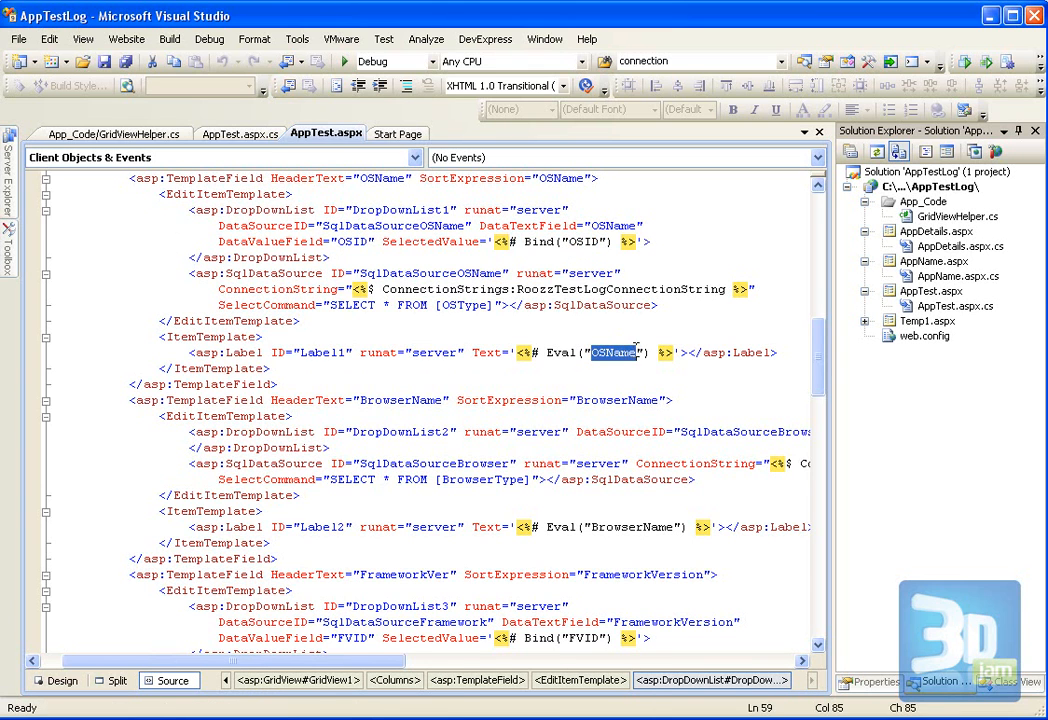
# Step: Select the TestLogSelect procedure name and scroll the results right to the ID columns
pyautogui.scroll(-3)
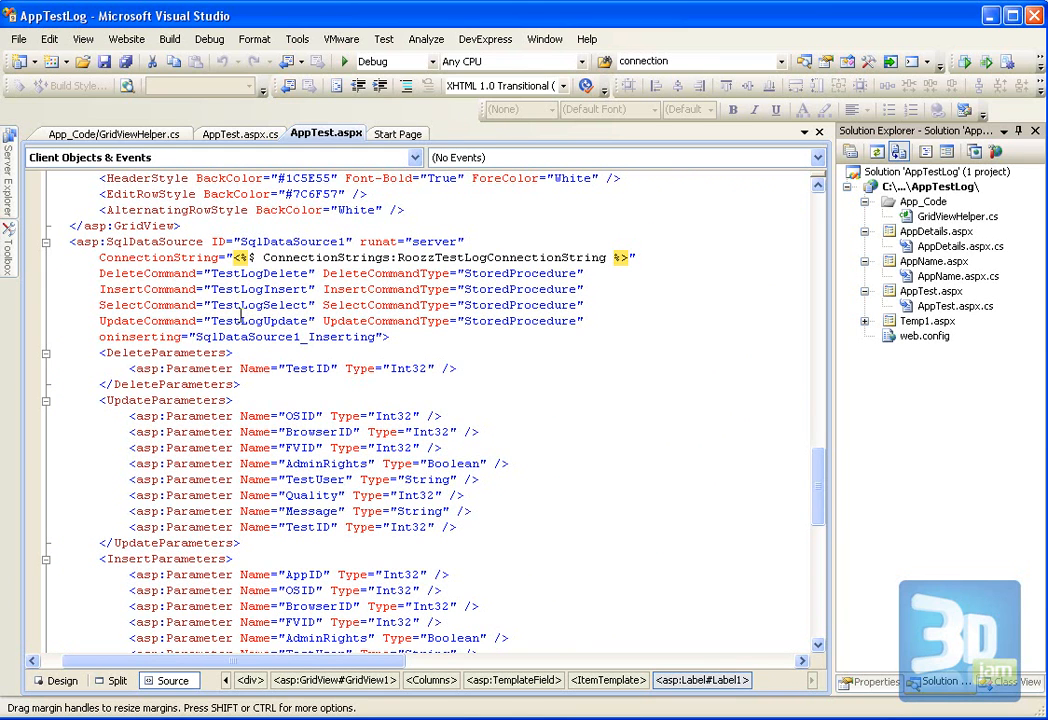
pyautogui.moveTo(240, 313)
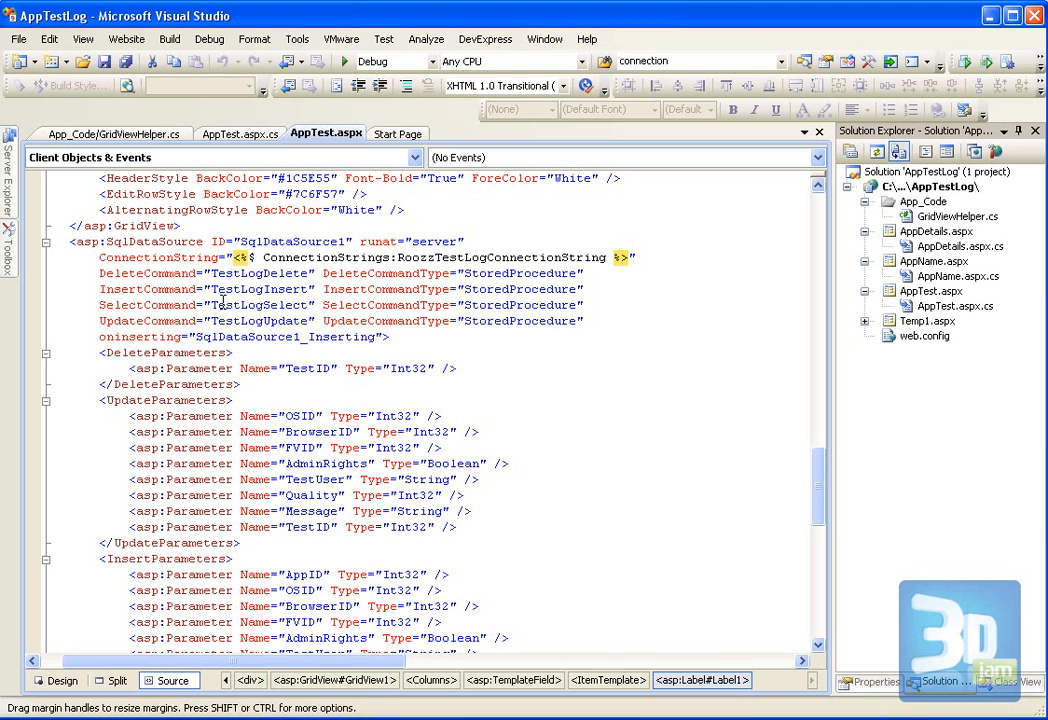
pyautogui.doubleClick(258, 304)
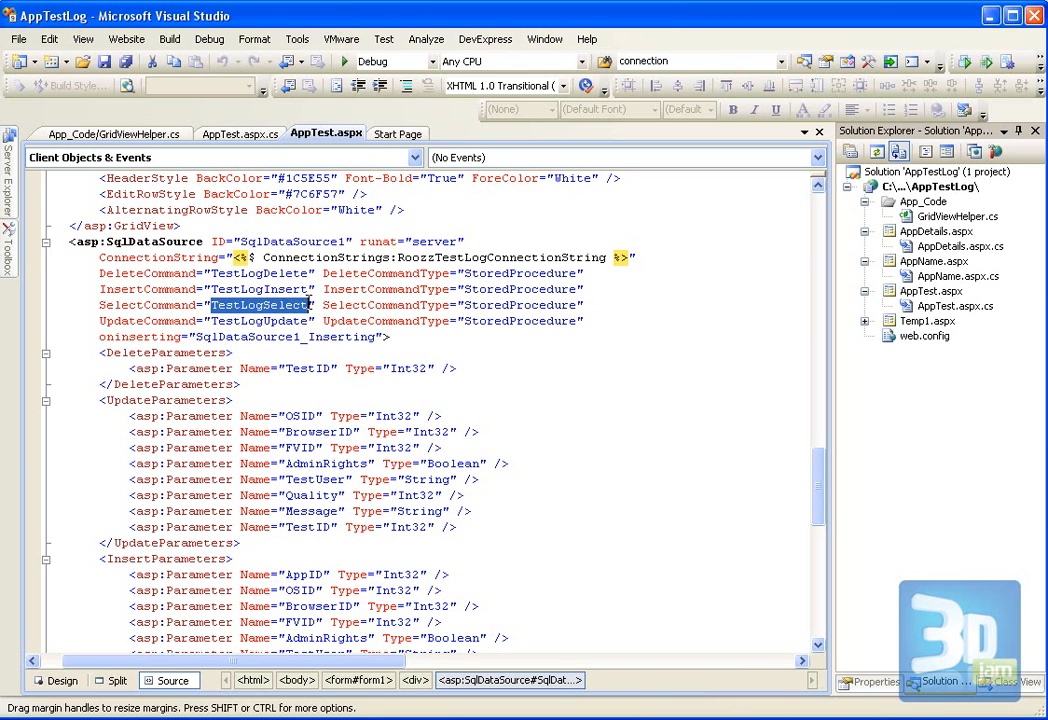
pyautogui.moveTo(420, 421)
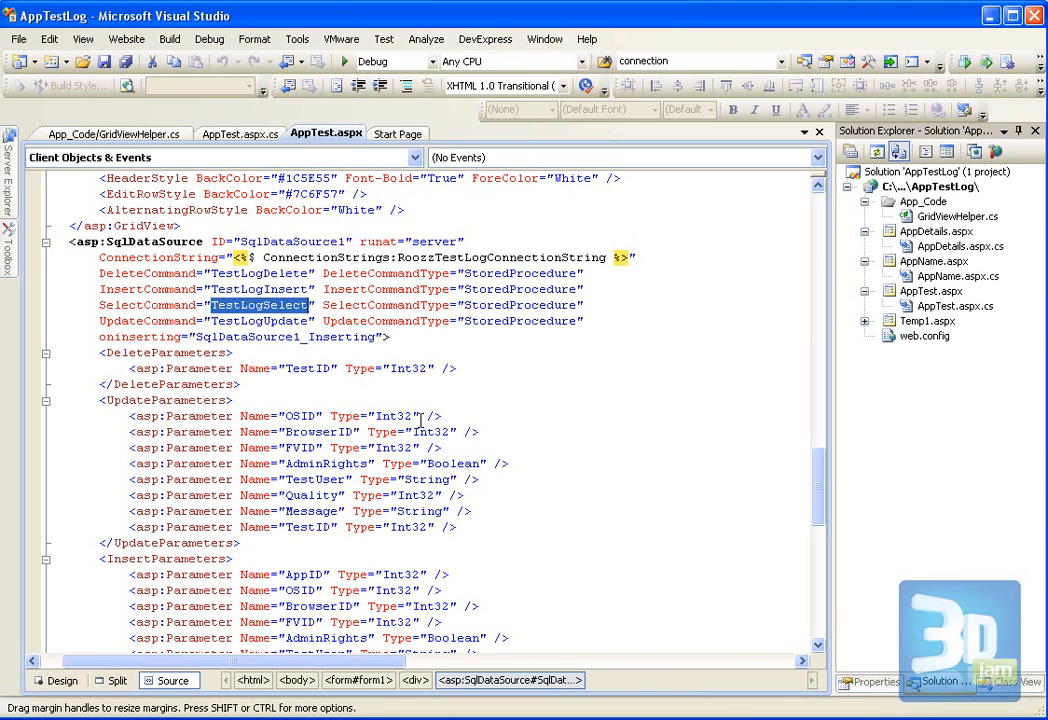
pyautogui.moveTo(477, 571)
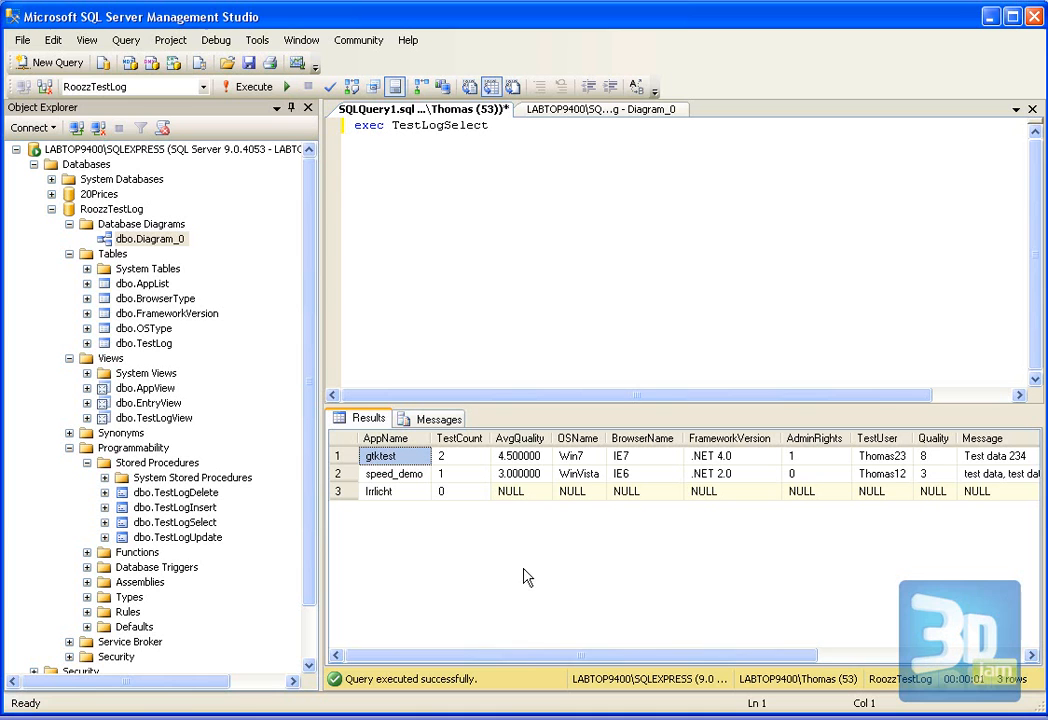
pyautogui.moveTo(808, 486)
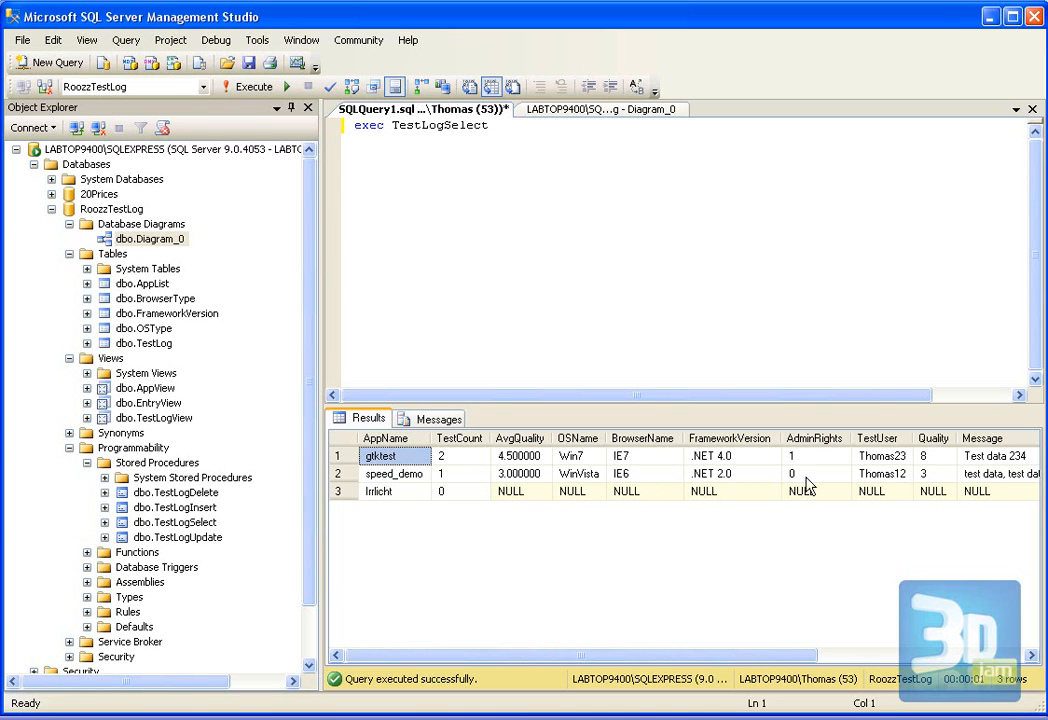
pyautogui.moveTo(583, 483)
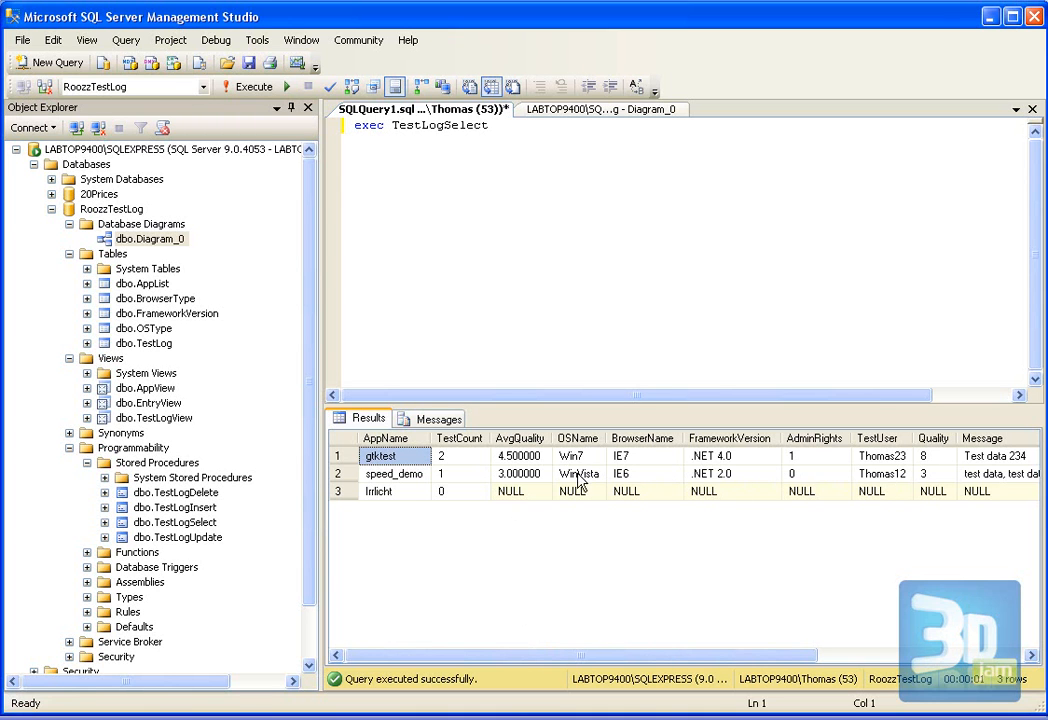
pyautogui.moveTo(578, 480)
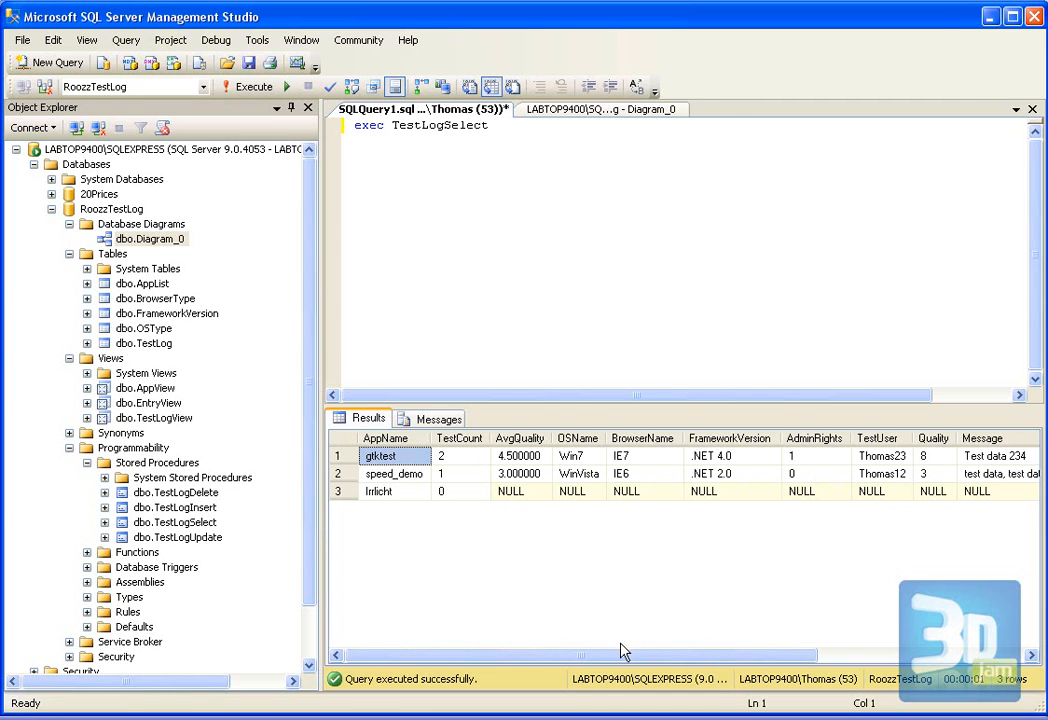
pyautogui.hscroll(3)
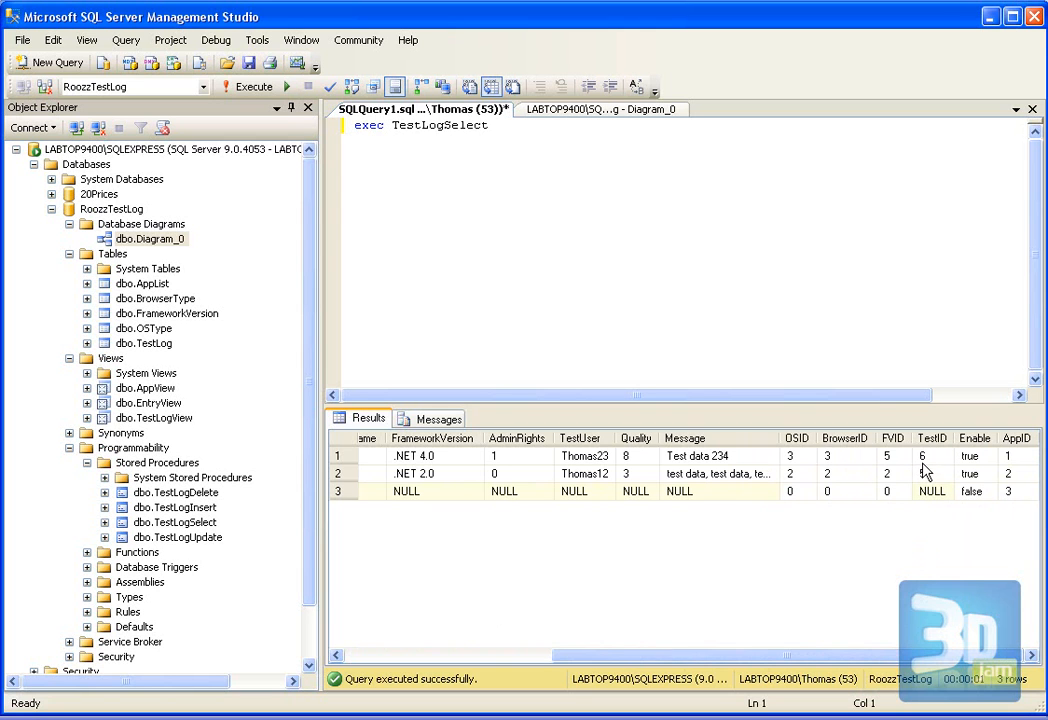
pyautogui.moveTo(795, 458)
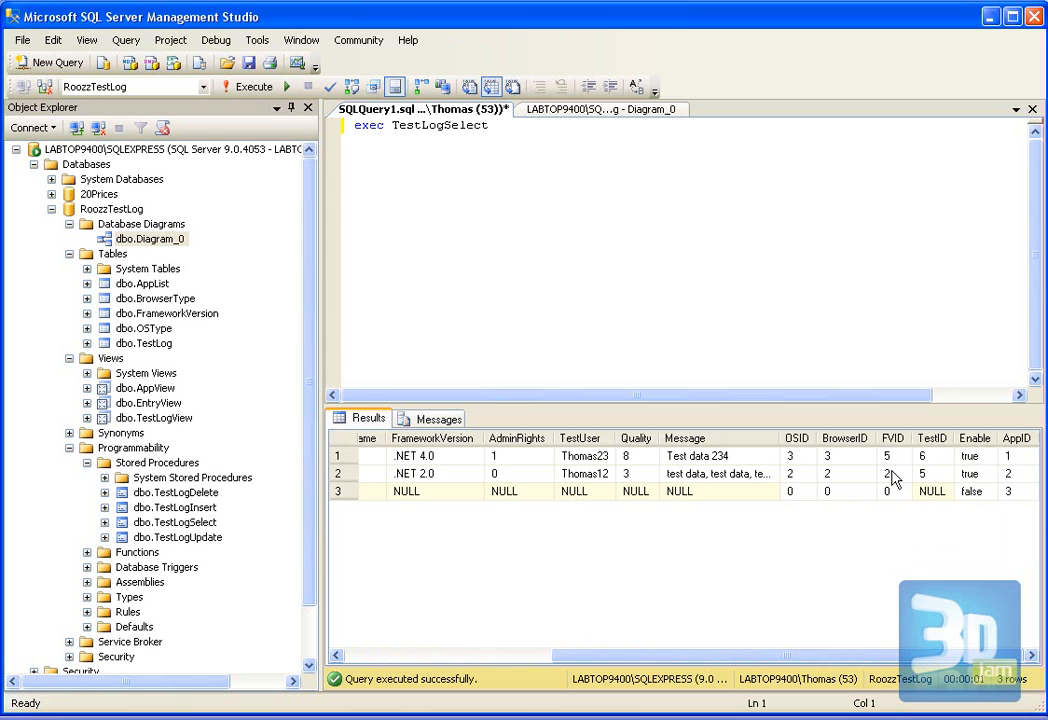
pyautogui.moveTo(797, 438)
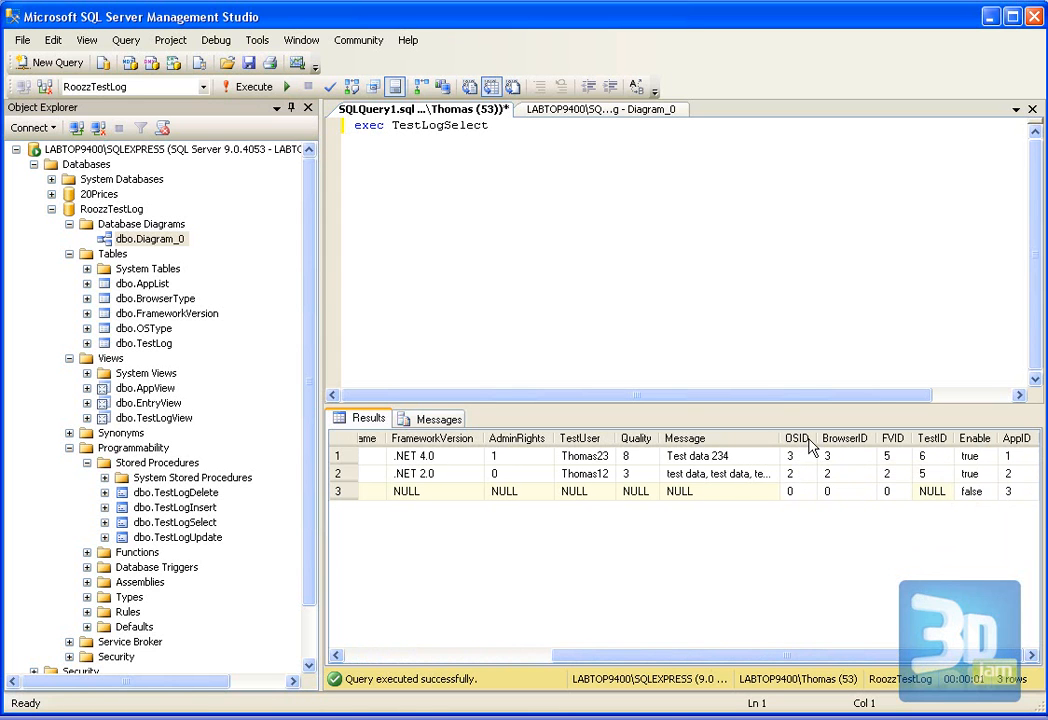
pyautogui.moveTo(804, 448)
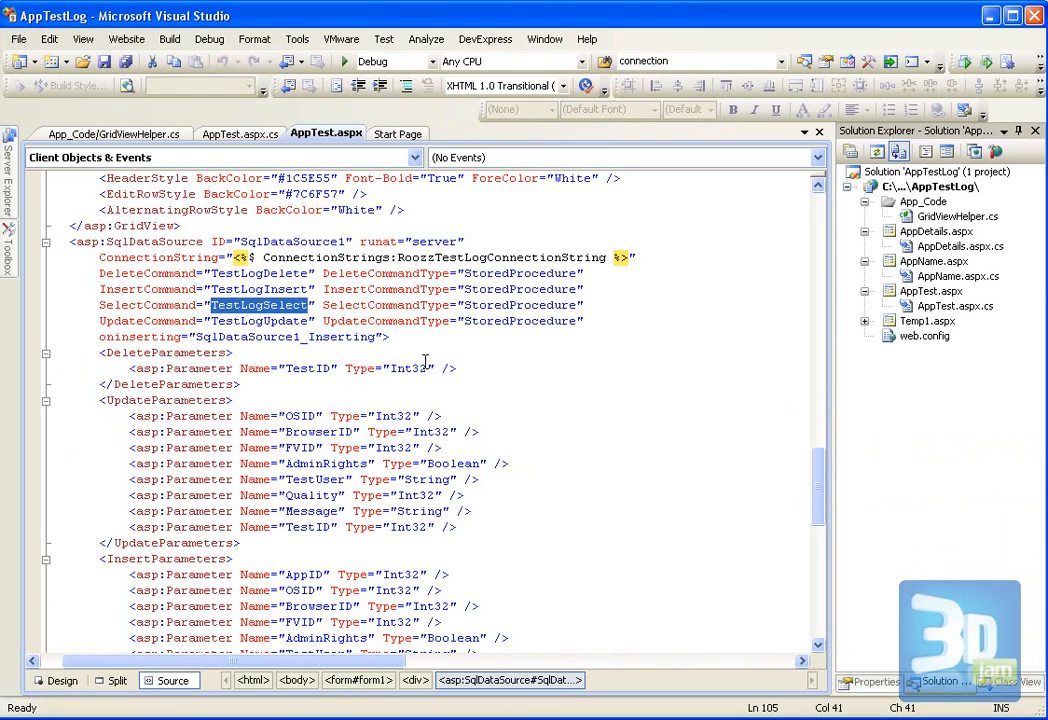
# Step: Scroll the AppTest.aspx markup past the OSID update parameter to the bound template fields
pyautogui.scroll(-3)
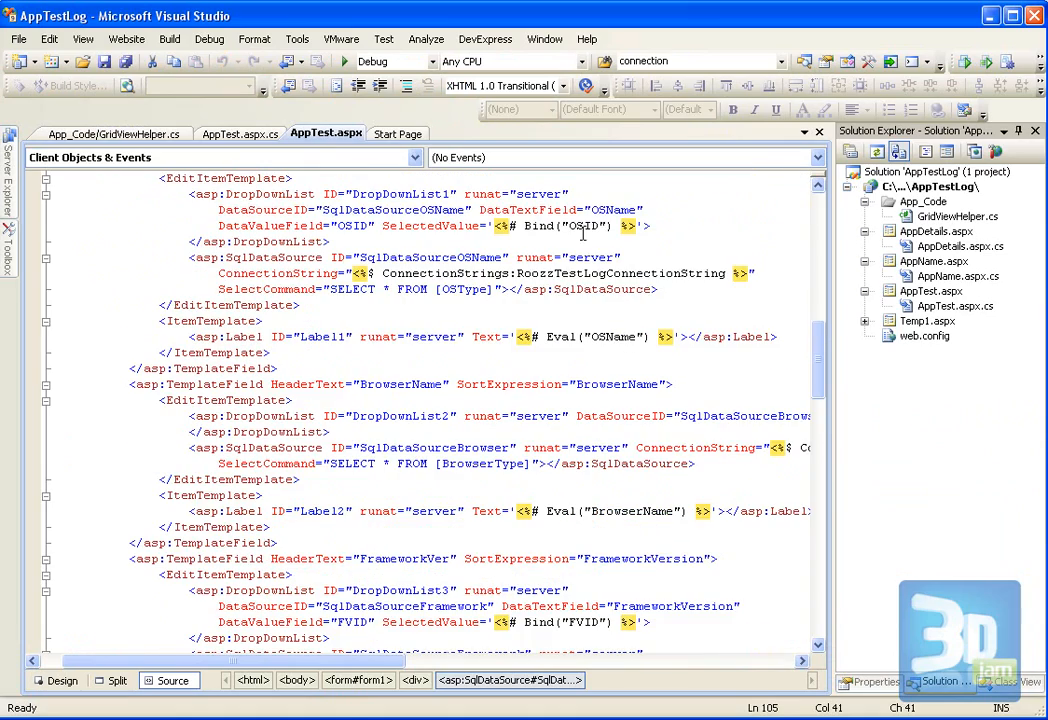
pyautogui.scroll(-3)
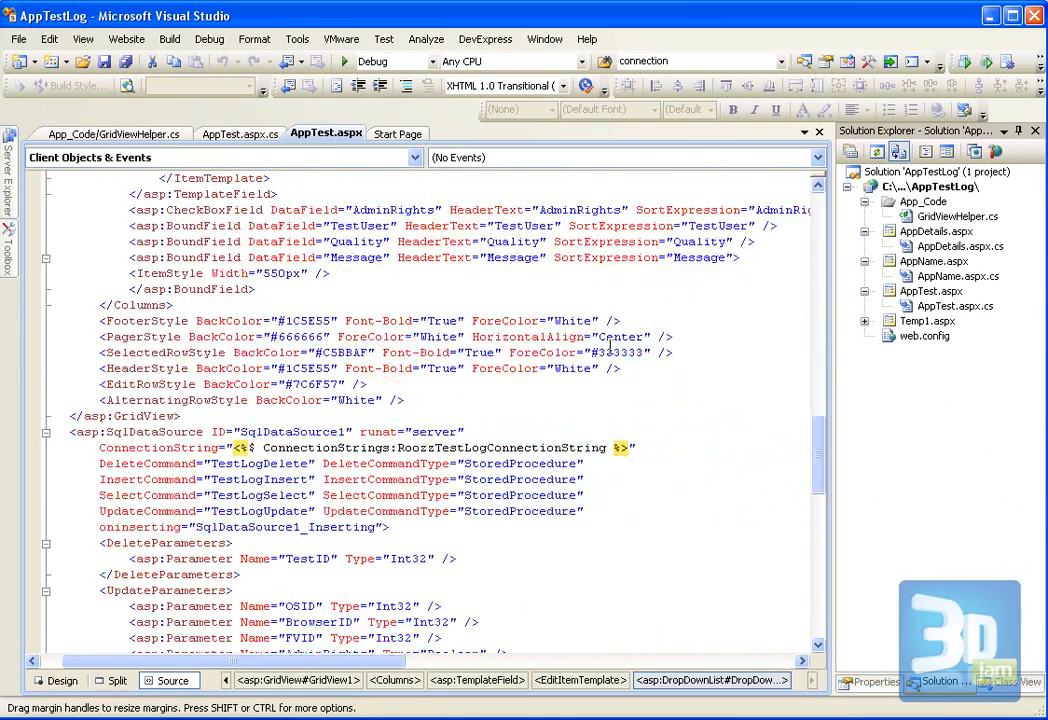
pyautogui.scroll(-3)
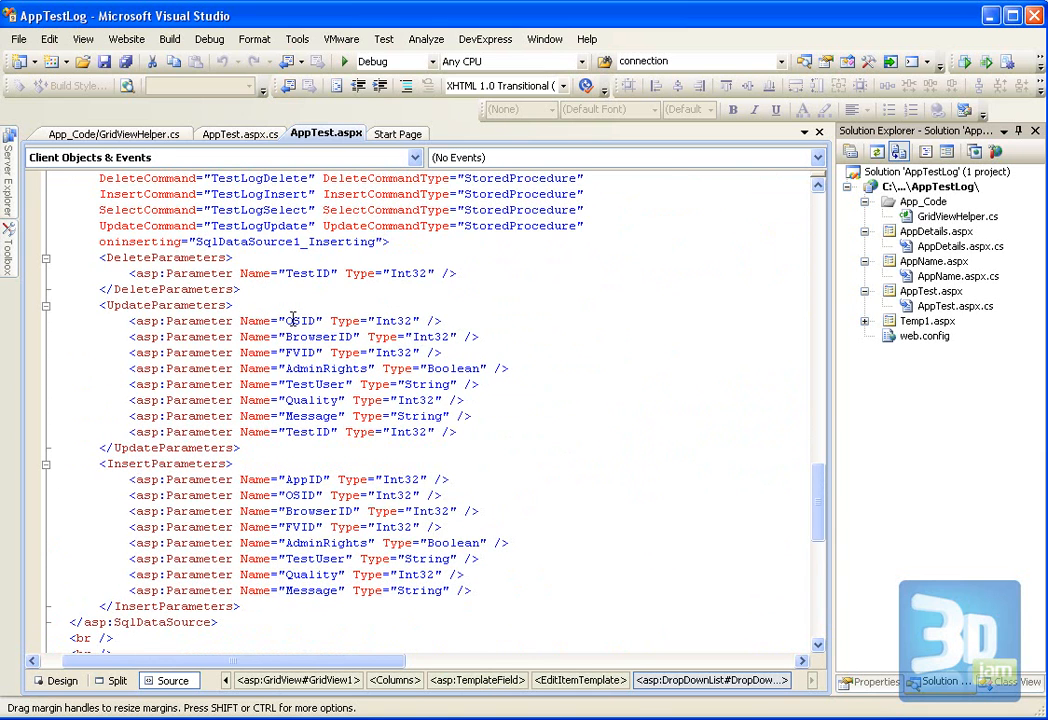
pyautogui.doubleClick(300, 320)
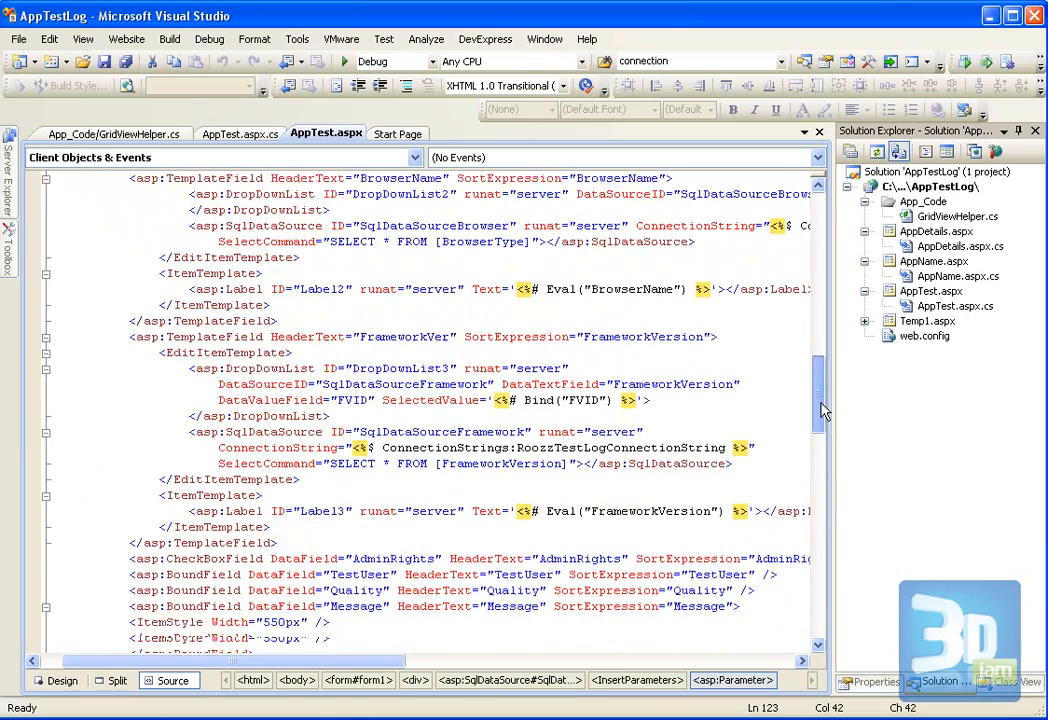
pyautogui.scroll(-3)
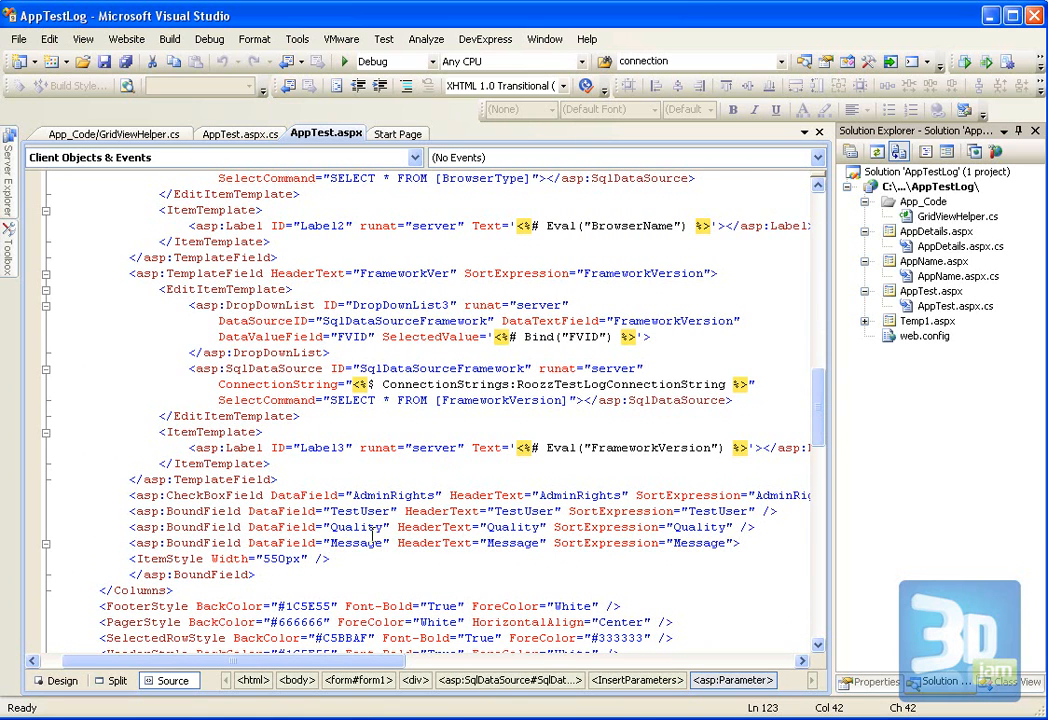
pyautogui.click(113, 133)
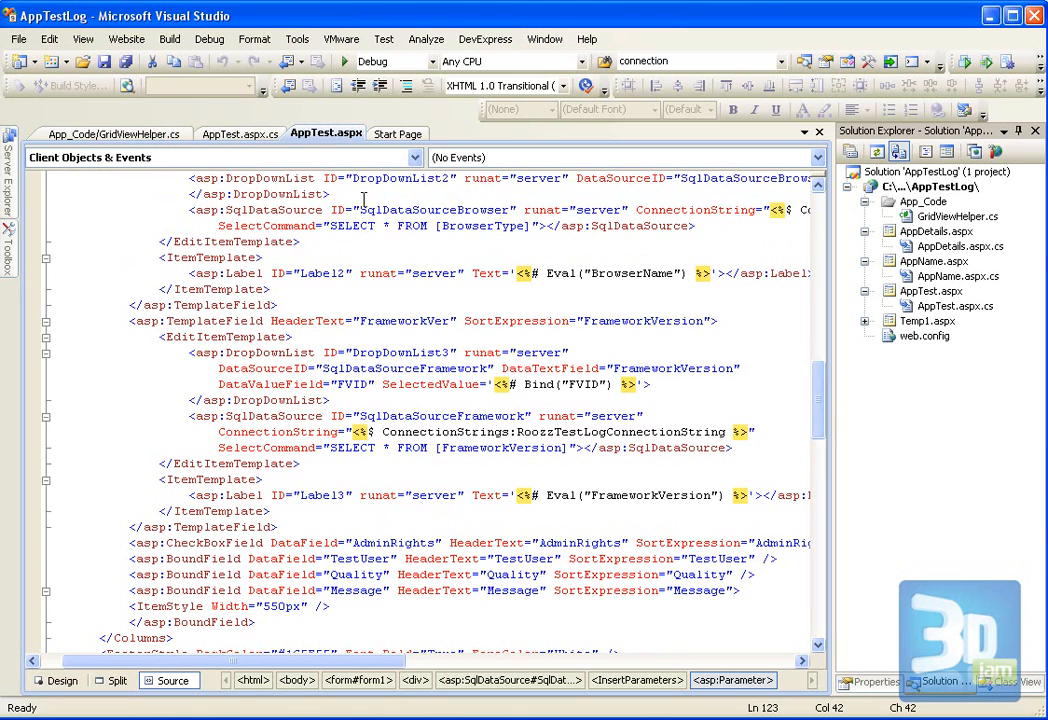
# Step: View the edit template layout, the Add link's LinkButton2_Click handler, and its CommandName="Insert" markup
pyautogui.click(240, 109)
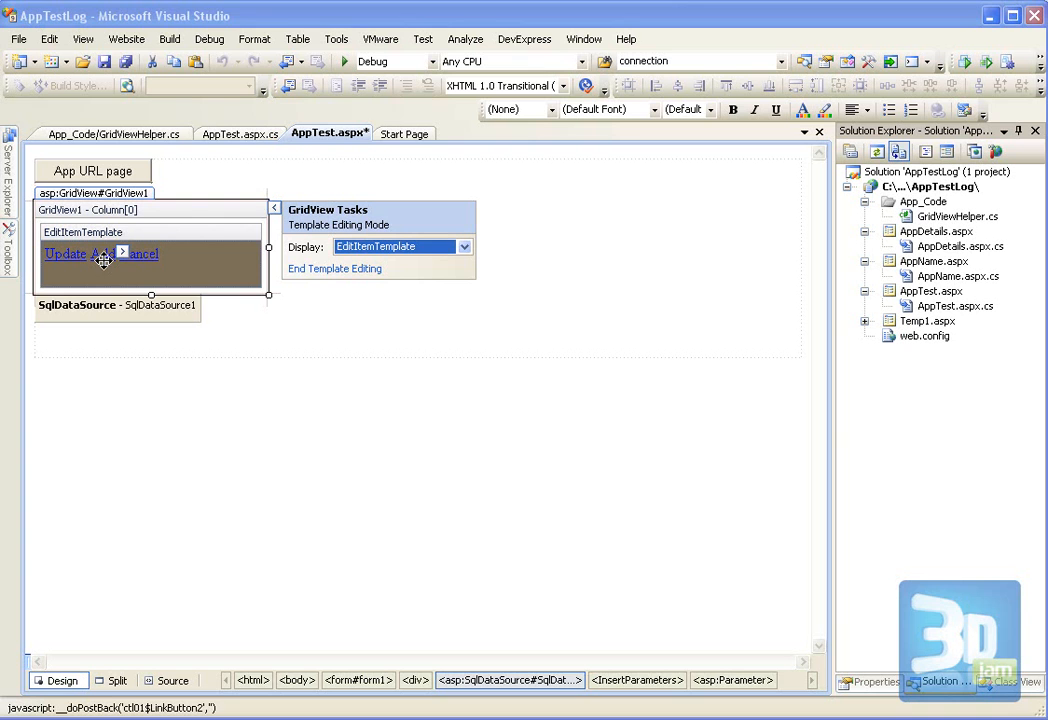
pyautogui.click(100, 253)
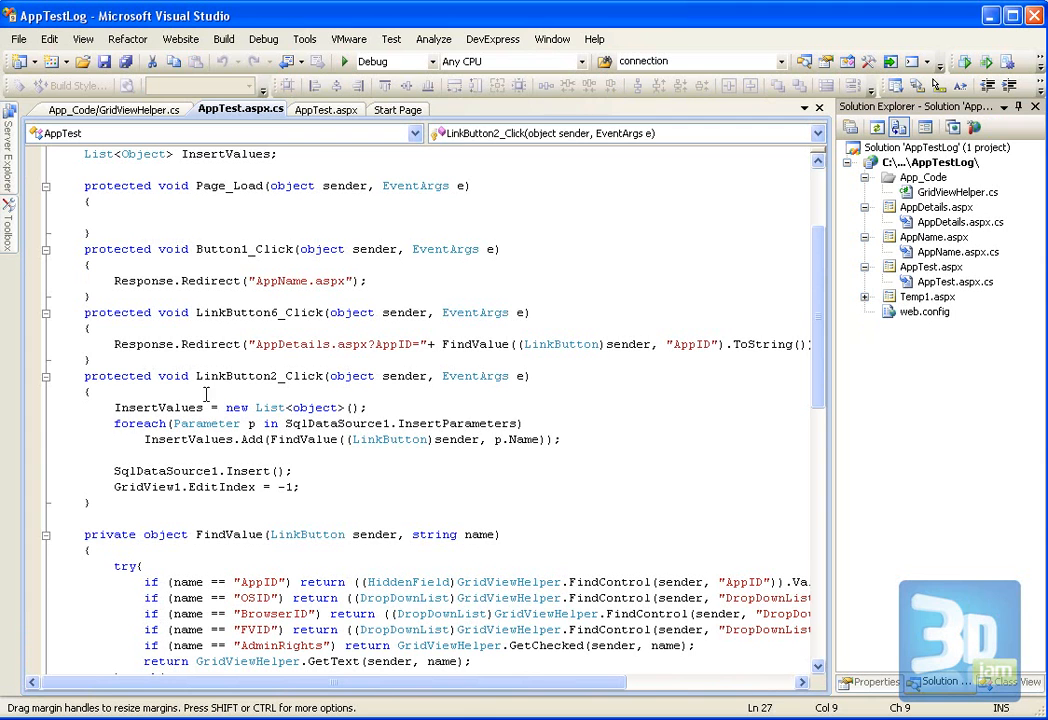
pyautogui.scroll(-3)
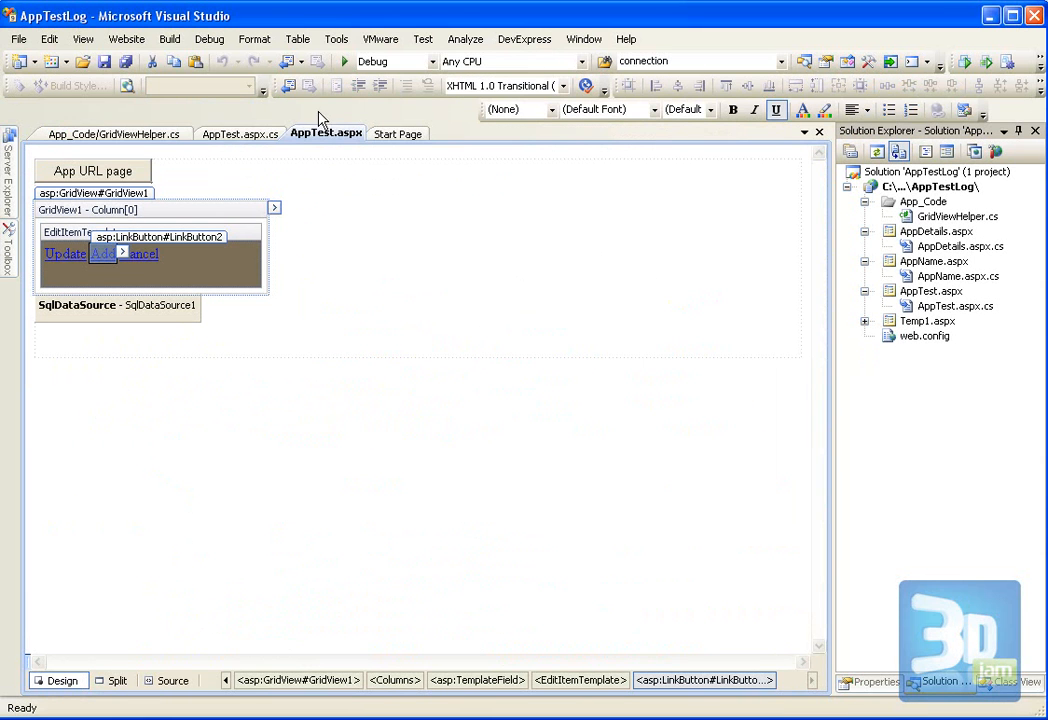
pyautogui.click(172, 680)
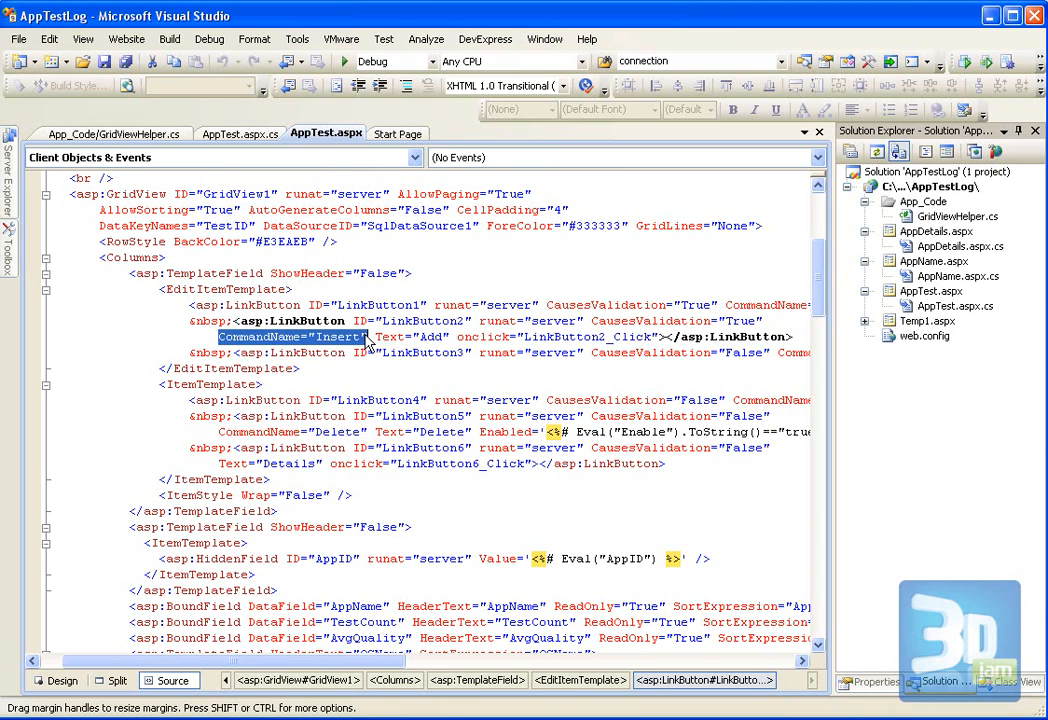
pyautogui.moveTo(448, 345)
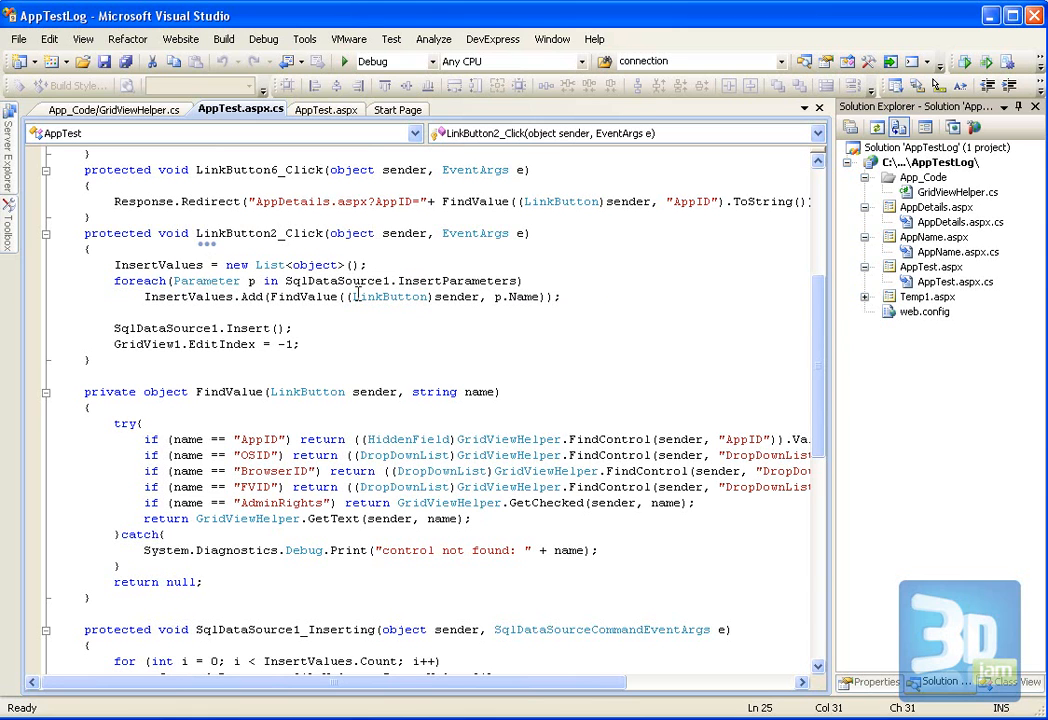
# Step: Highlight SqlDataSource1.Insert(), the InsertParameters loop and the LinkButton cast of the sender
pyautogui.doubleClick(153, 328)
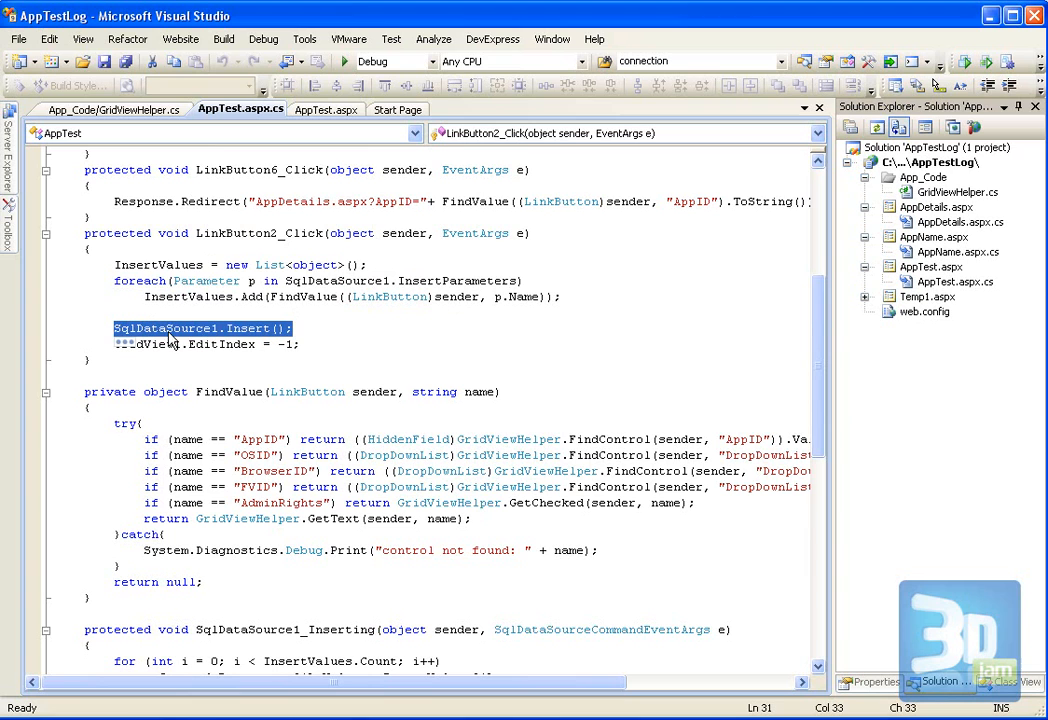
pyautogui.moveTo(293, 335)
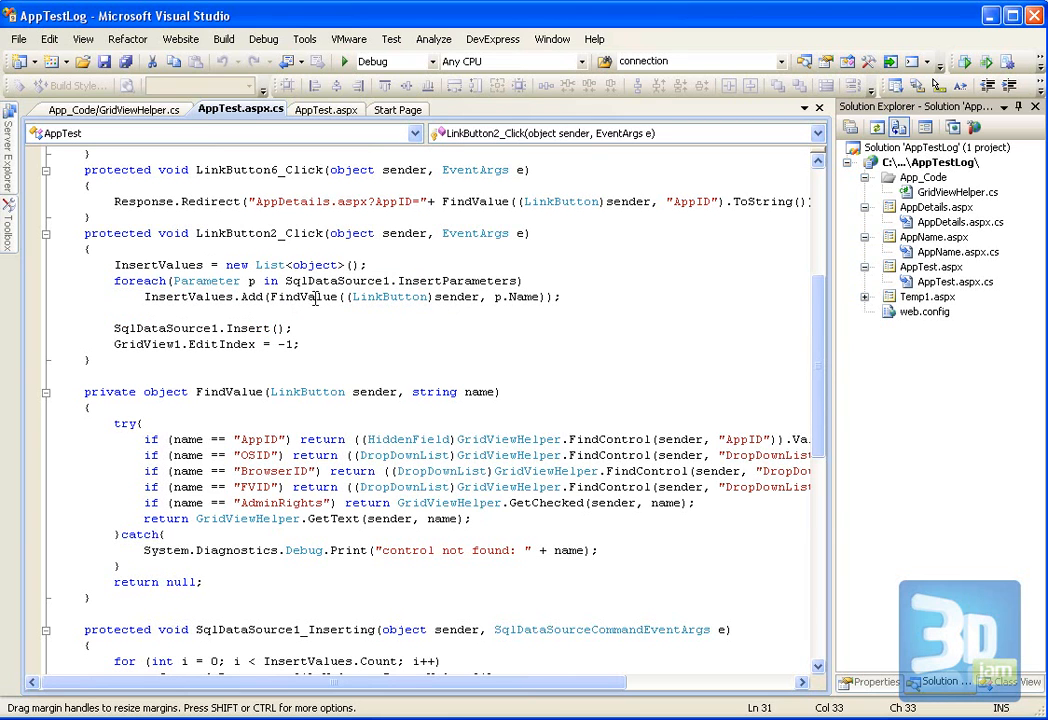
pyautogui.moveTo(300, 297)
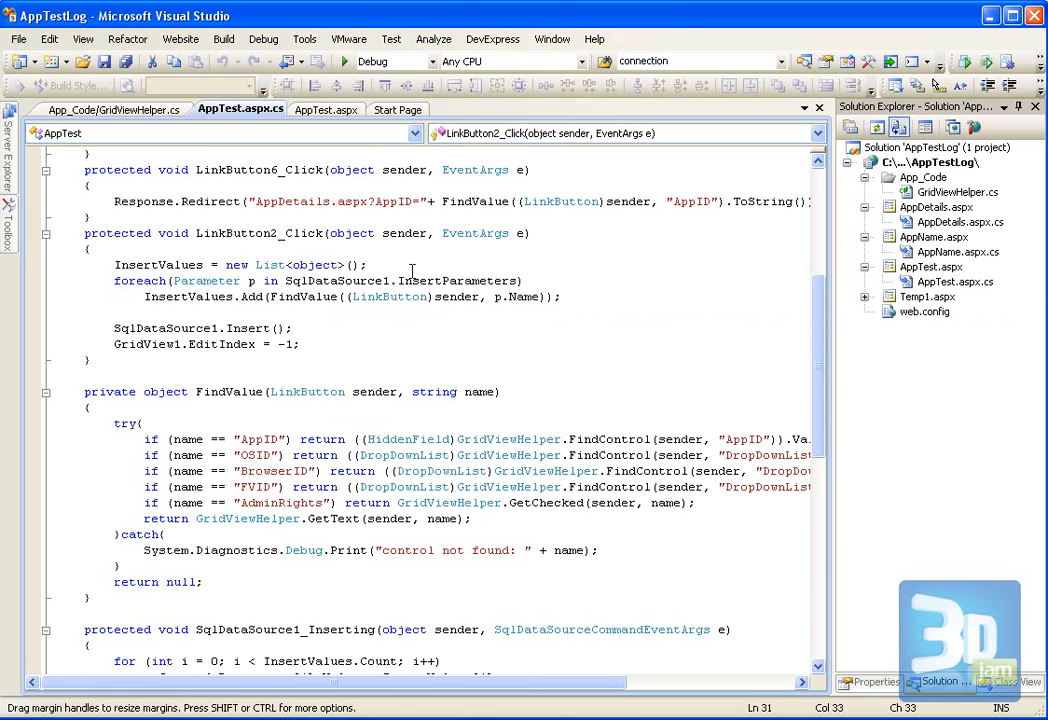
pyautogui.click(515, 280)
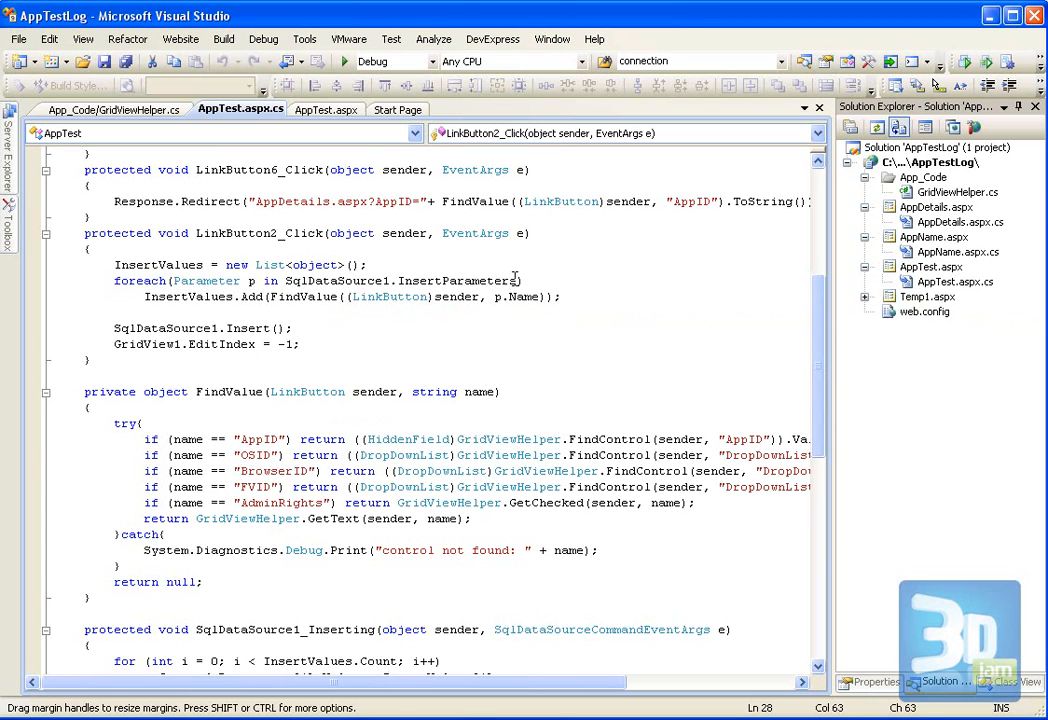
pyautogui.doubleClick(457, 281)
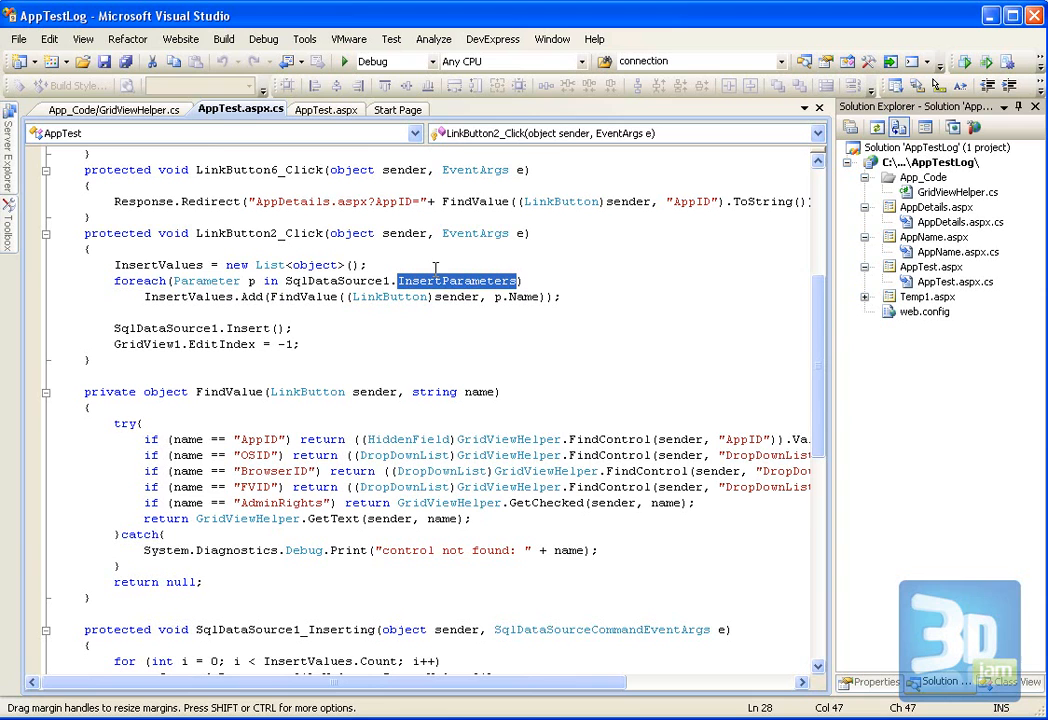
pyautogui.moveTo(465, 283)
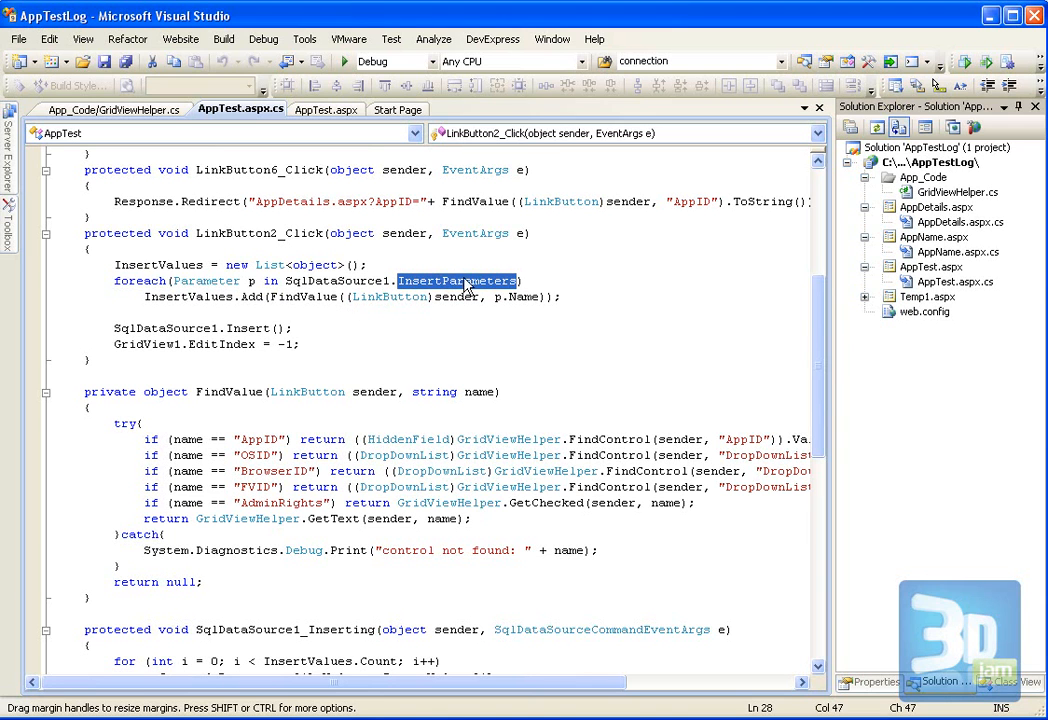
pyautogui.moveTo(478, 328)
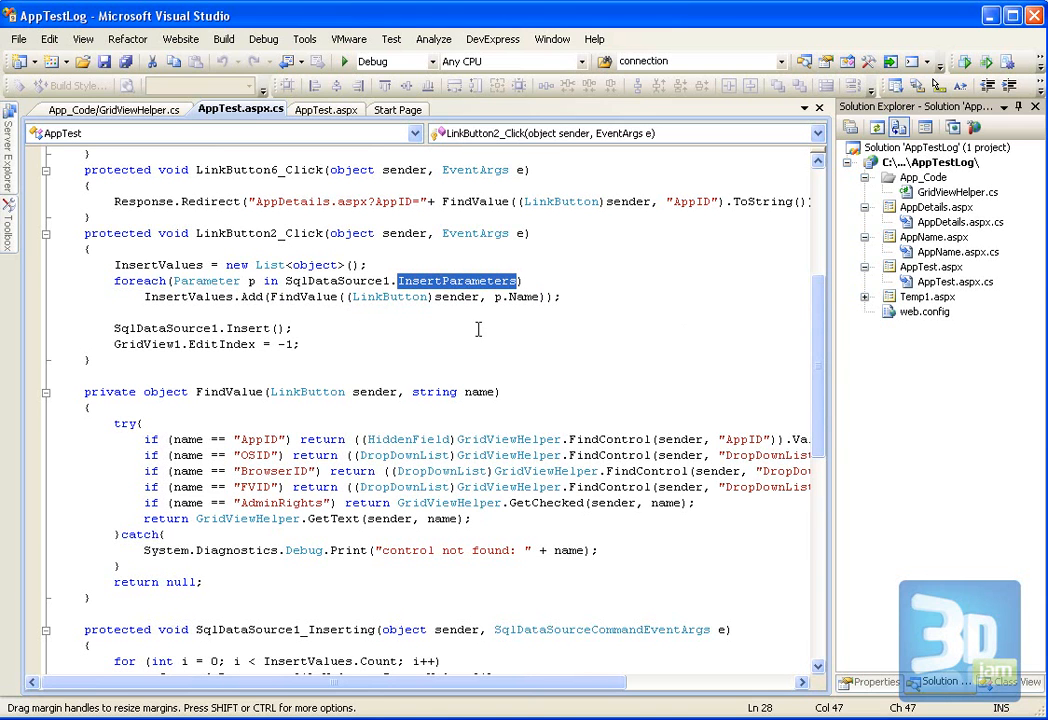
pyautogui.moveTo(300, 296)
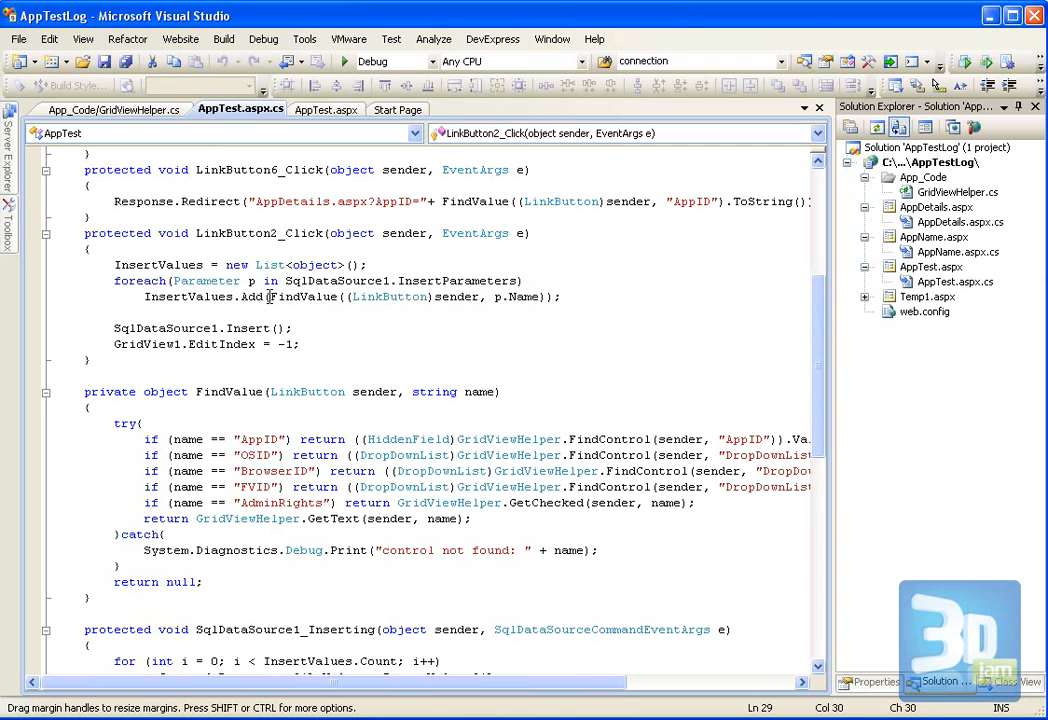
pyautogui.moveTo(272, 296); pyautogui.dragTo(540, 296)
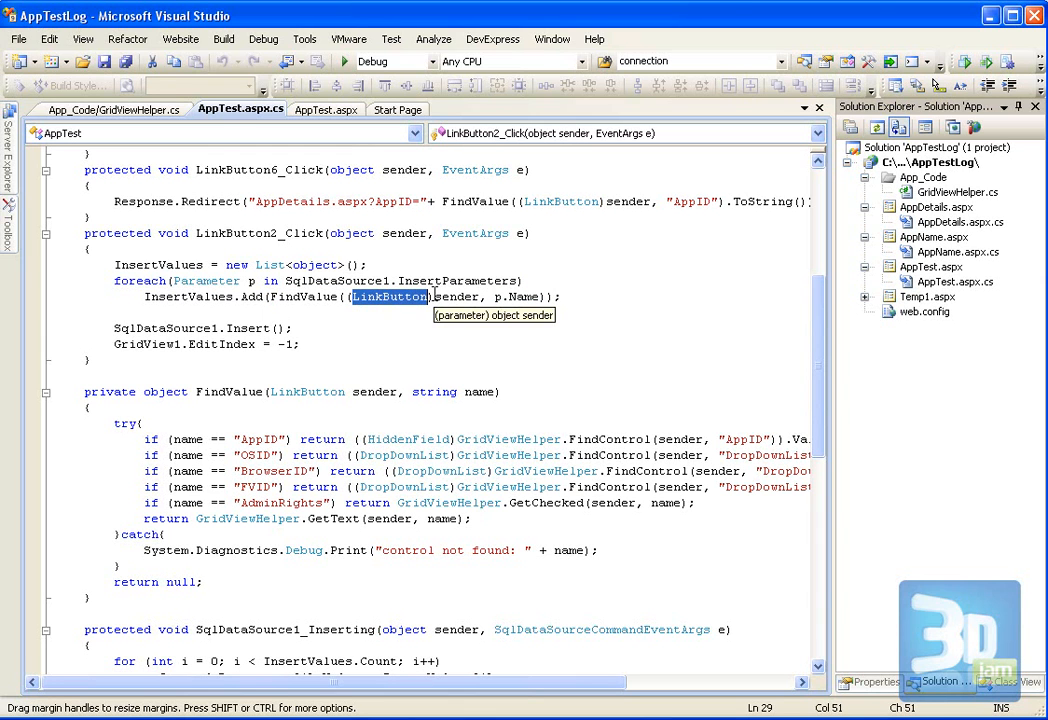
pyautogui.moveTo(480, 297)
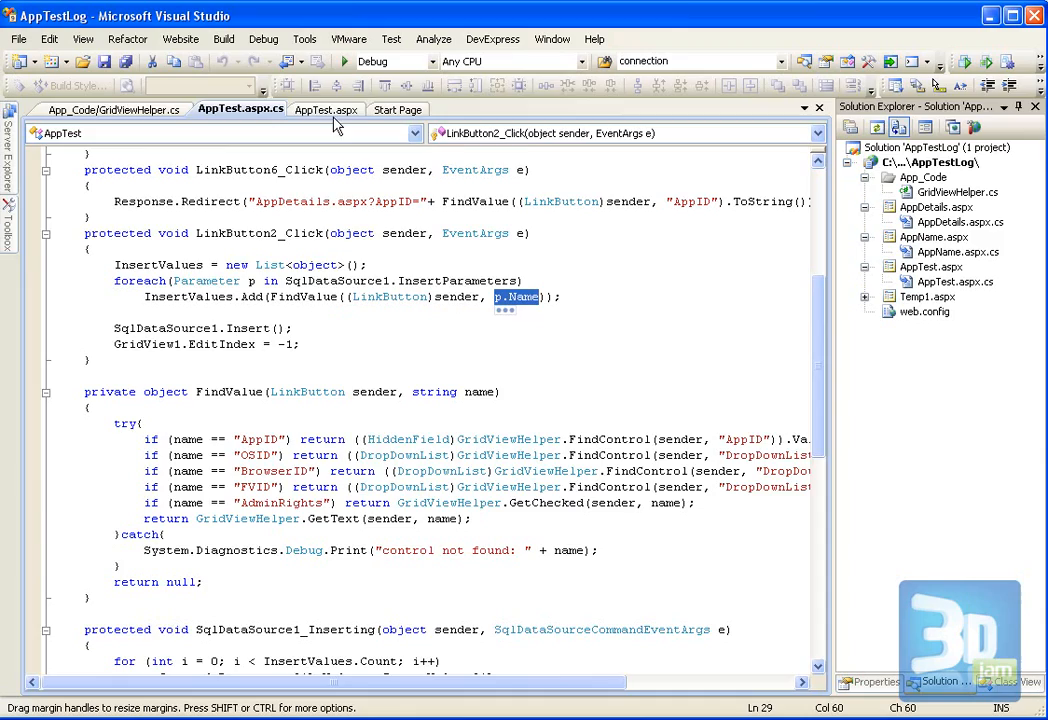
pyautogui.click(325, 110)
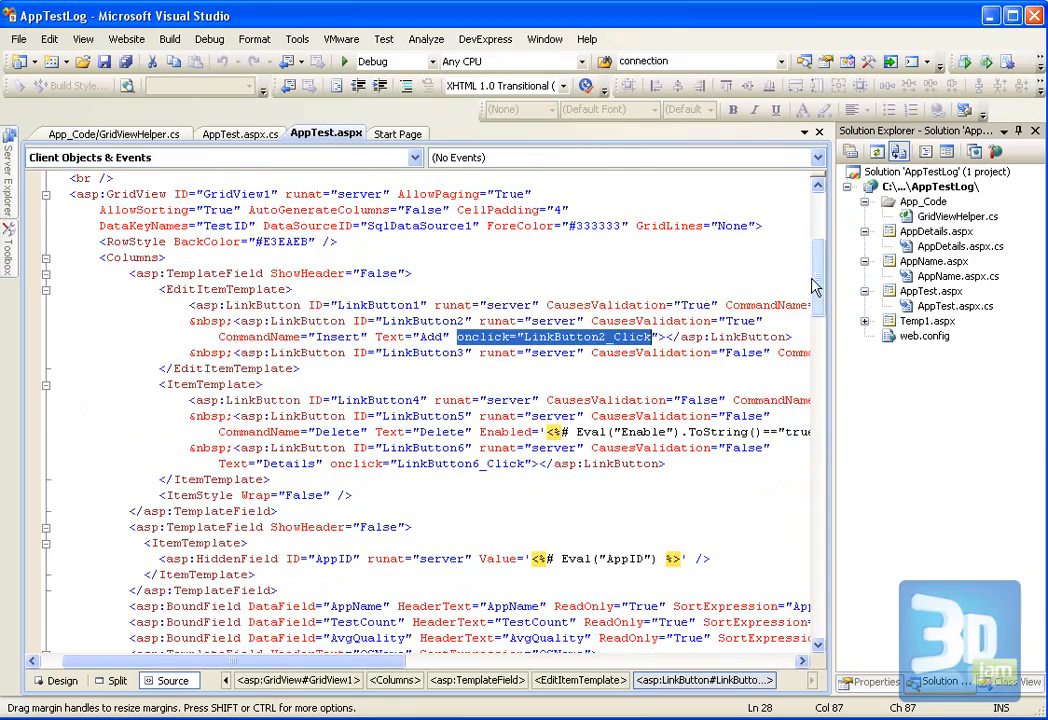
pyautogui.scroll(-3)
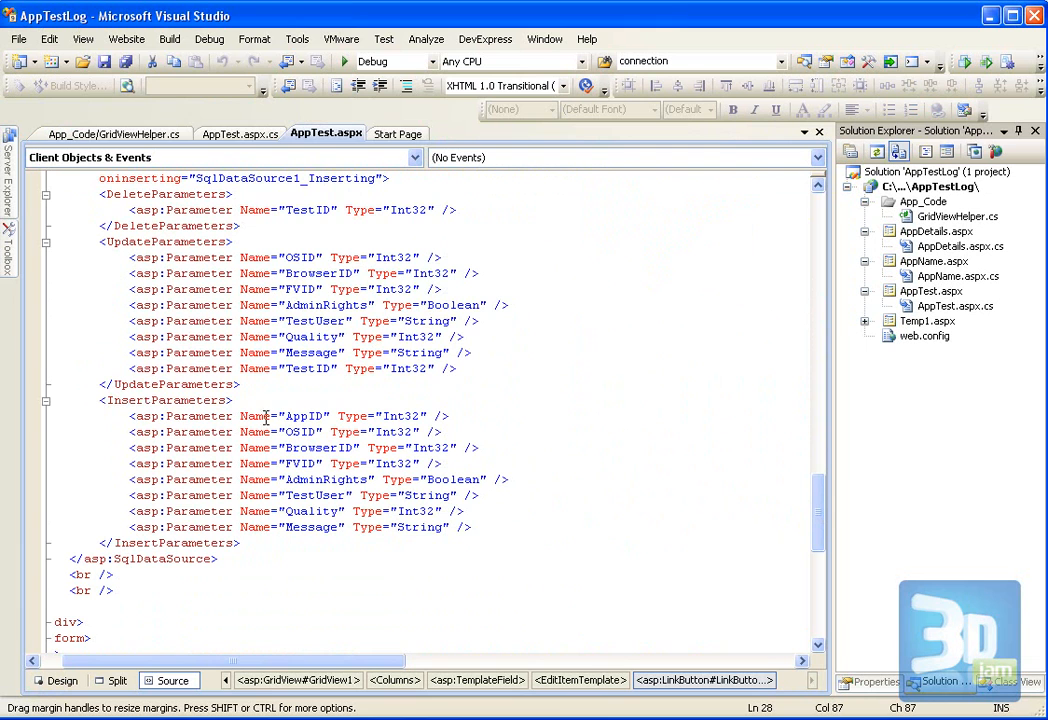
pyautogui.moveTo(270, 415)
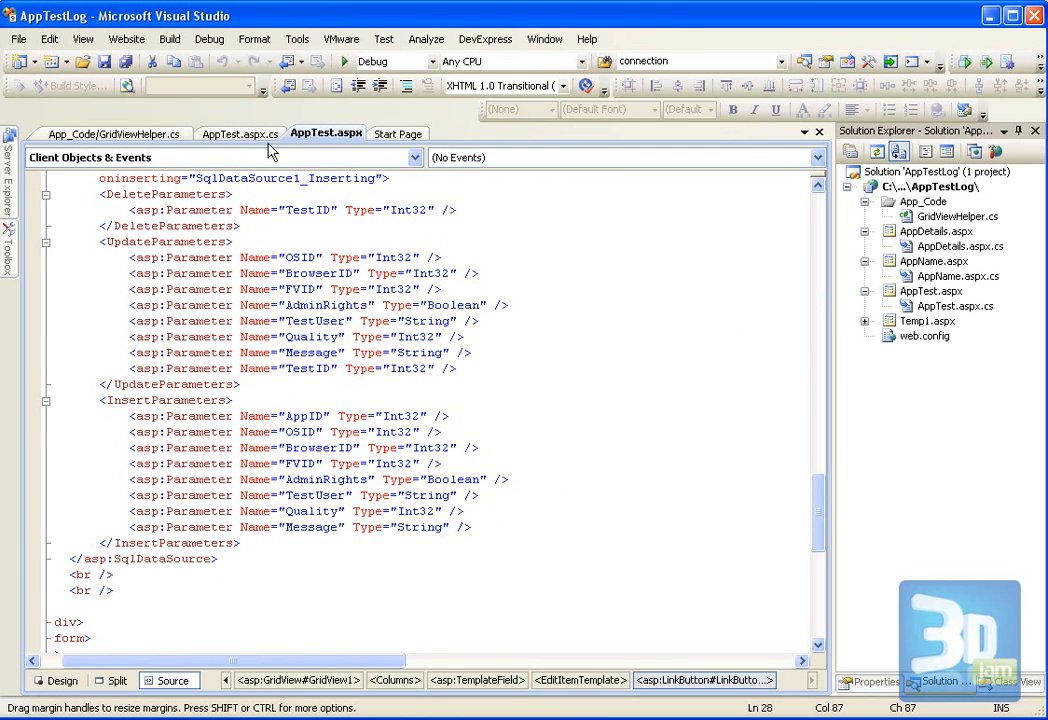
pyautogui.click(240, 109)
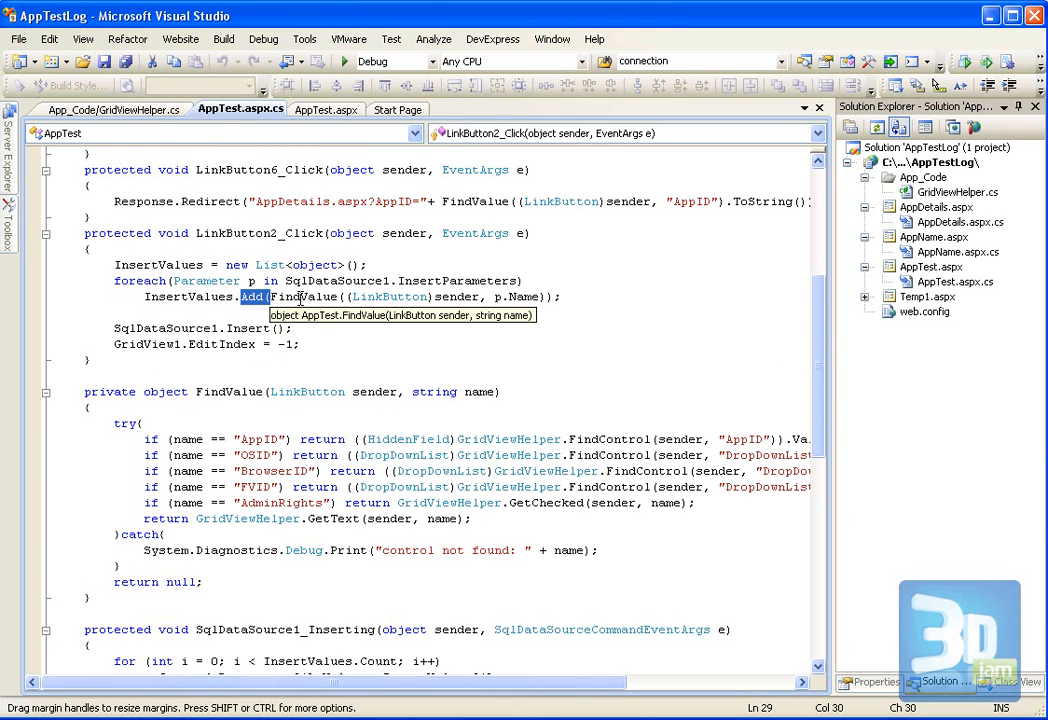
pyautogui.moveTo(222, 327)
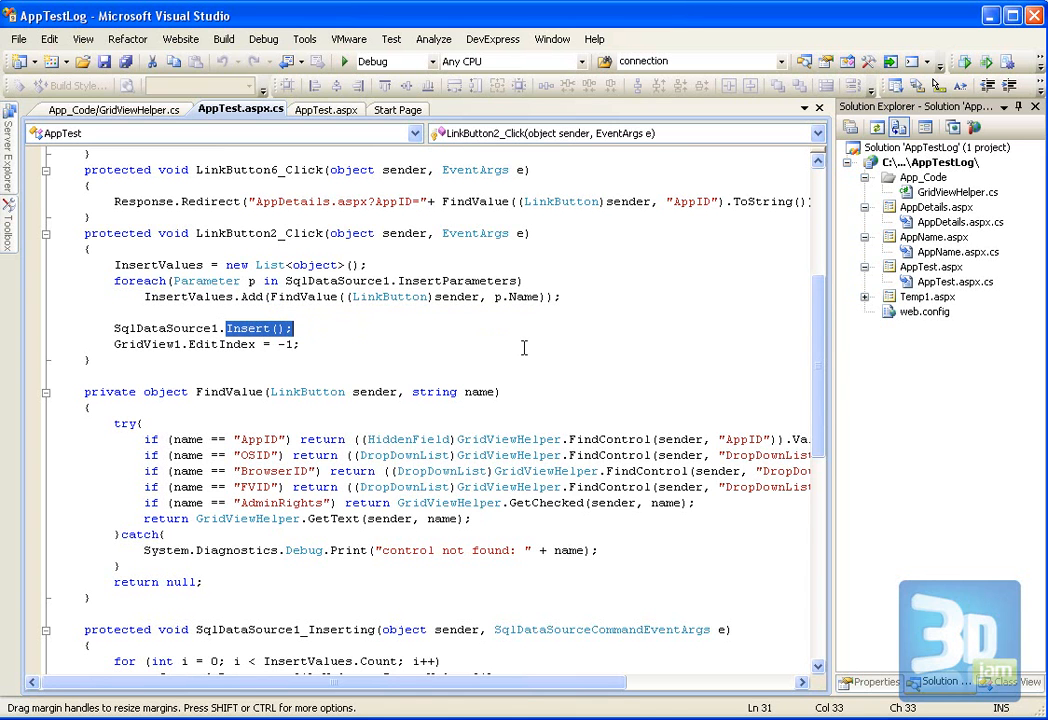
pyautogui.scroll(-3)
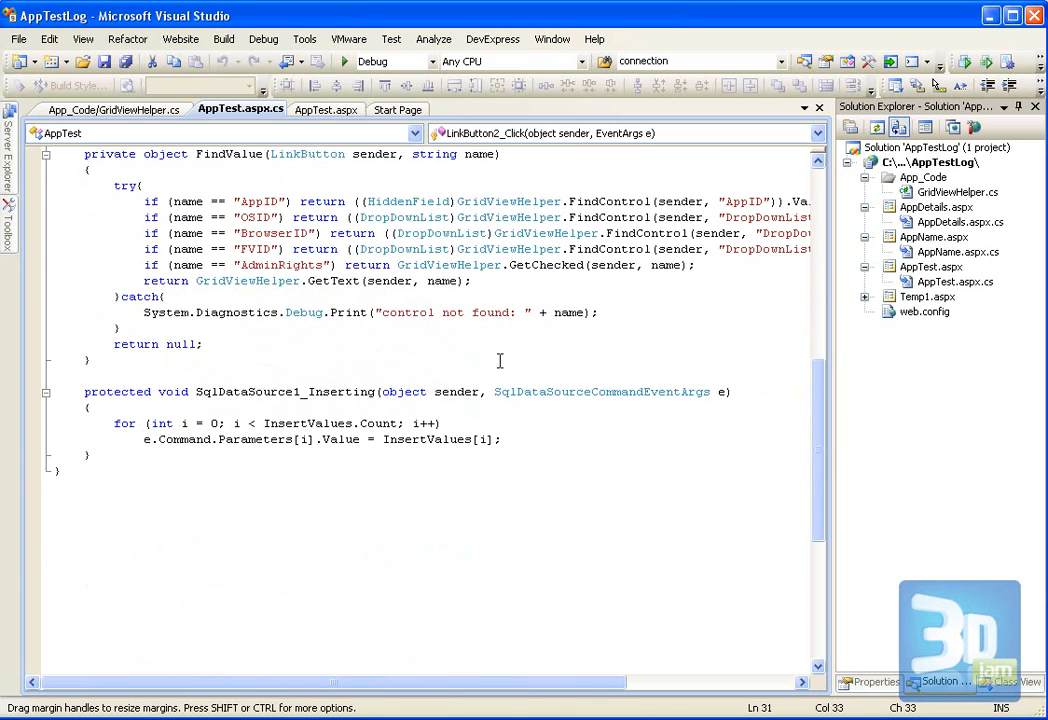
pyautogui.doubleClick(204, 391)
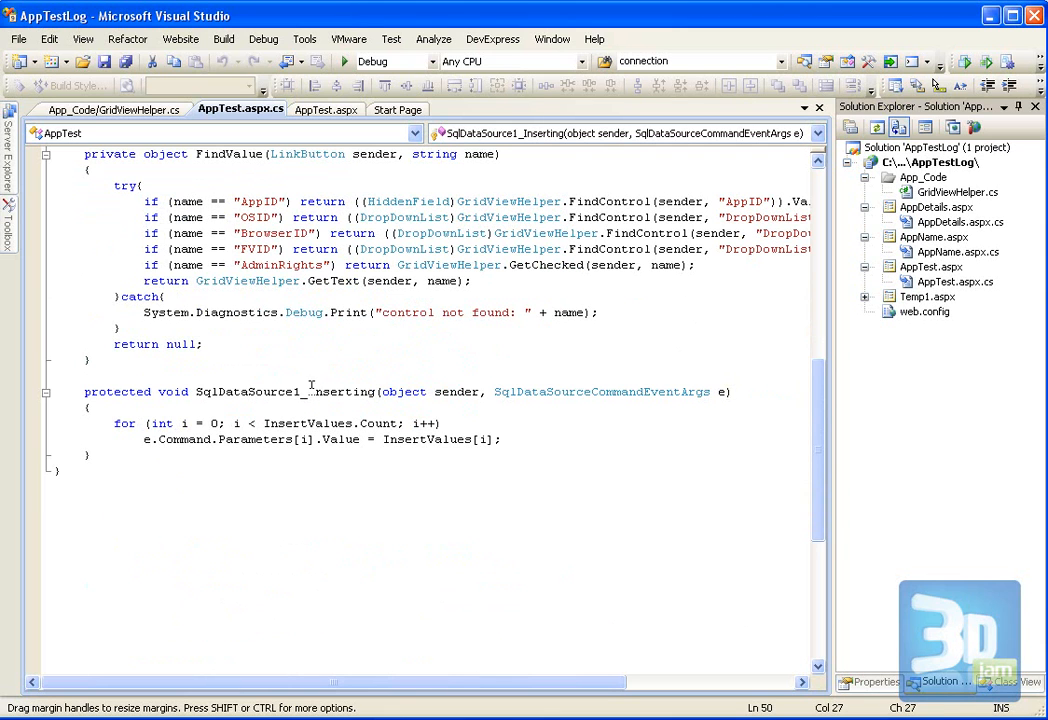
pyautogui.doubleClick(340, 391)
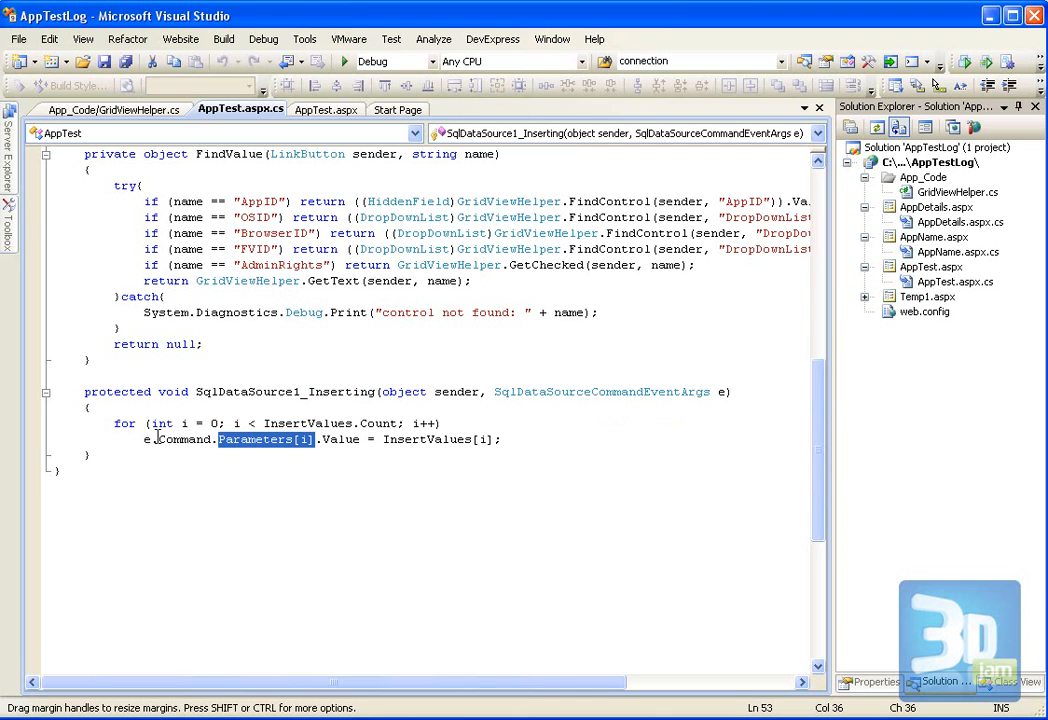
pyautogui.doubleClick(187, 439)
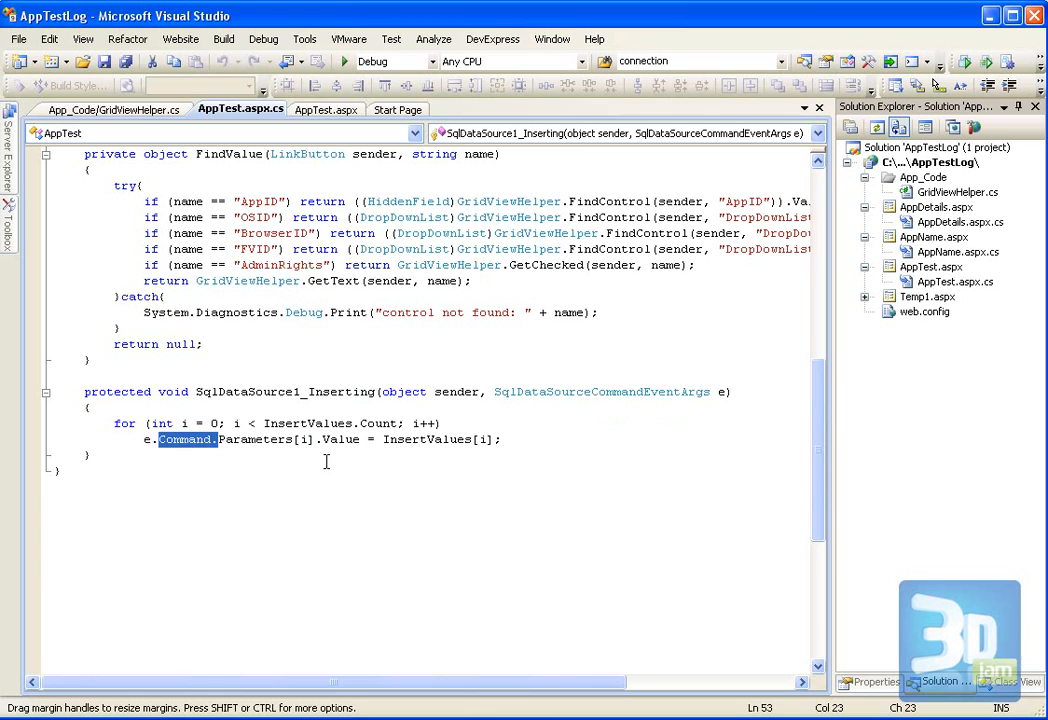
pyautogui.doubleClick(337, 439)
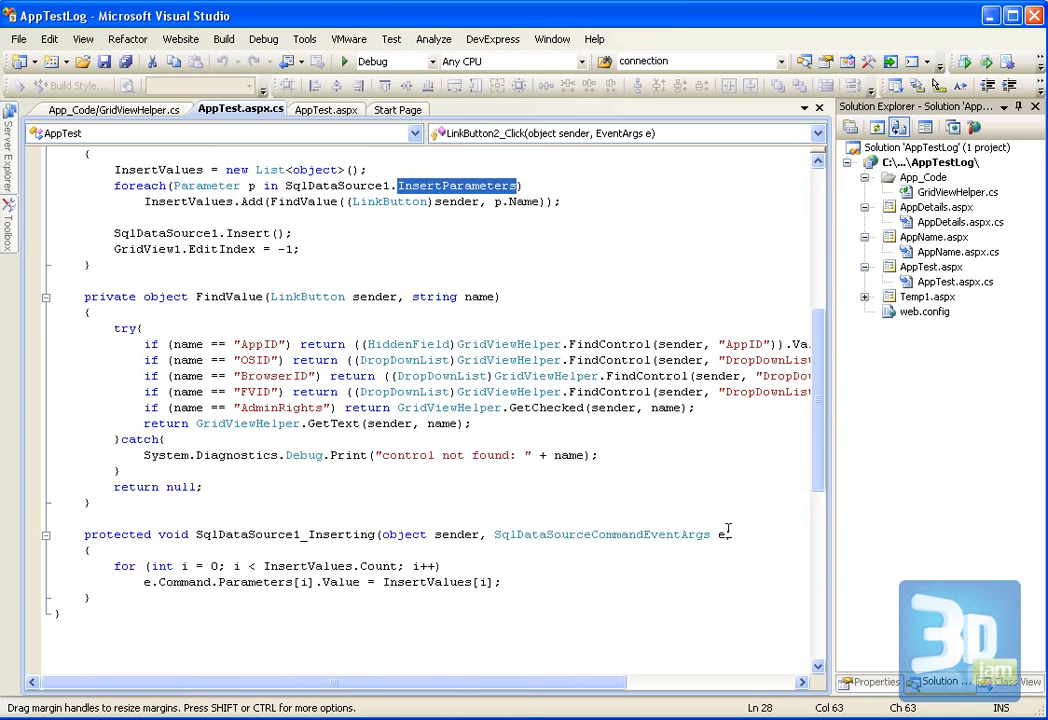
pyautogui.doubleClick(605, 534)
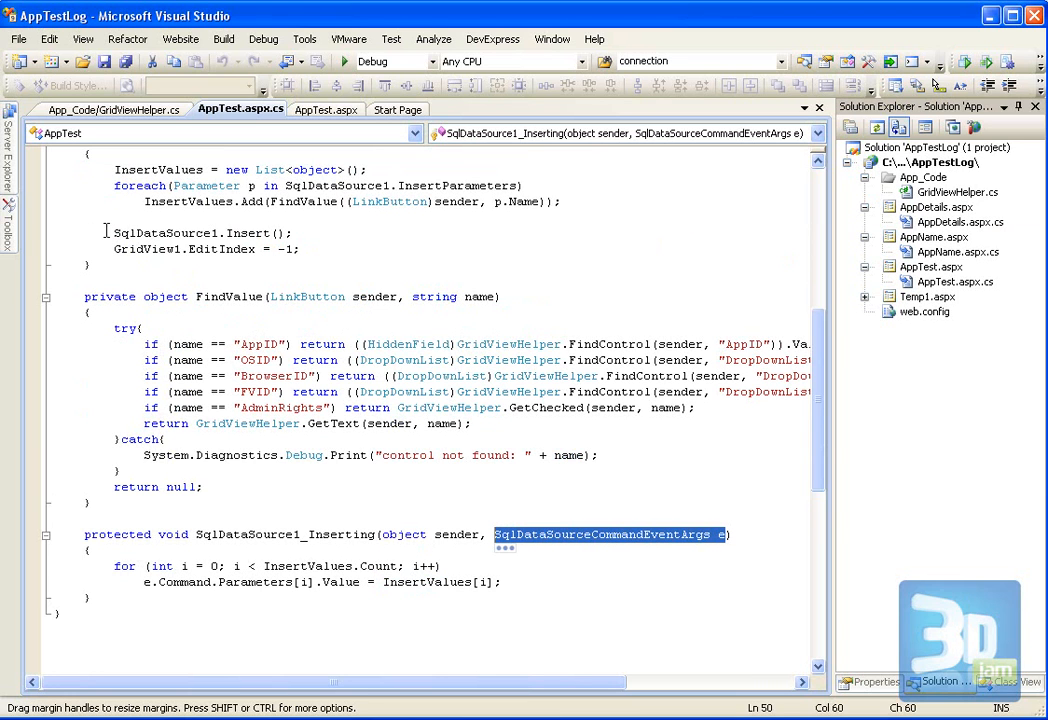
pyautogui.moveTo(352, 256)
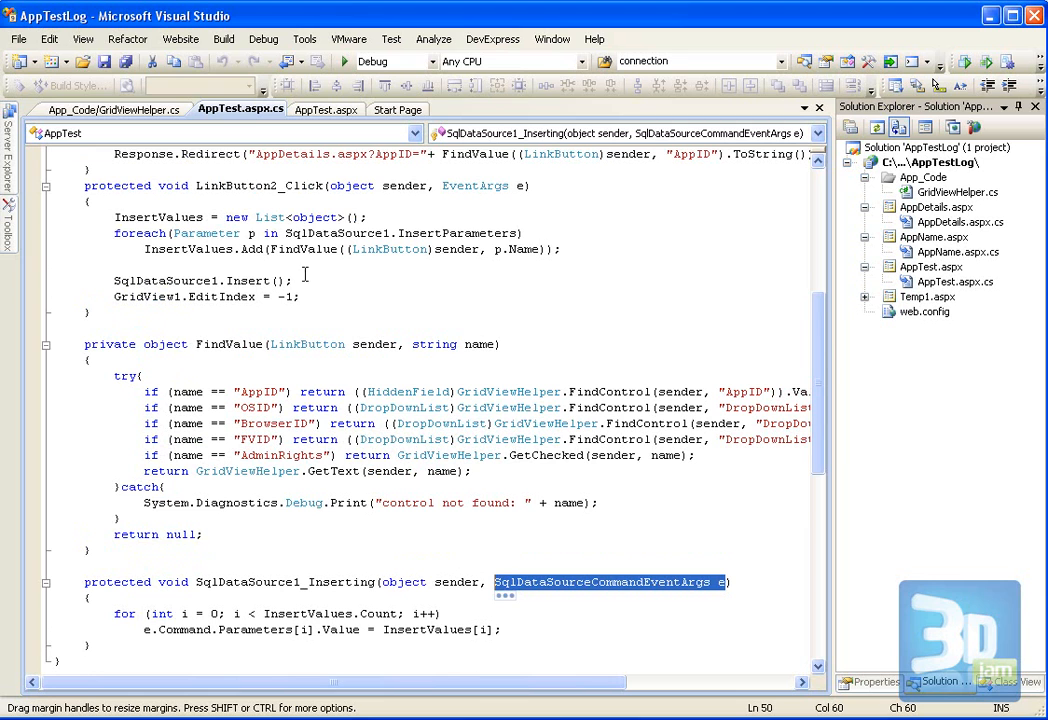
pyautogui.moveTo(267, 247)
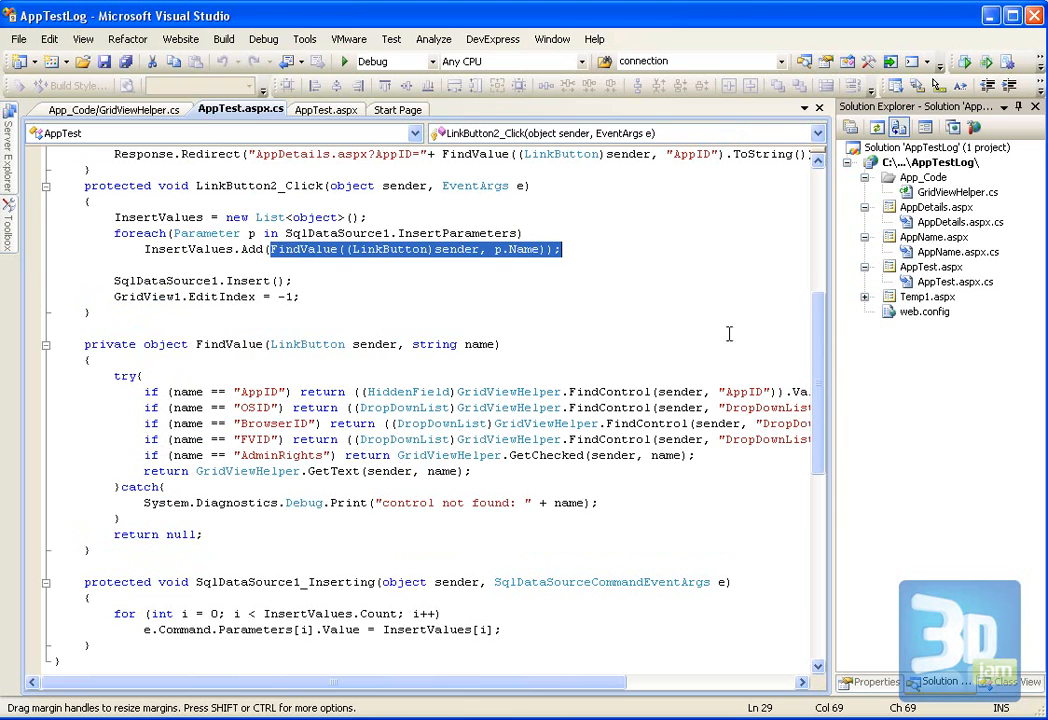
pyautogui.moveTo(449, 275)
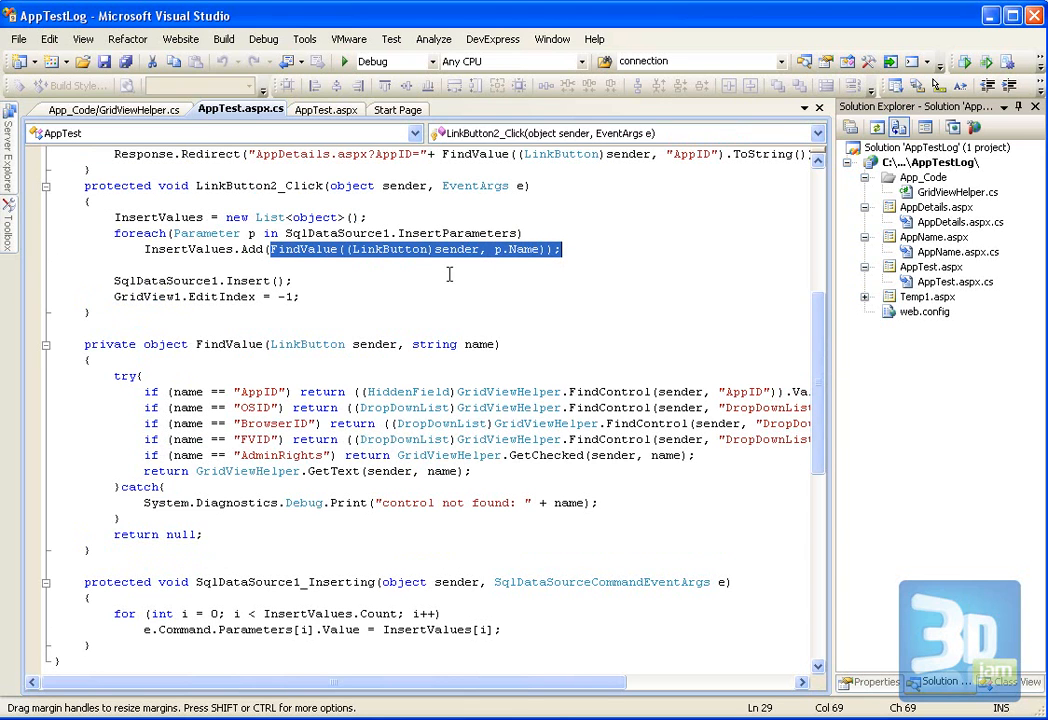
pyautogui.moveTo(274, 433)
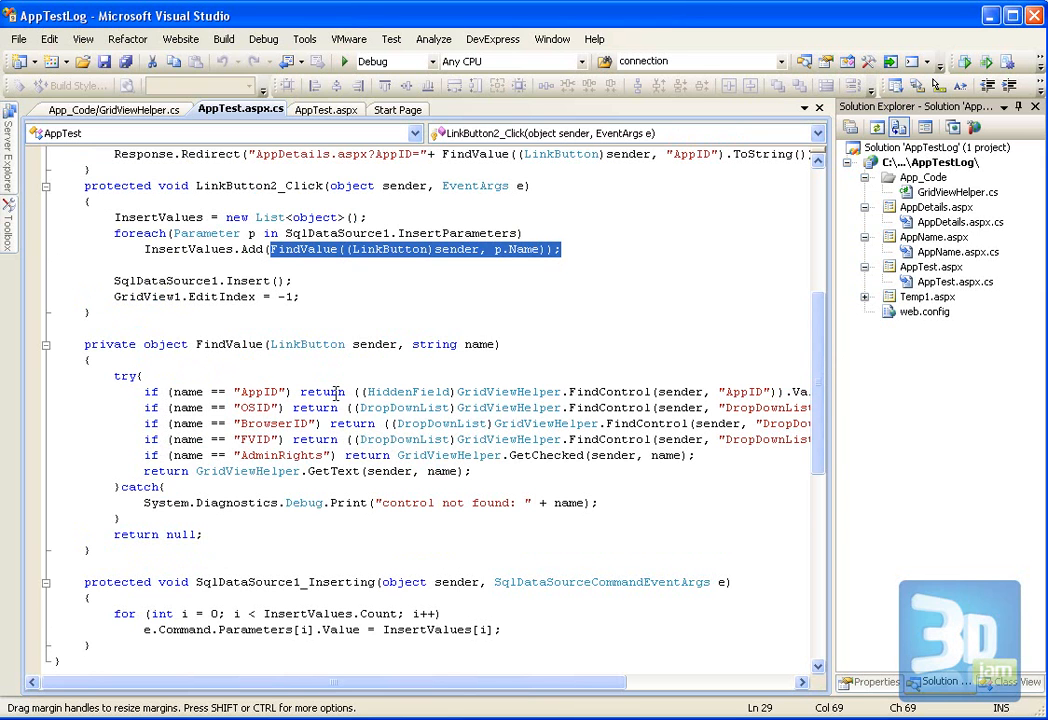
pyautogui.scroll(-3)
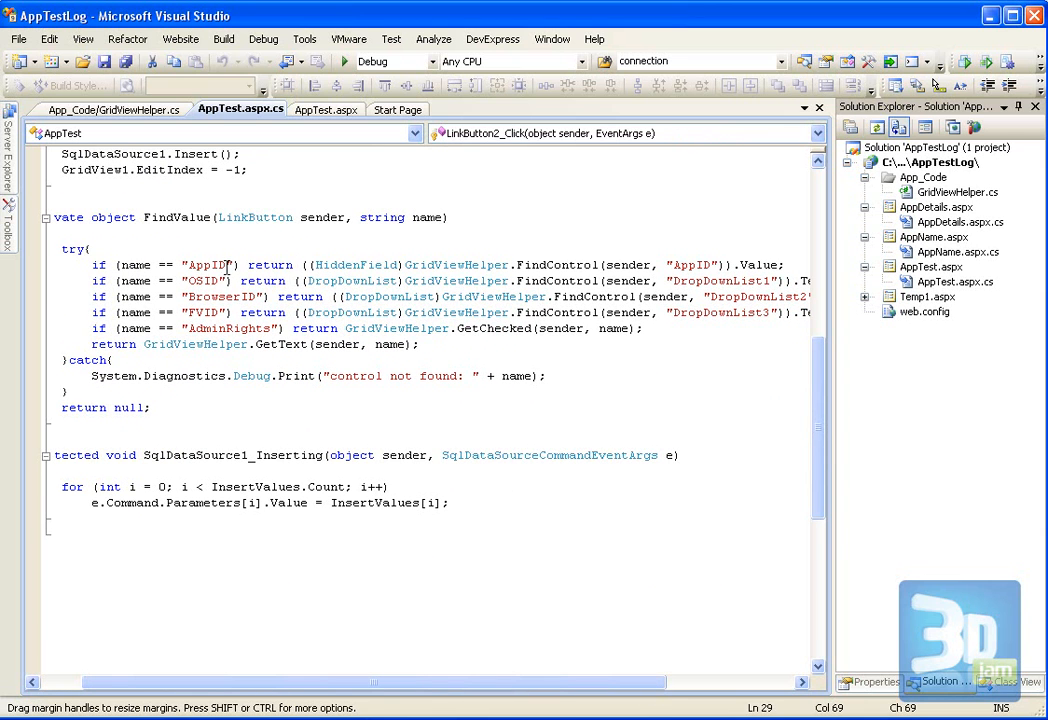
pyautogui.doubleClick(206, 265)
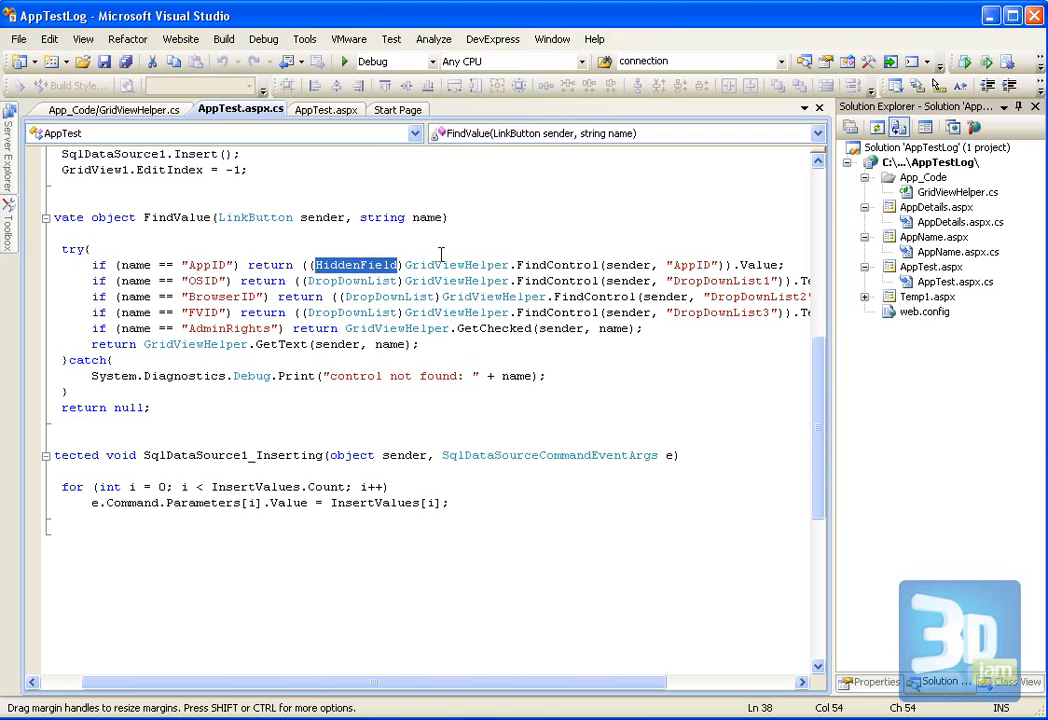
pyautogui.moveTo(456, 280)
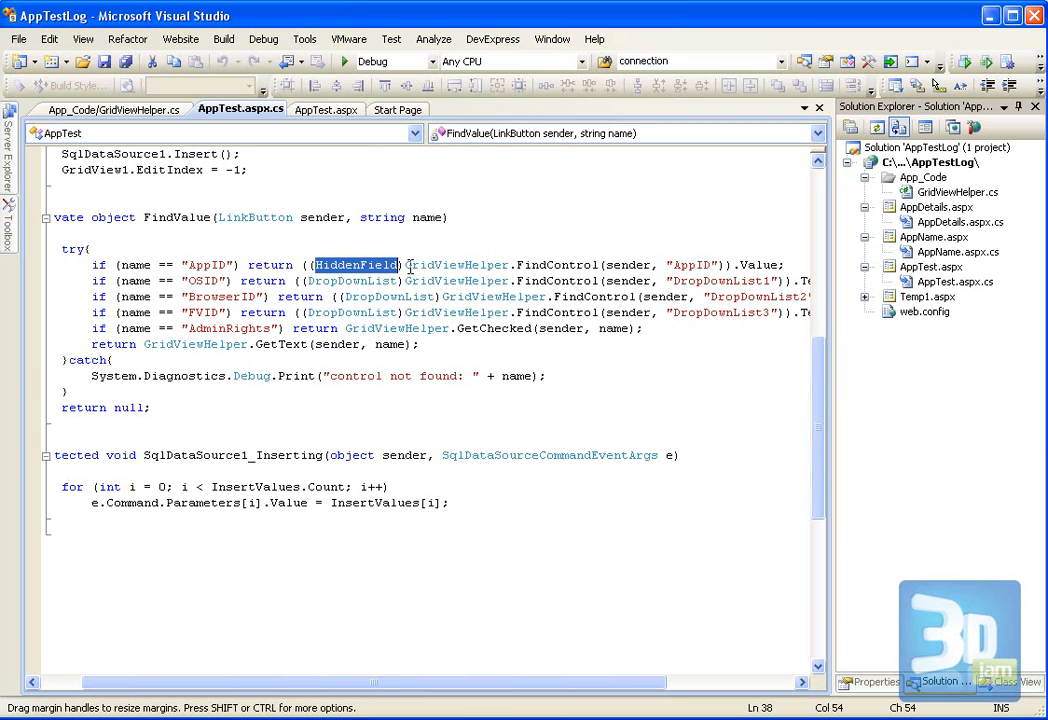
pyautogui.moveTo(456, 264)
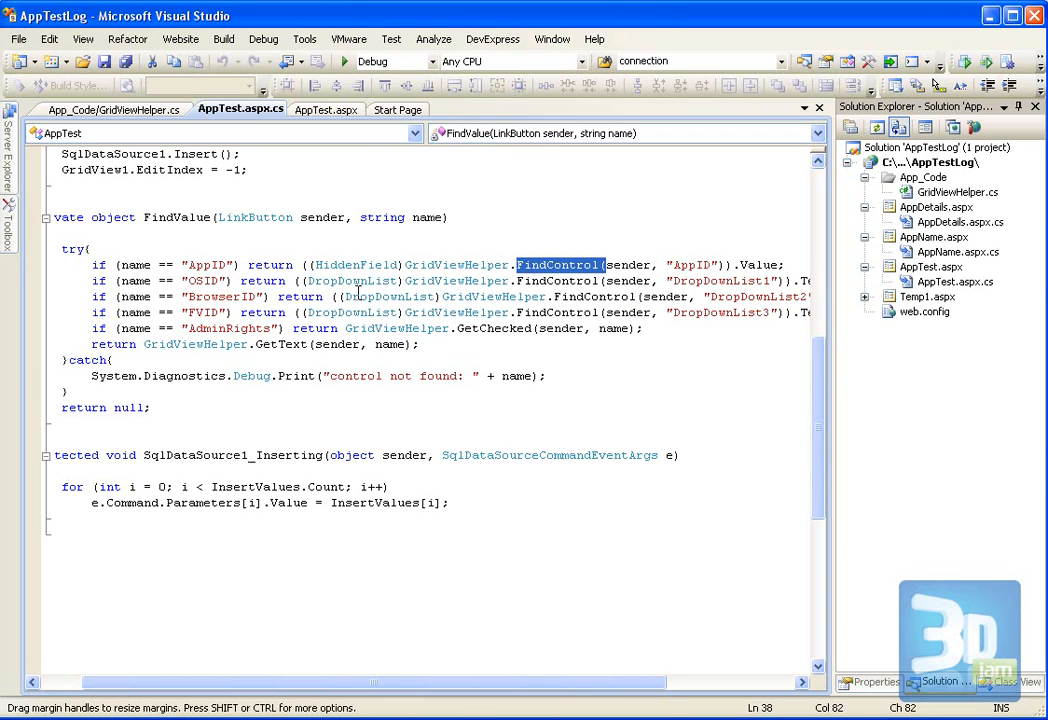
pyautogui.moveTo(415, 281)
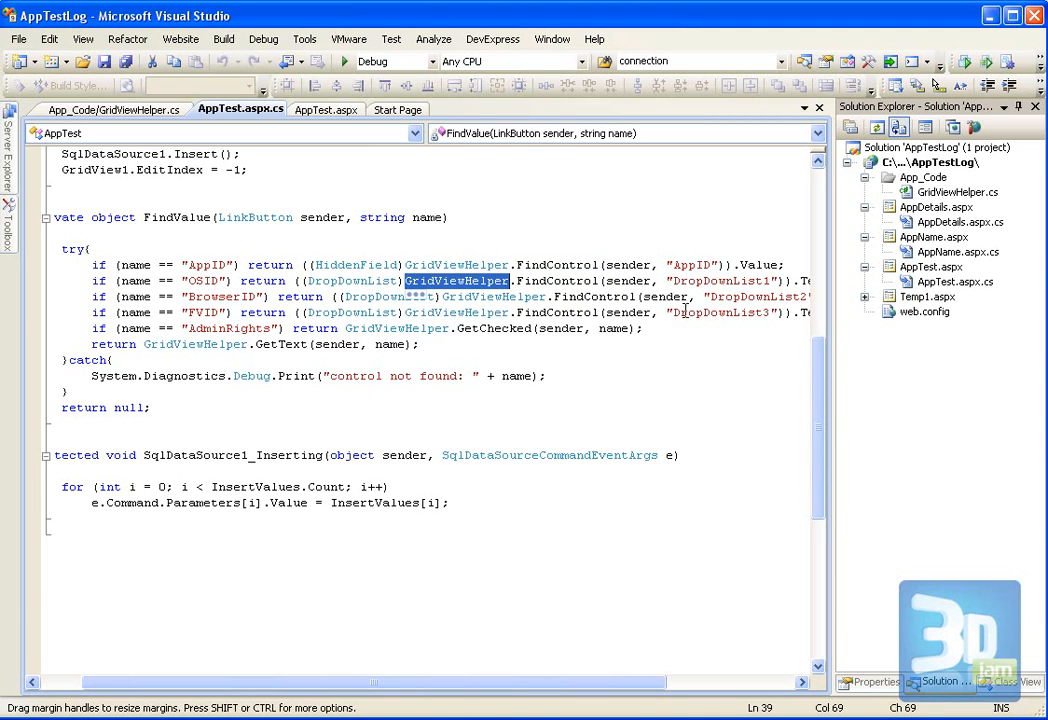
pyautogui.moveTo(290, 312)
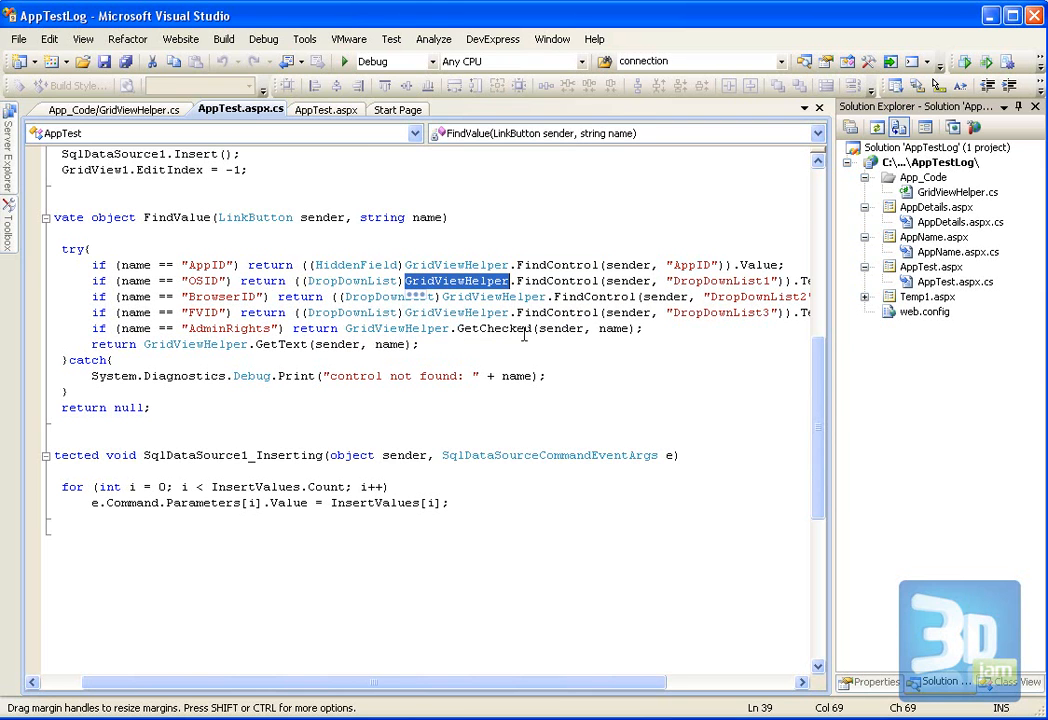
pyautogui.moveTo(548, 312)
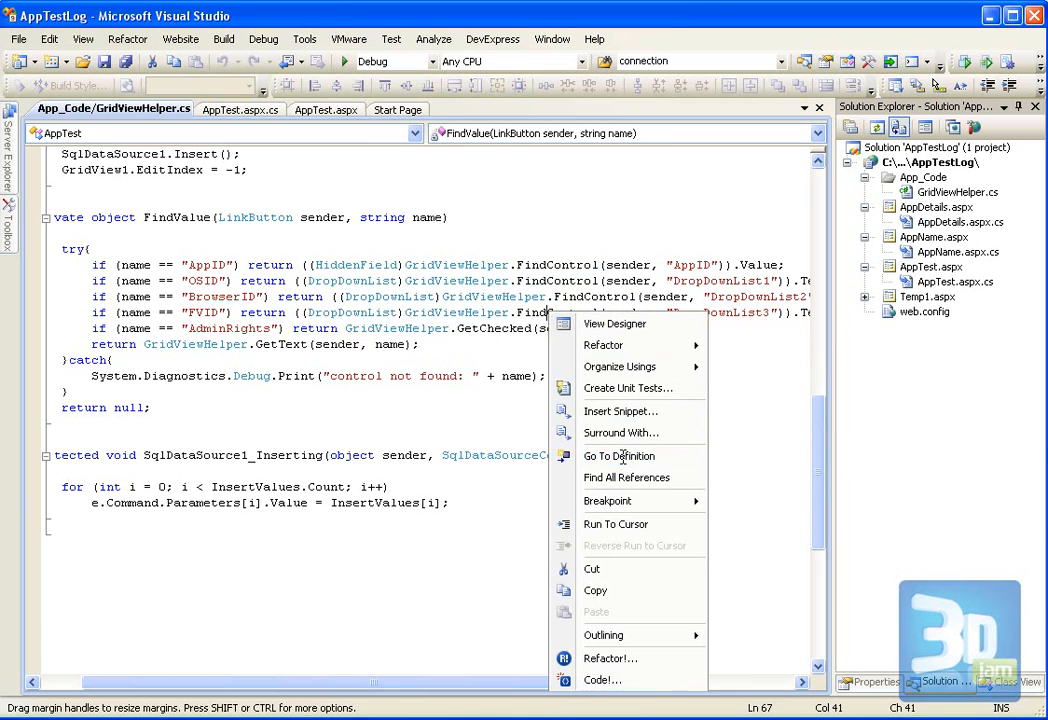
# Step: Go to FindControl's definition and select sender, its GridViewRow cast and the row's FindControl call
pyautogui.click(618, 455)
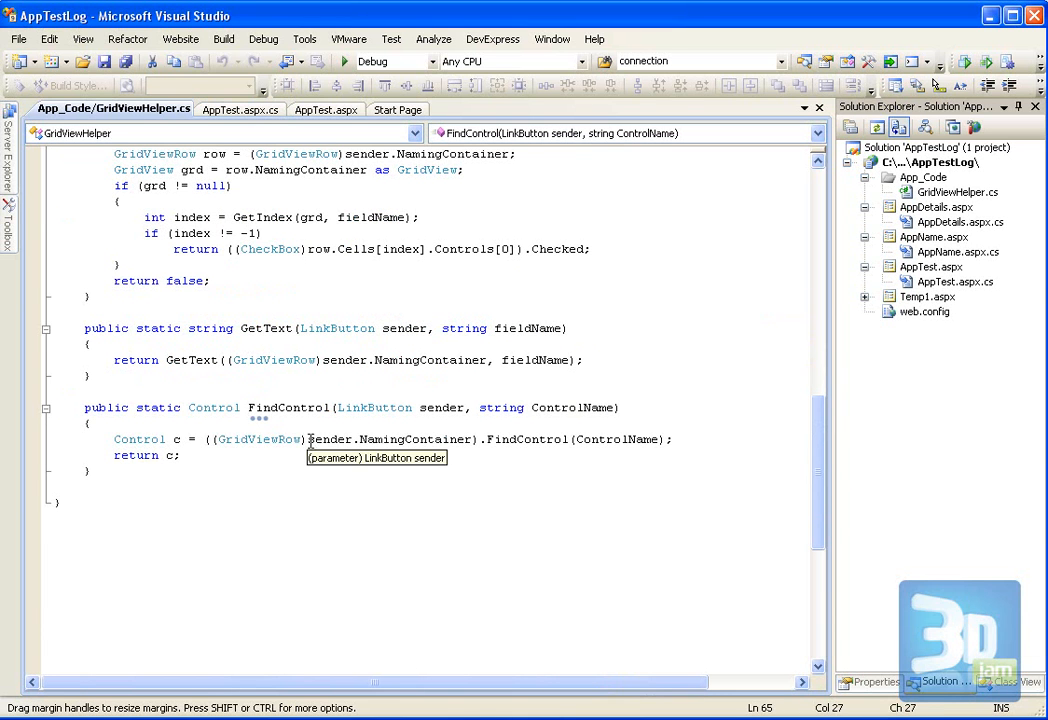
pyautogui.doubleClick(330, 439)
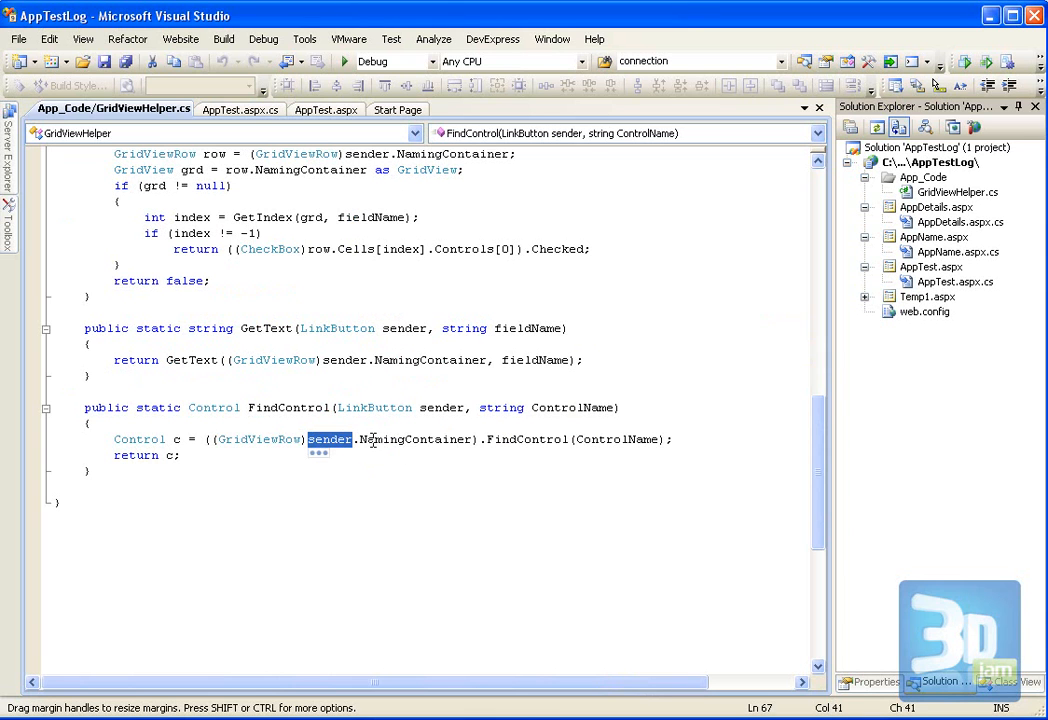
pyautogui.doubleClick(416, 439)
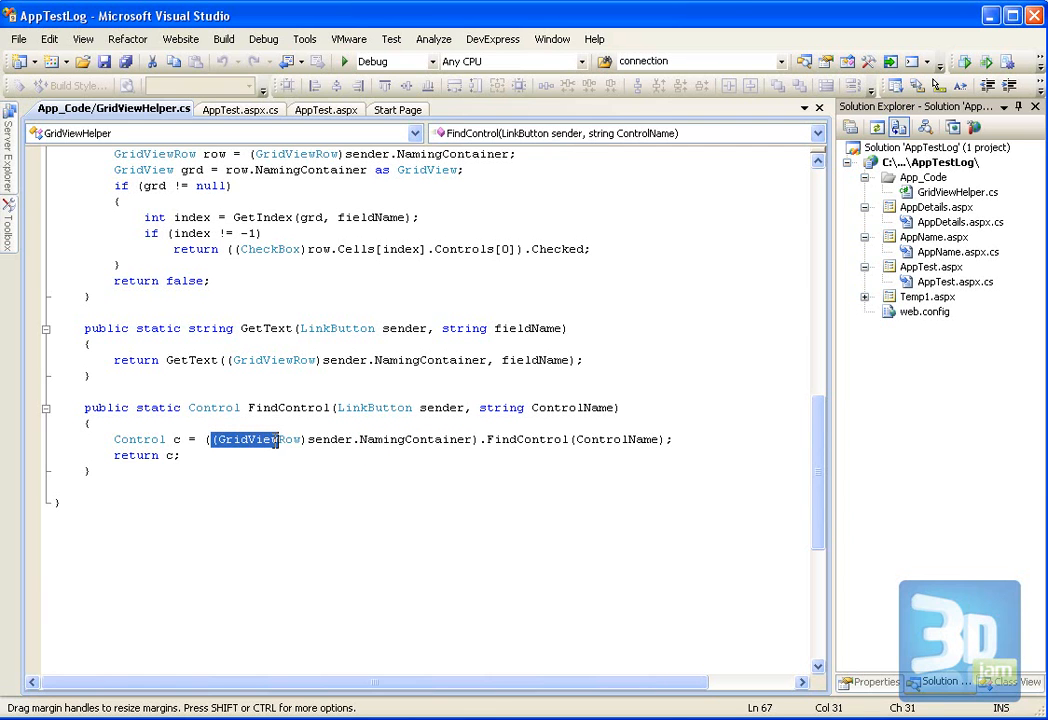
pyautogui.click(483, 439)
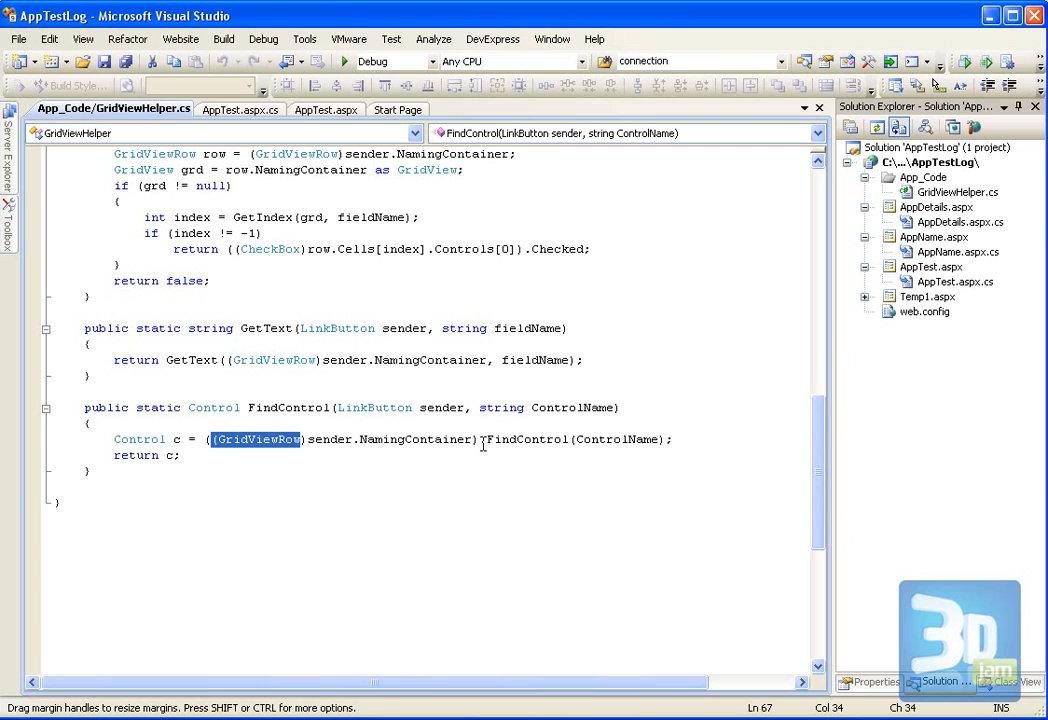
pyautogui.doubleClick(527, 439)
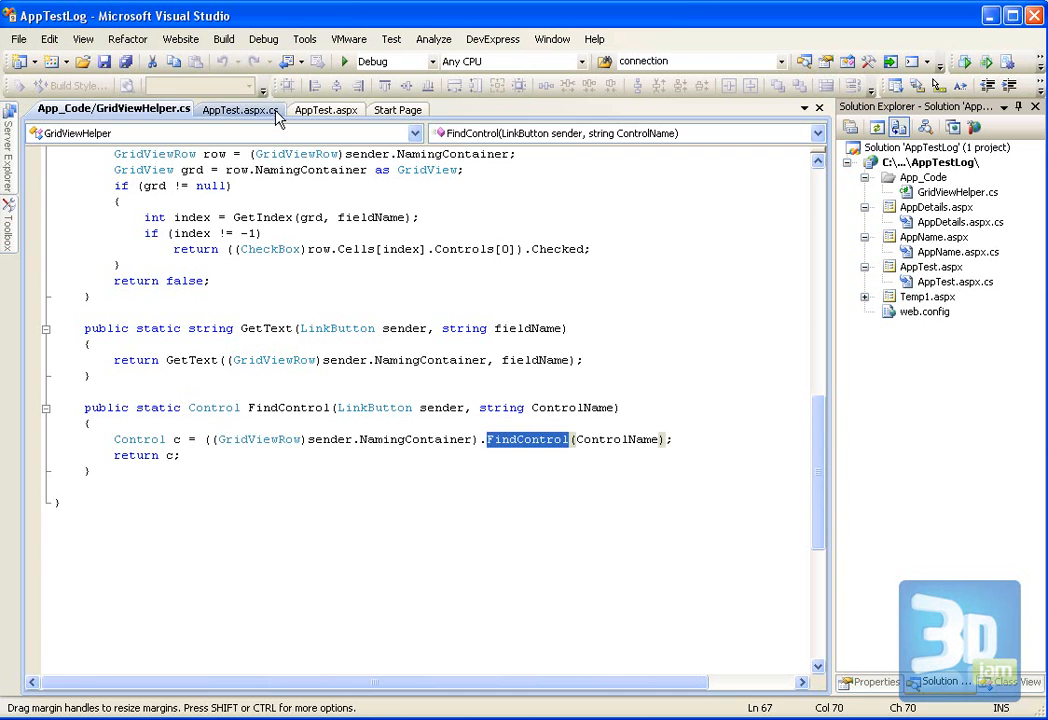
# Step: Back in AppTest.aspx.cs, go to the definition of GetChecked from the AdminRights line
pyautogui.click(240, 109)
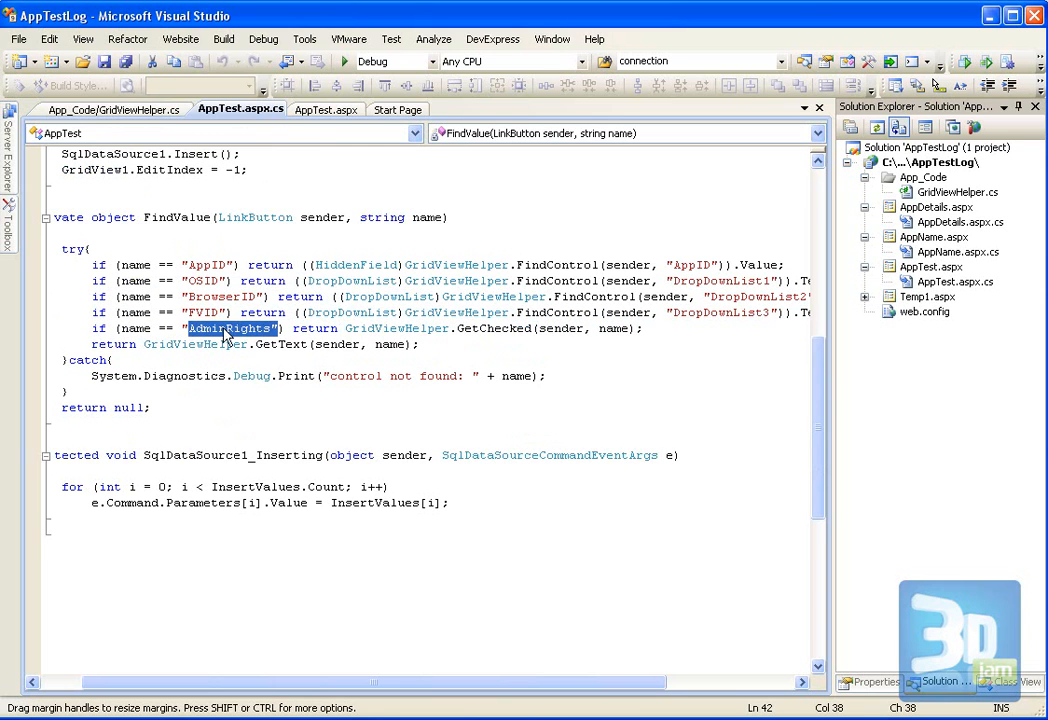
pyautogui.moveTo(475, 328)
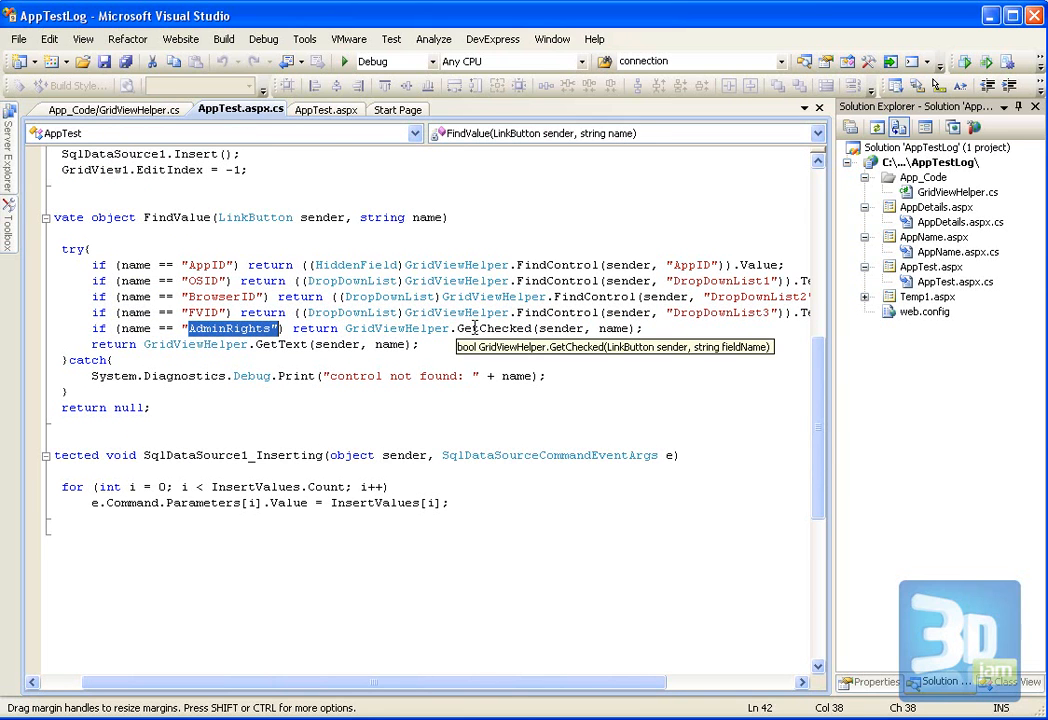
pyautogui.rightClick(497, 328)
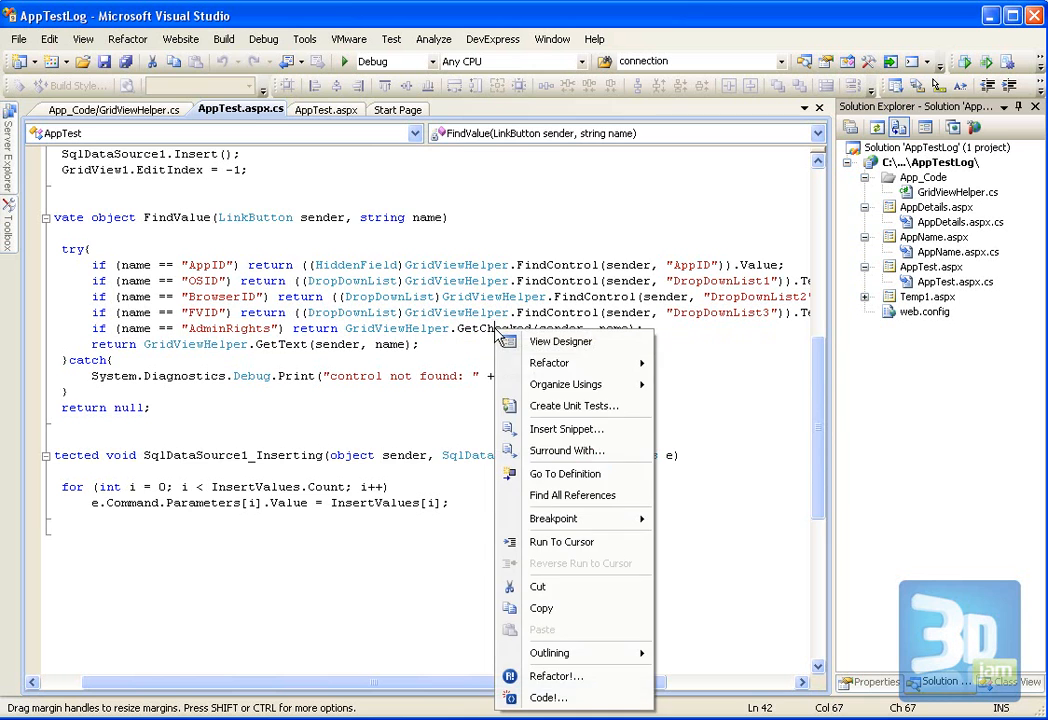
pyautogui.click(565, 473)
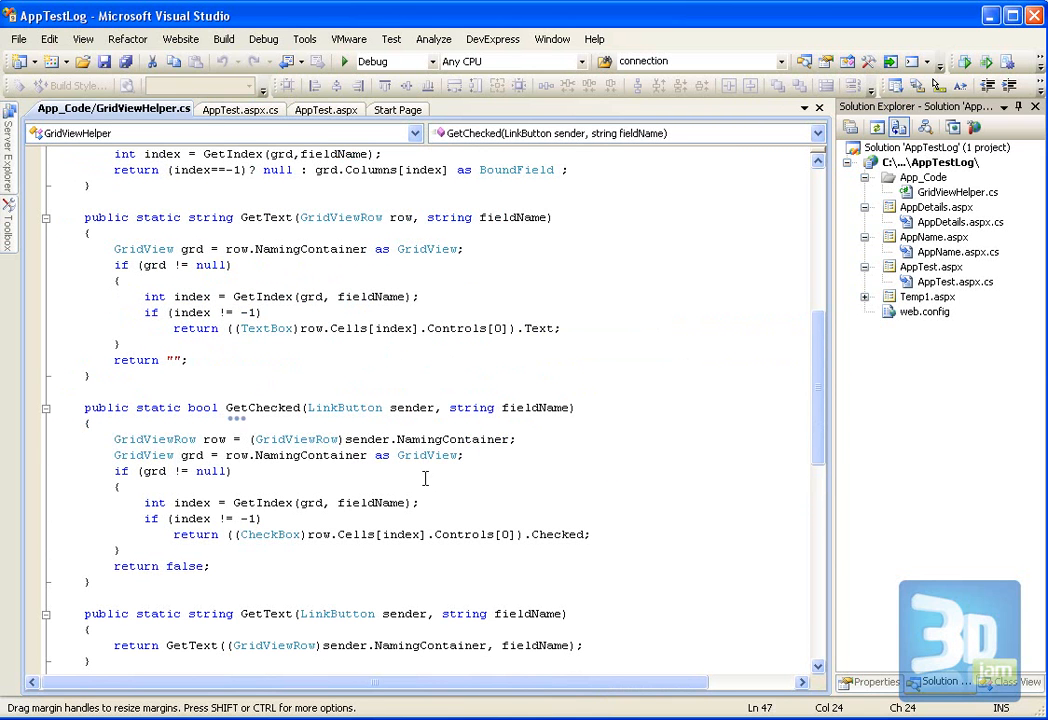
pyautogui.moveTo(518, 479)
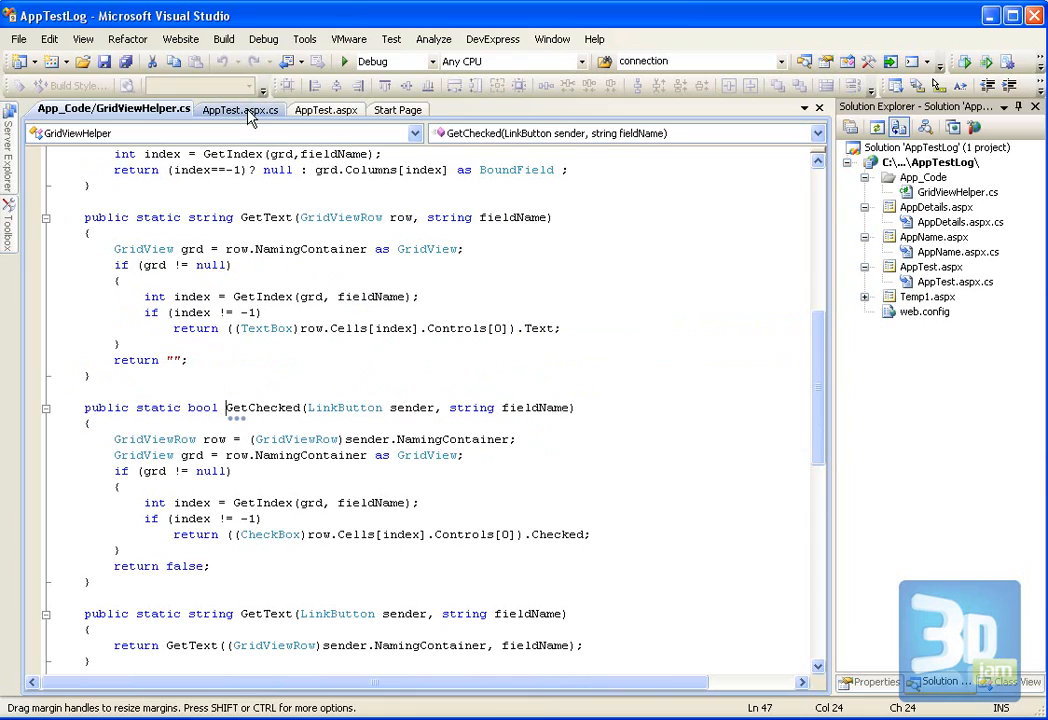
pyautogui.click(325, 110)
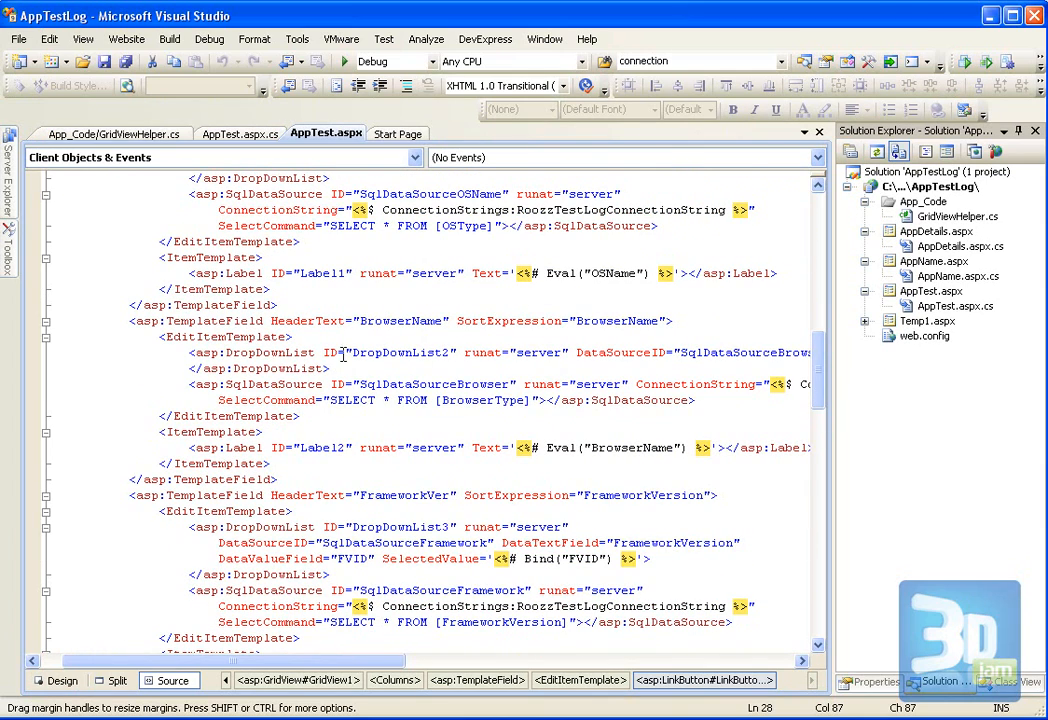
pyautogui.doubleClick(390, 352)
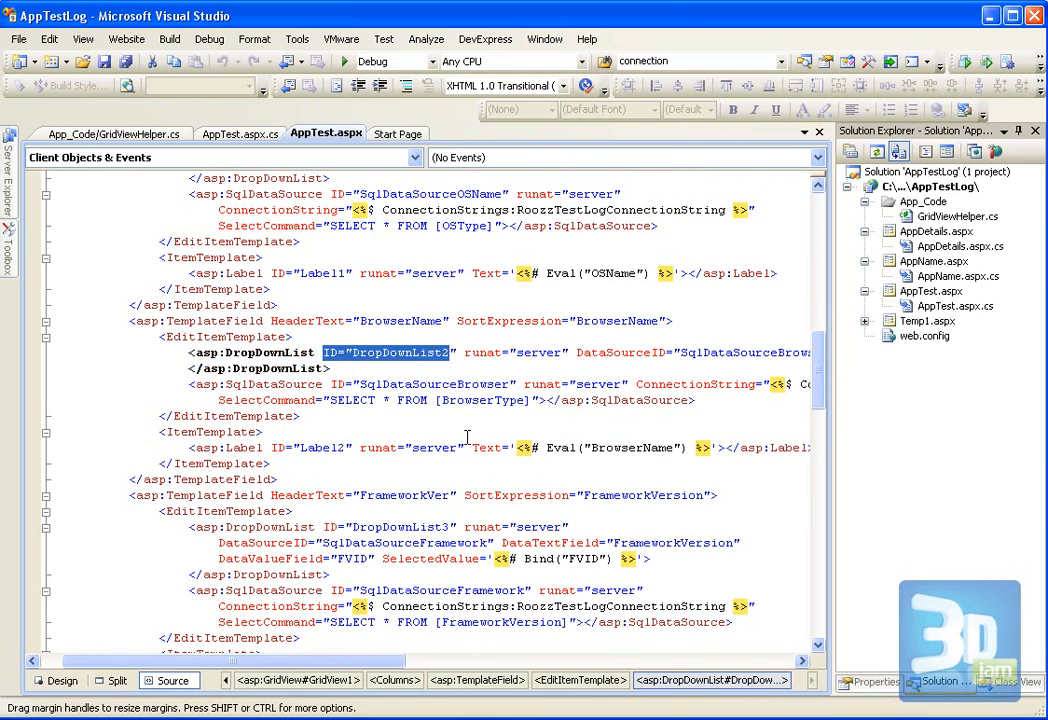
pyautogui.scroll(-3)
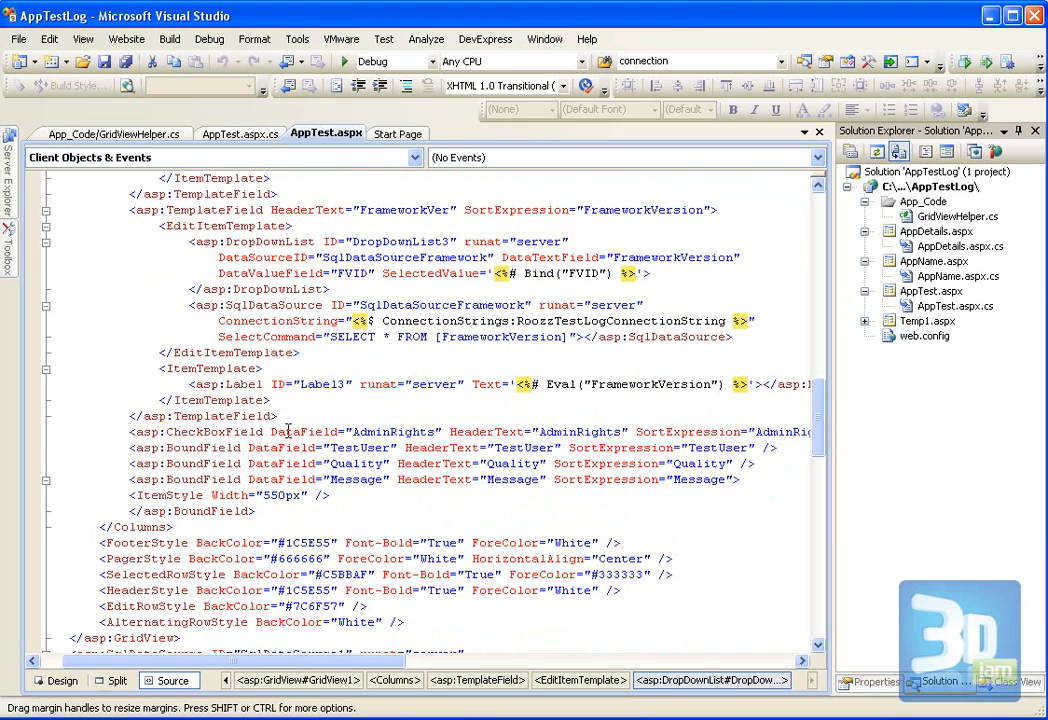
pyautogui.moveTo(268, 471)
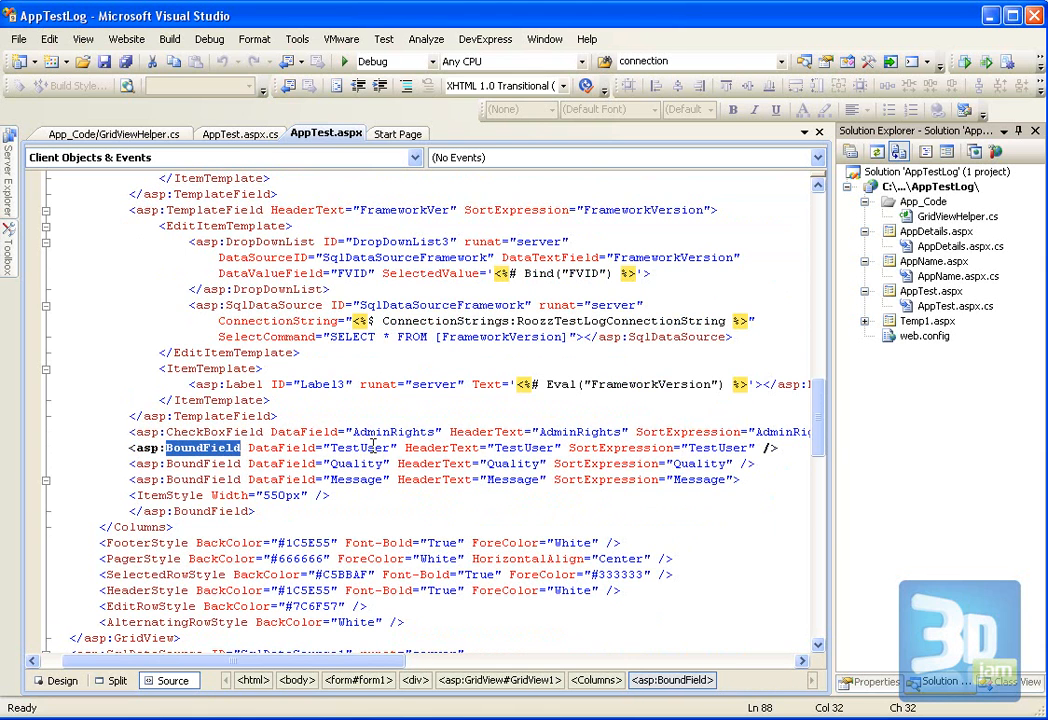
pyautogui.moveTo(240, 133)
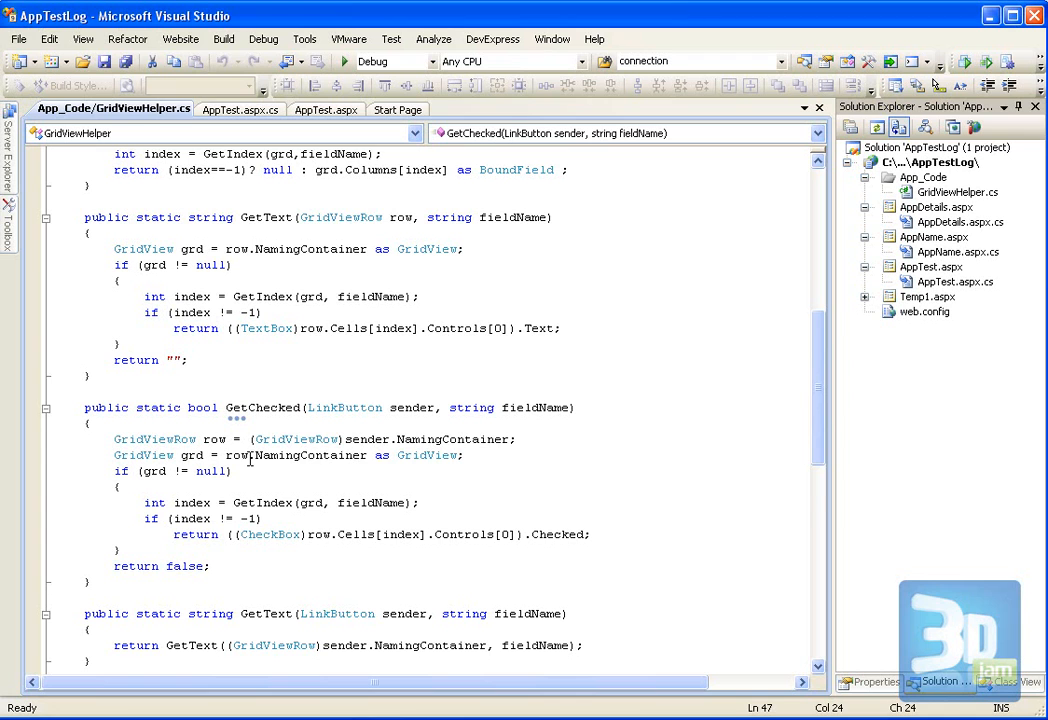
pyautogui.moveTo(533, 407)
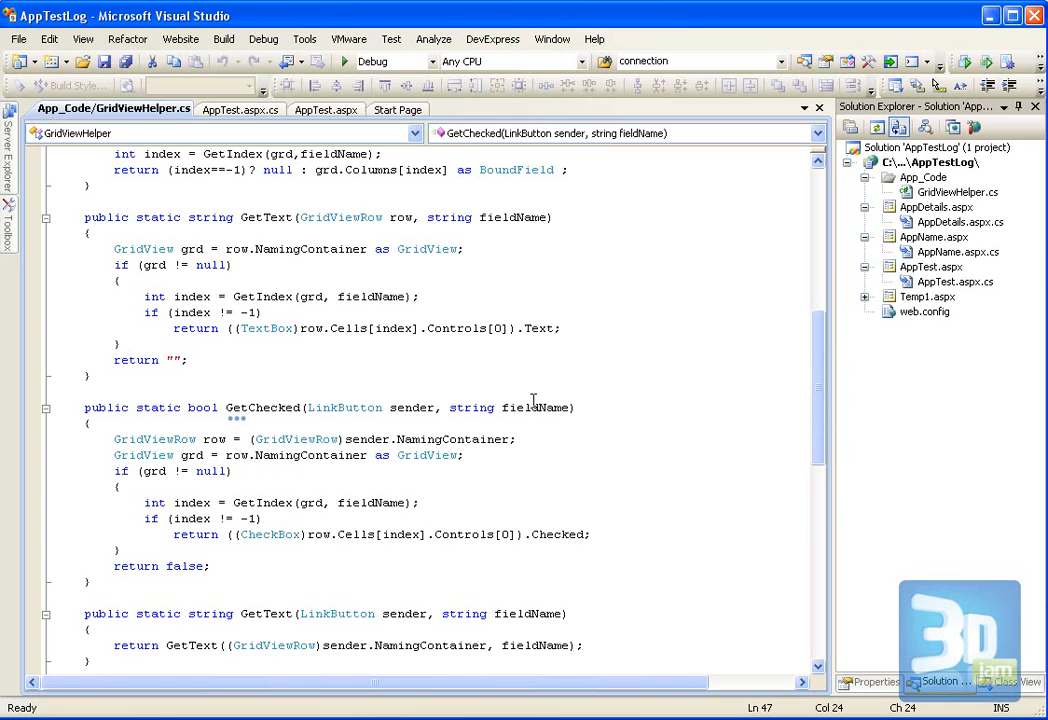
pyautogui.moveTo(290, 460)
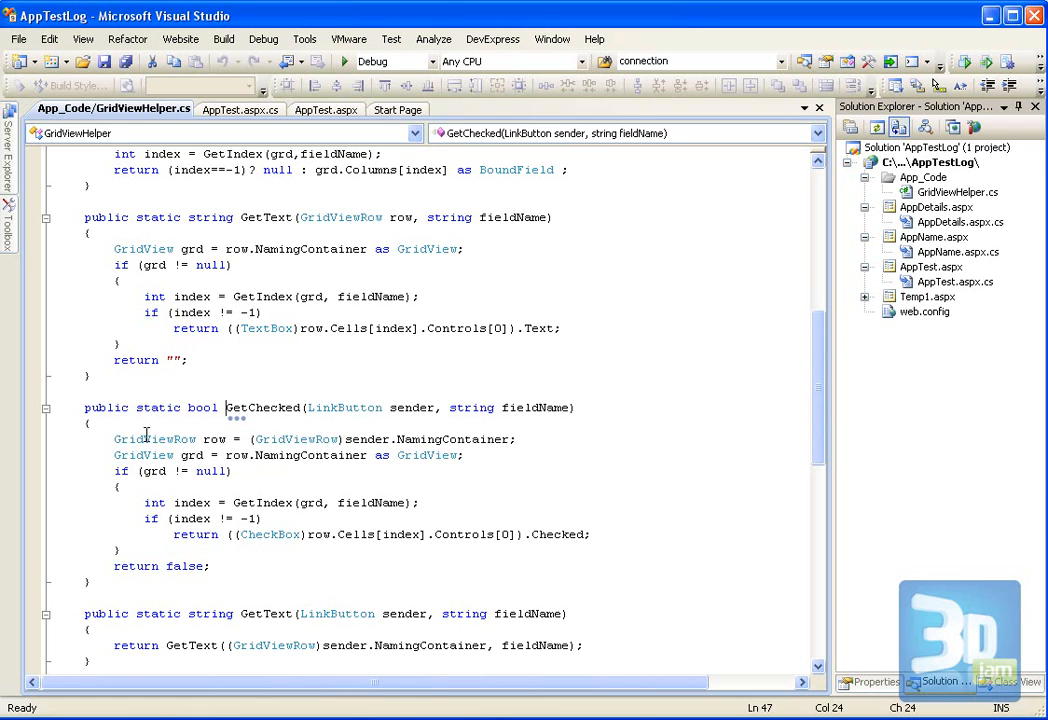
pyautogui.moveTo(270, 455)
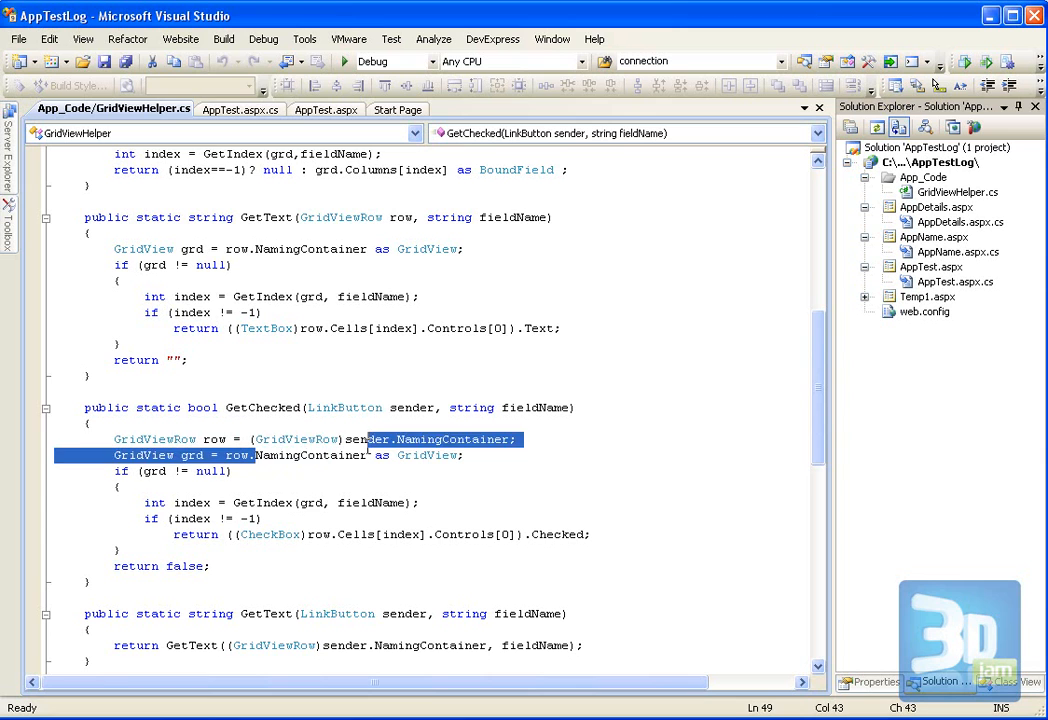
# Step: Highlight GetChecked's GetIndex call, fieldName argument, Controls[0], CheckBox cast and Checked property
pyautogui.doubleClick(193, 455)
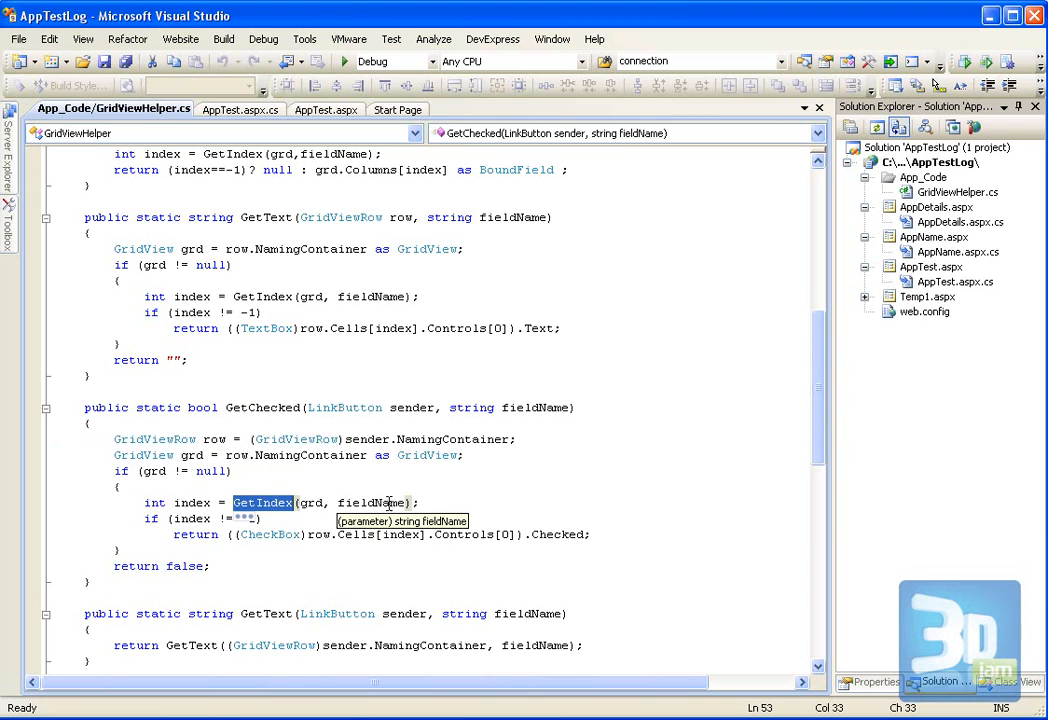
pyautogui.moveTo(258, 512)
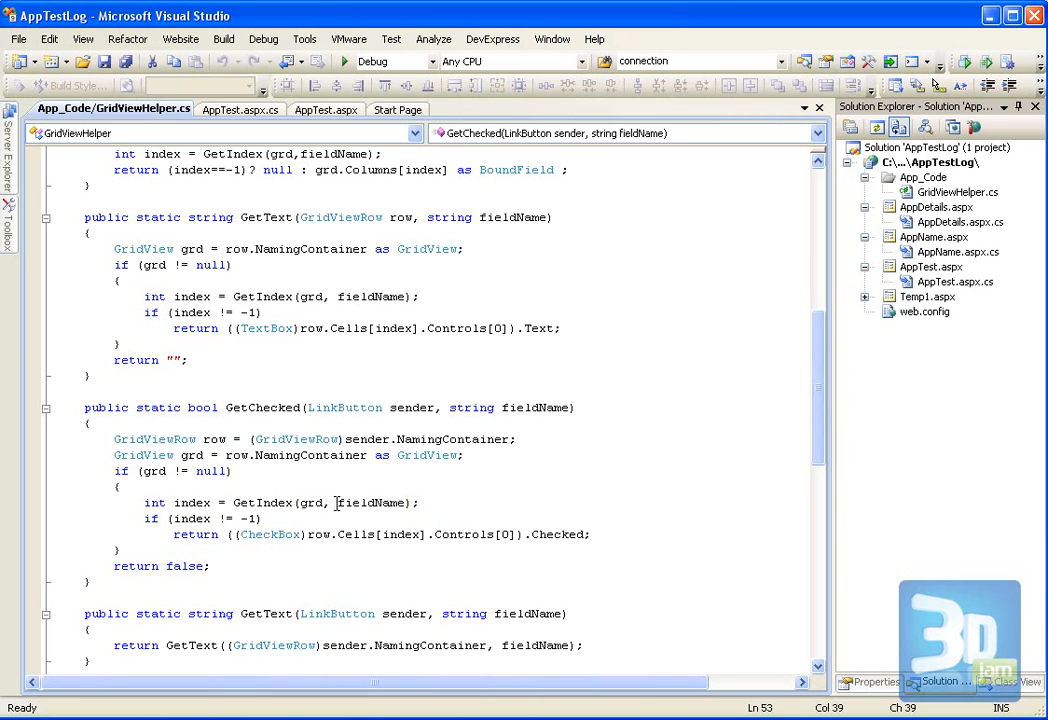
pyautogui.doubleClick(372, 502)
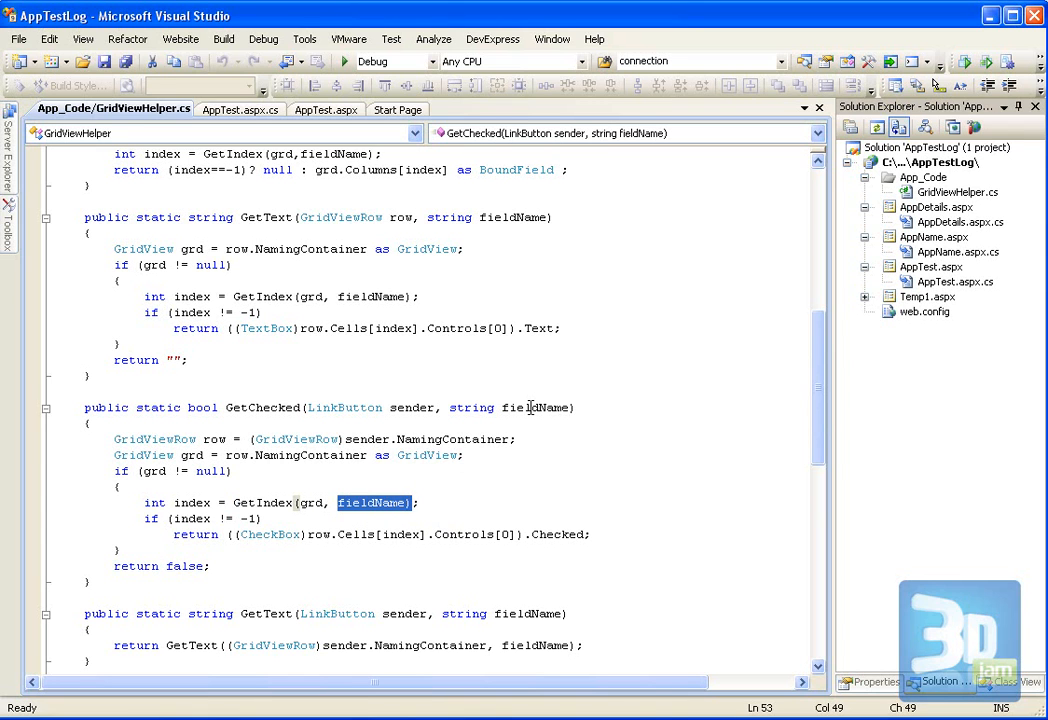
pyautogui.moveTo(180, 510)
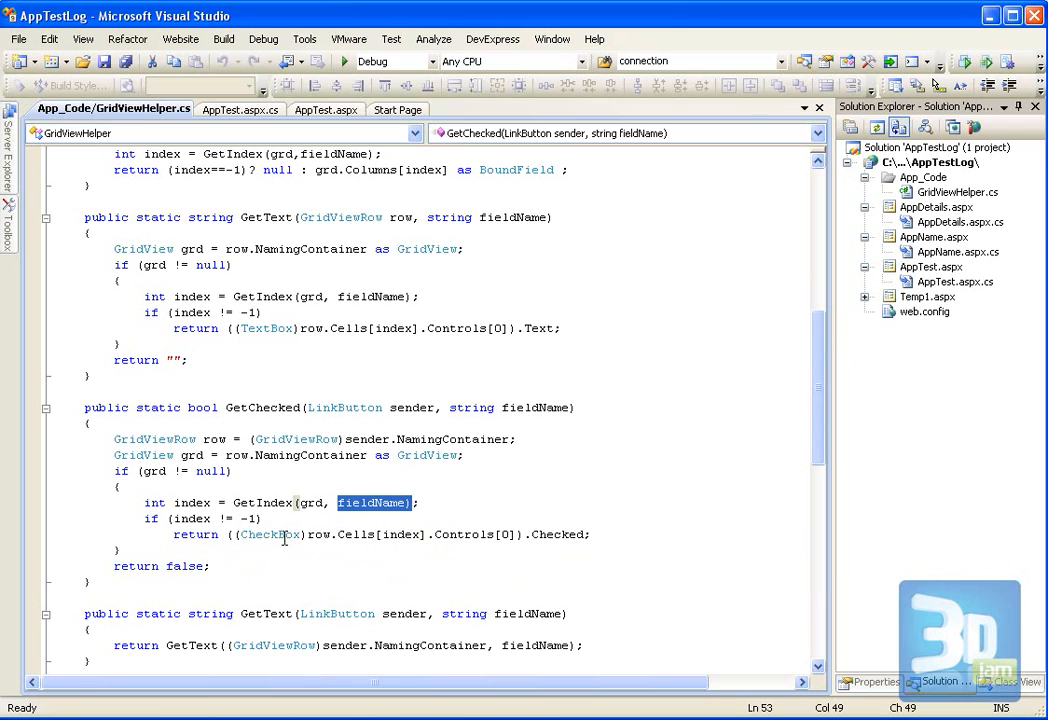
pyautogui.moveTo(357, 536)
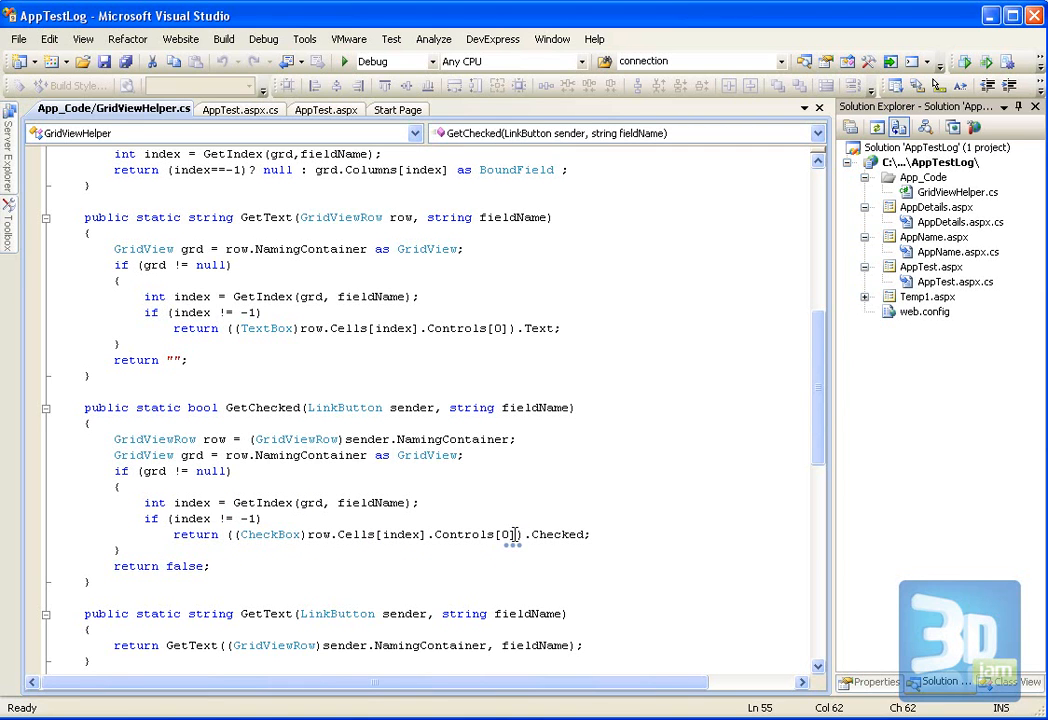
pyautogui.doubleClick(475, 534)
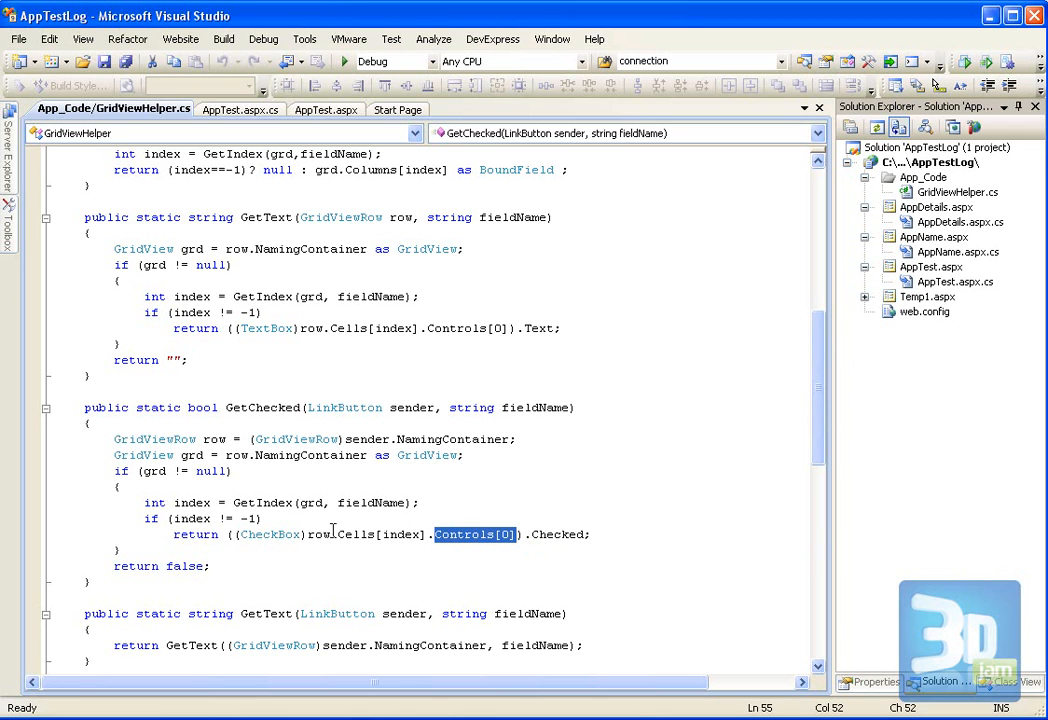
pyautogui.doubleClick(269, 534)
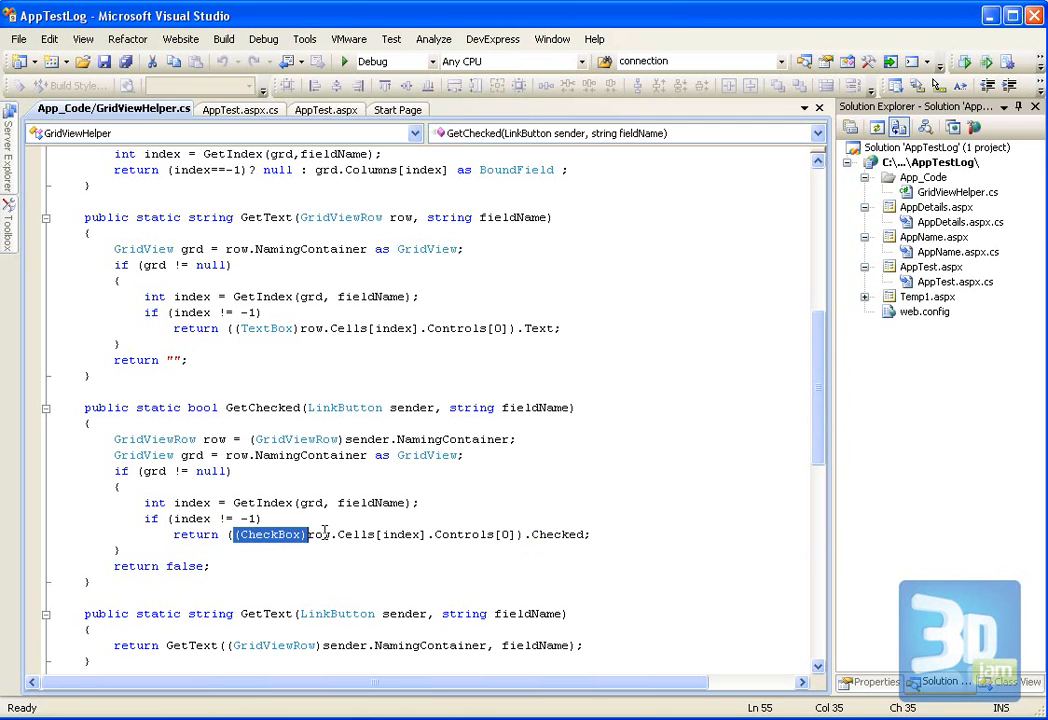
pyautogui.doubleClick(558, 534)
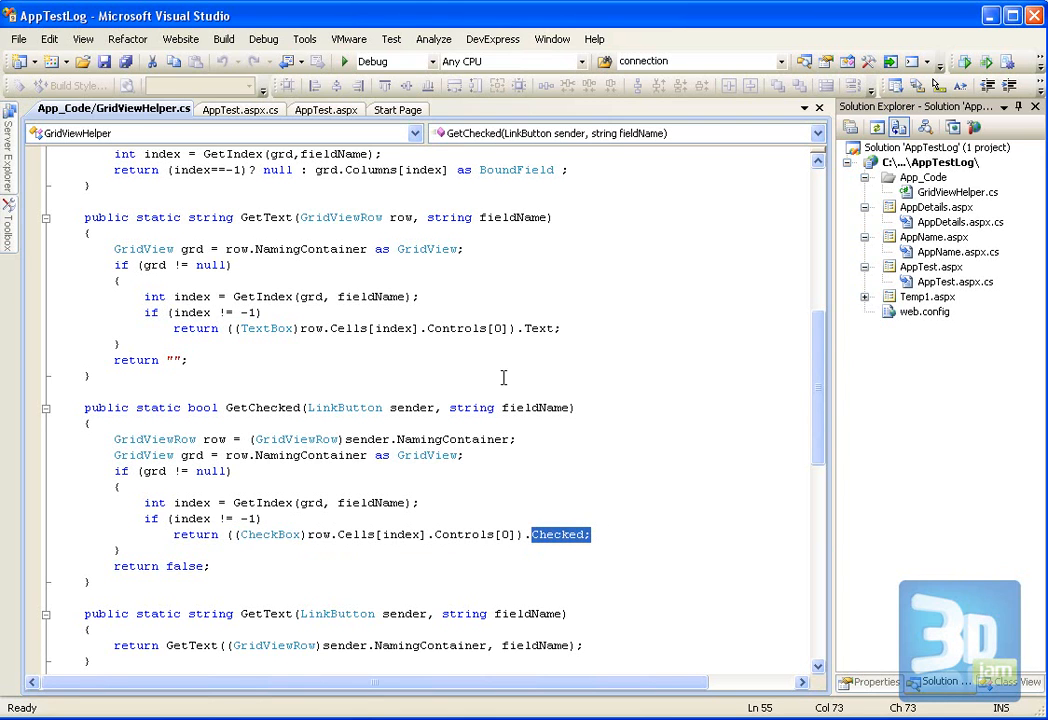
pyautogui.moveTo(241, 219)
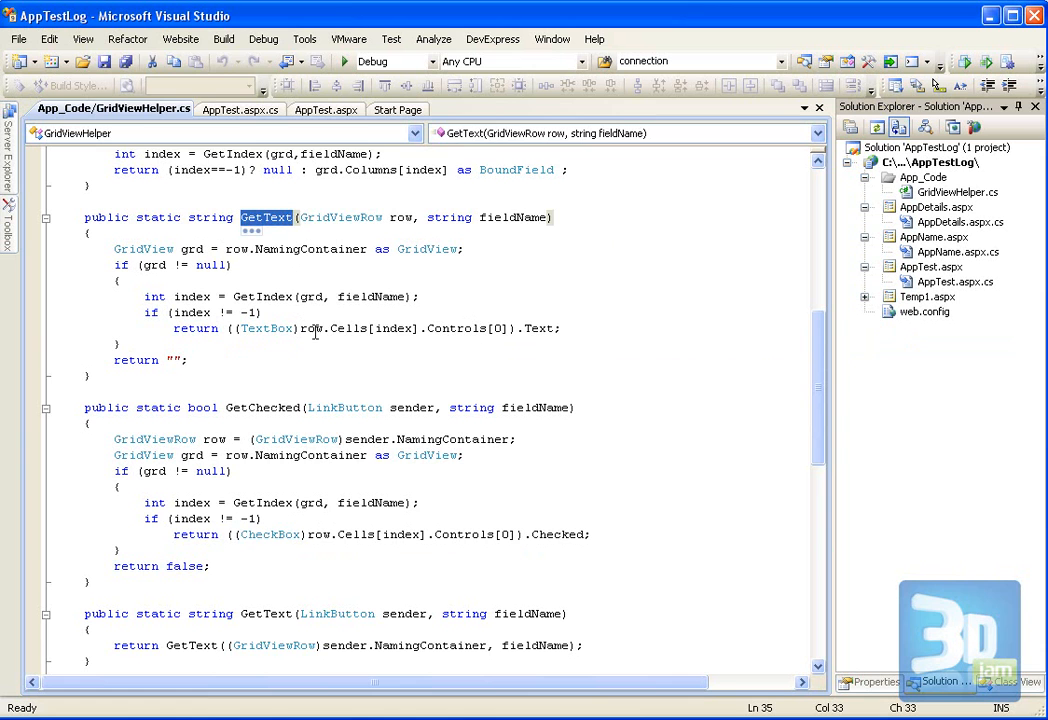
pyautogui.click(240, 109)
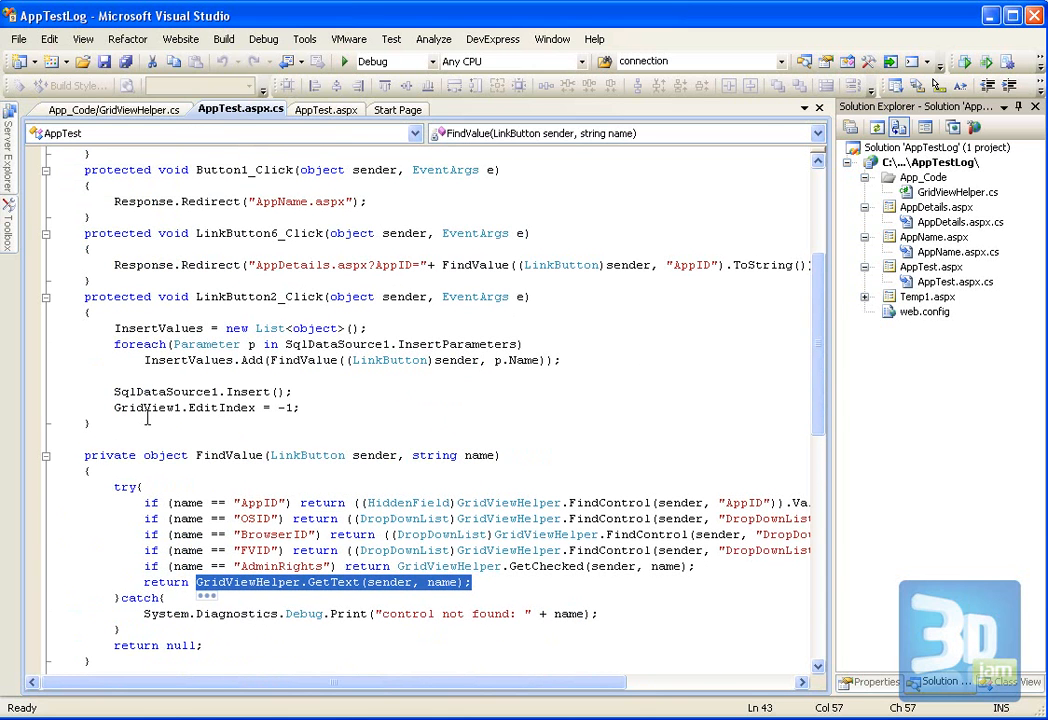
pyautogui.moveTo(197, 296)
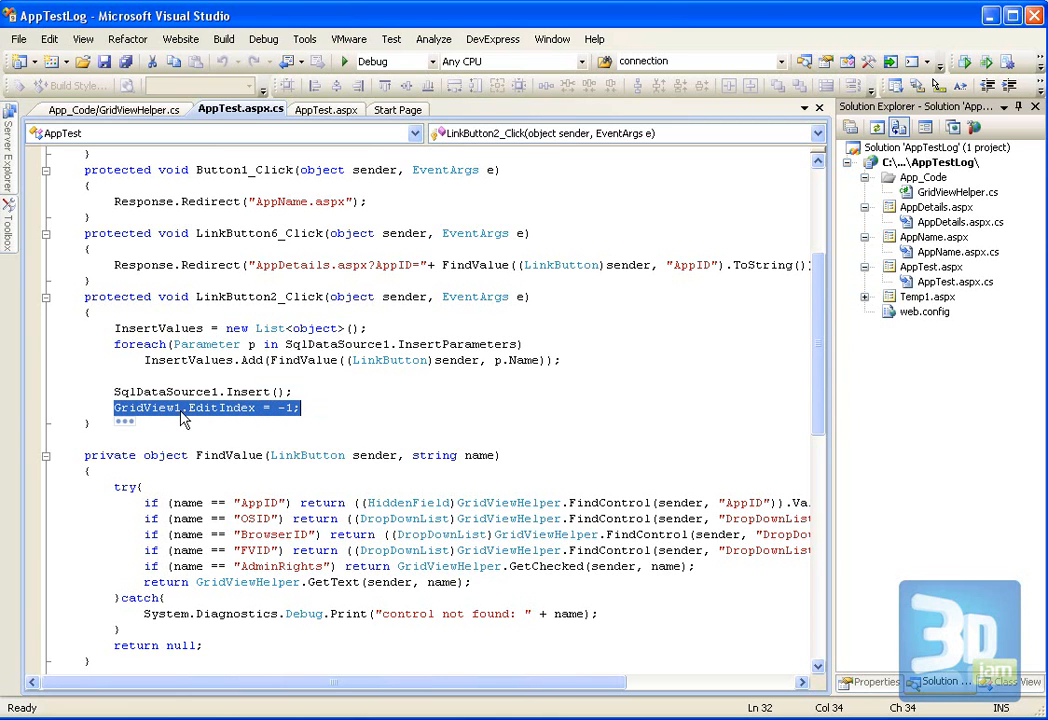
pyautogui.moveTo(258, 418)
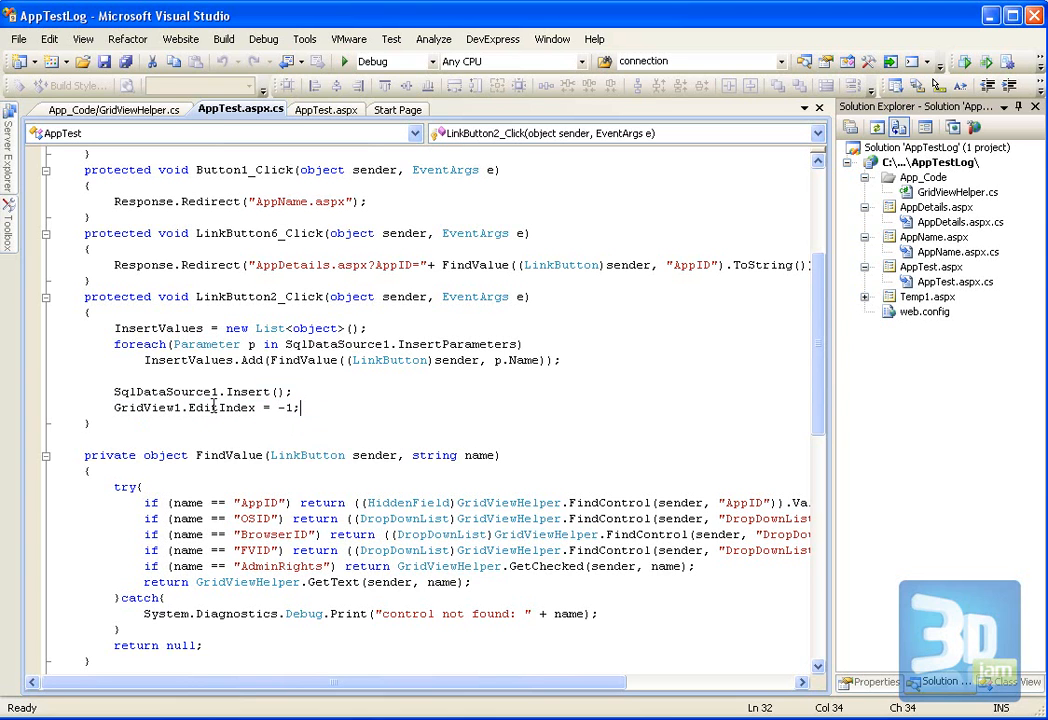
# Step: Highlight EditIndex and -1 in LinkButton2_Click, then switch to GridViewHelper.cs
pyautogui.doubleClick(229, 407)
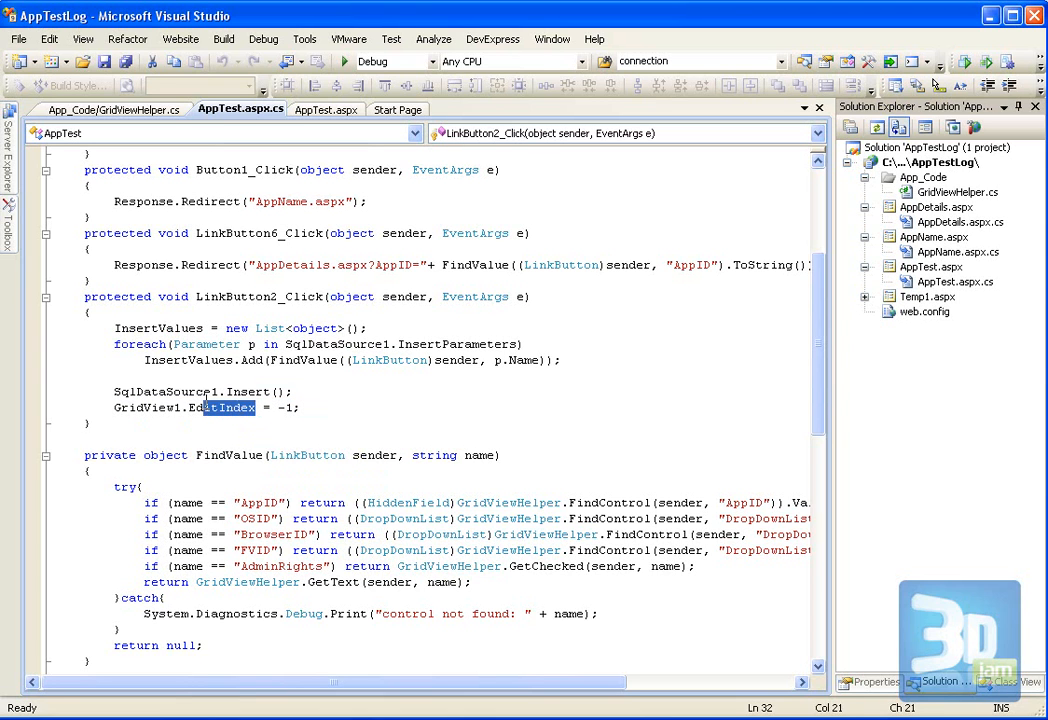
pyautogui.doubleClick(220, 407)
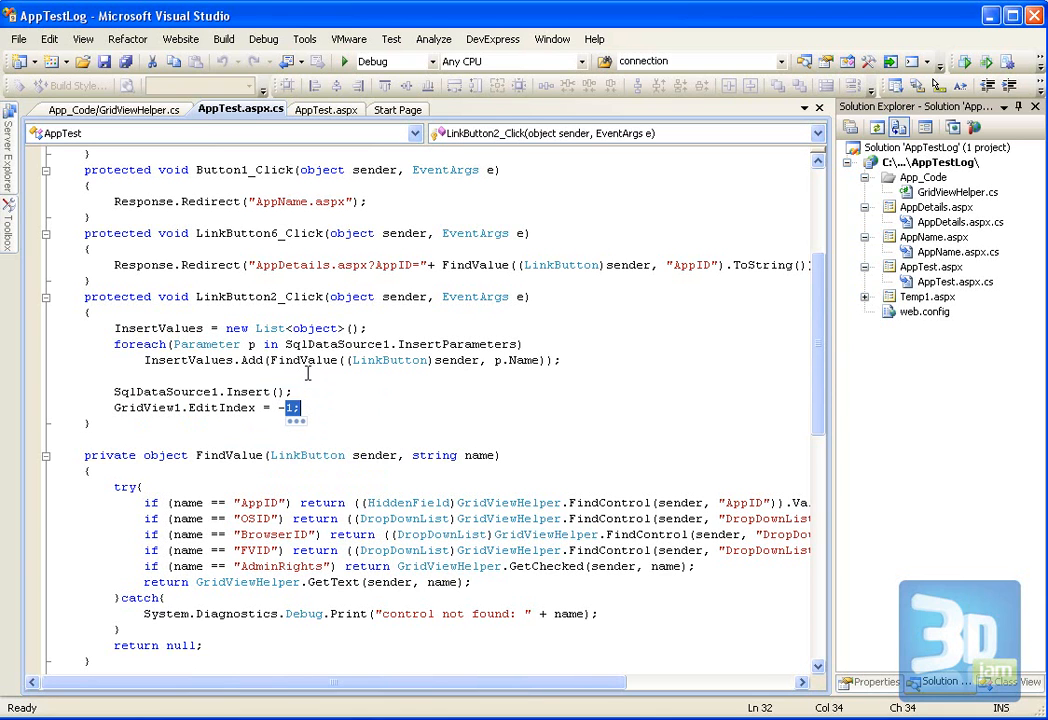
pyautogui.moveTo(326, 423)
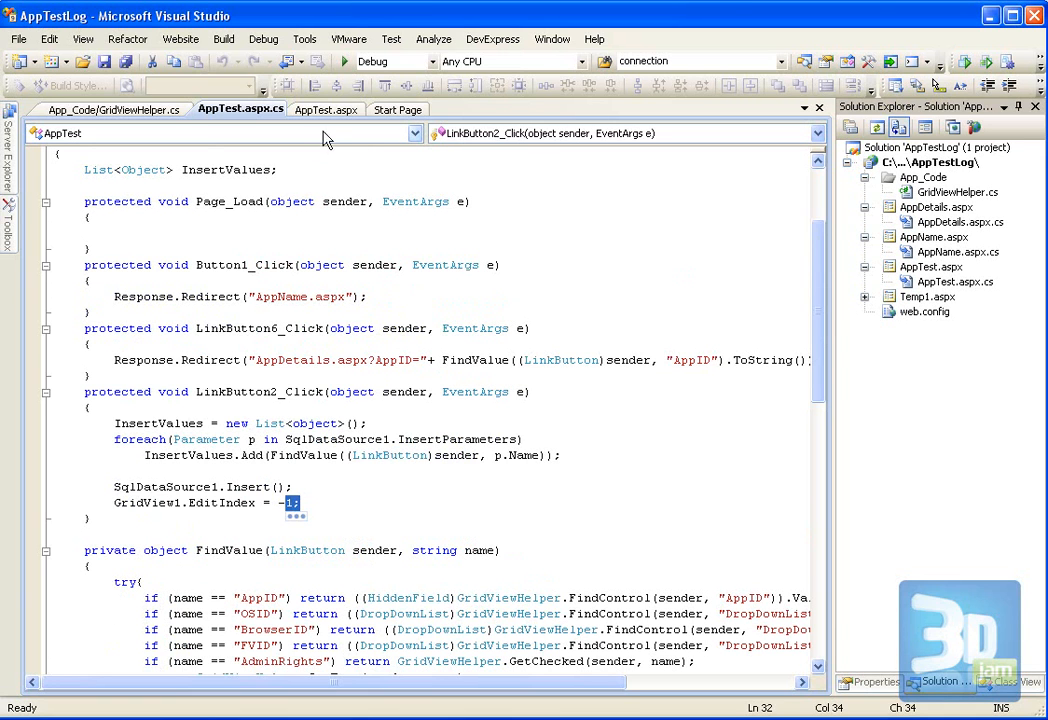
pyautogui.click(113, 109)
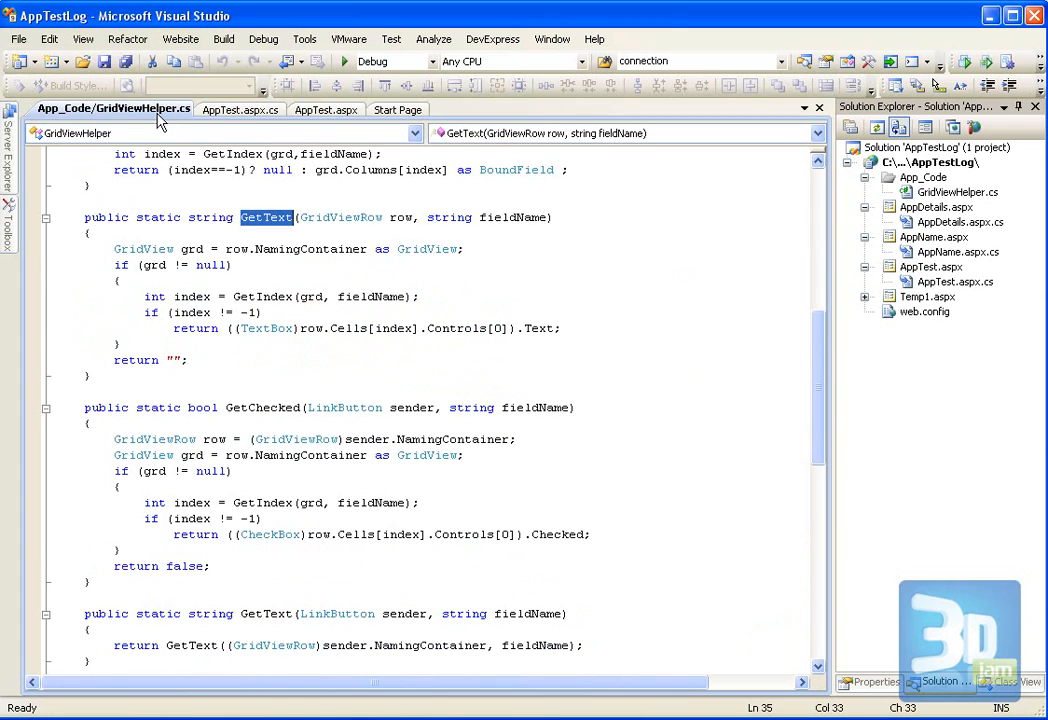